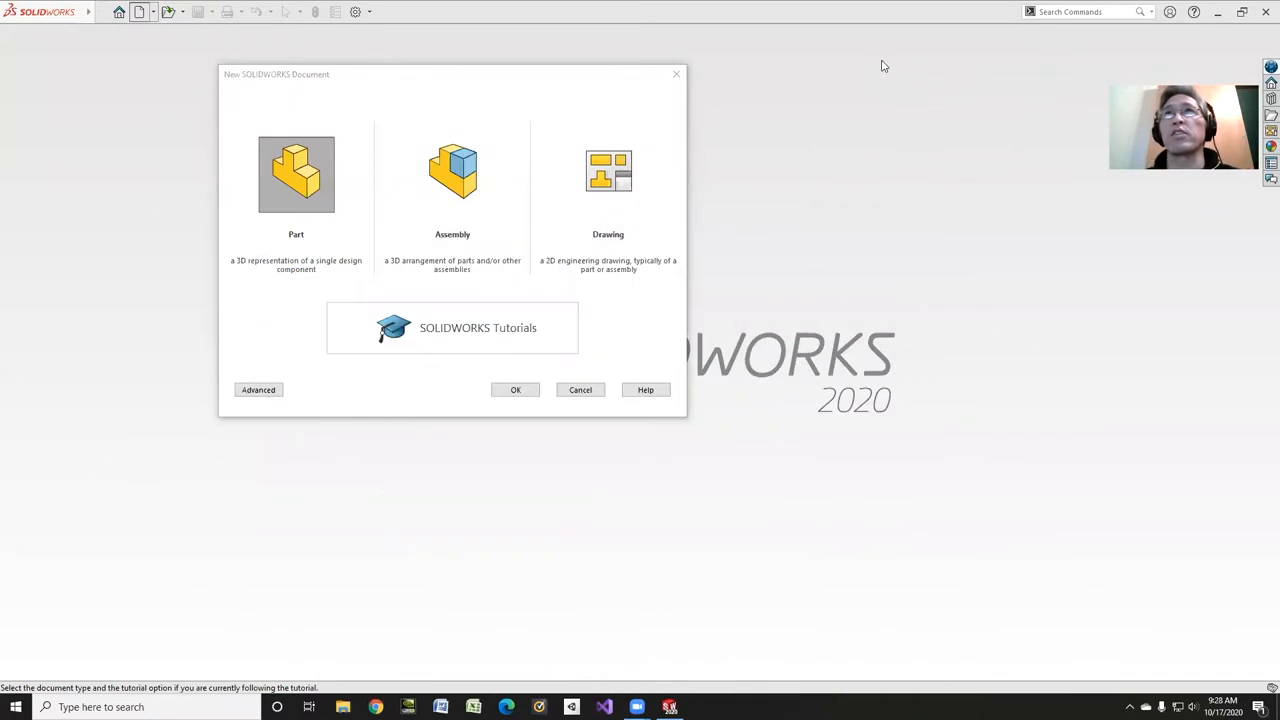
mouse_move(553, 343)
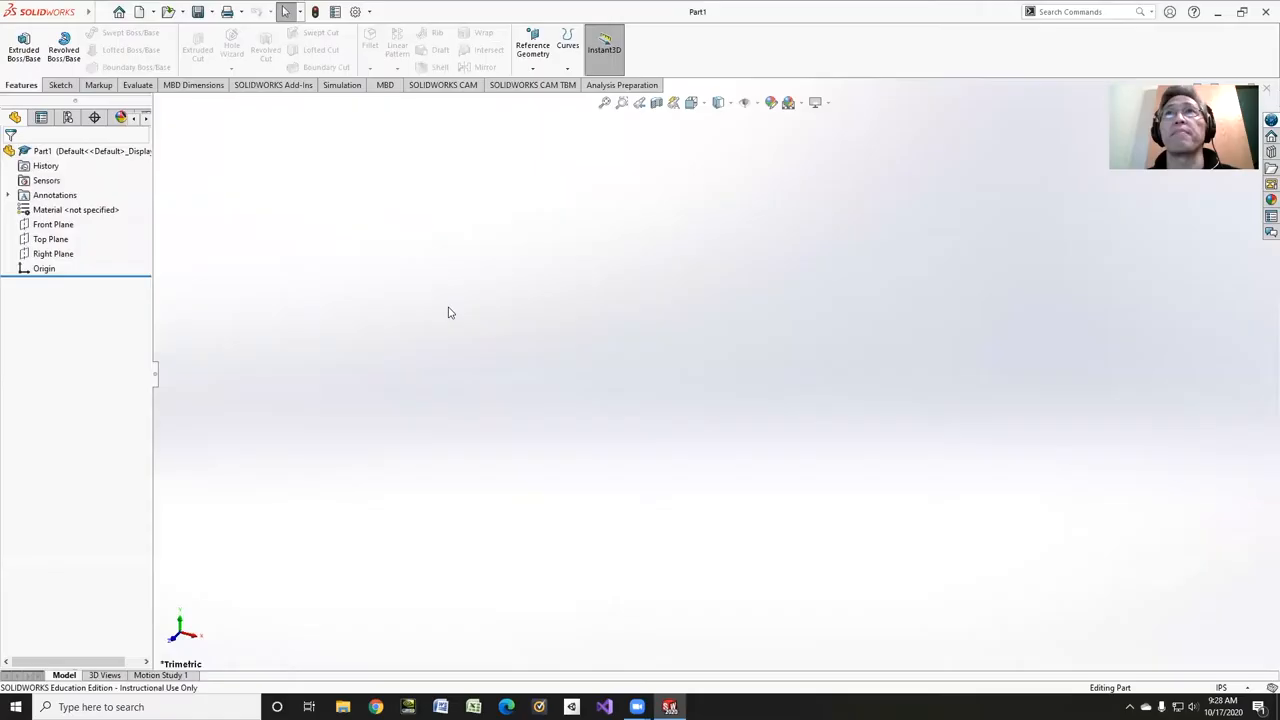
Step: Start a Top Plane sketch and draw a center rectangle
click(20, 42)
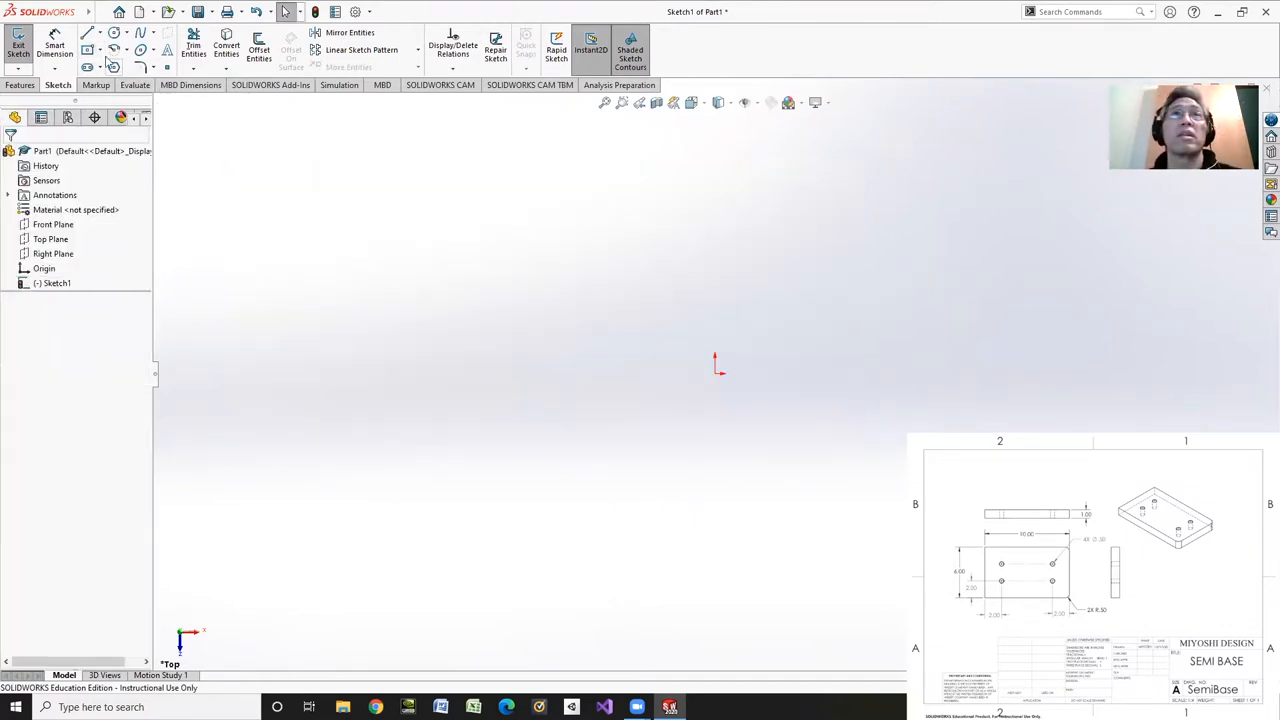
click(98, 50)
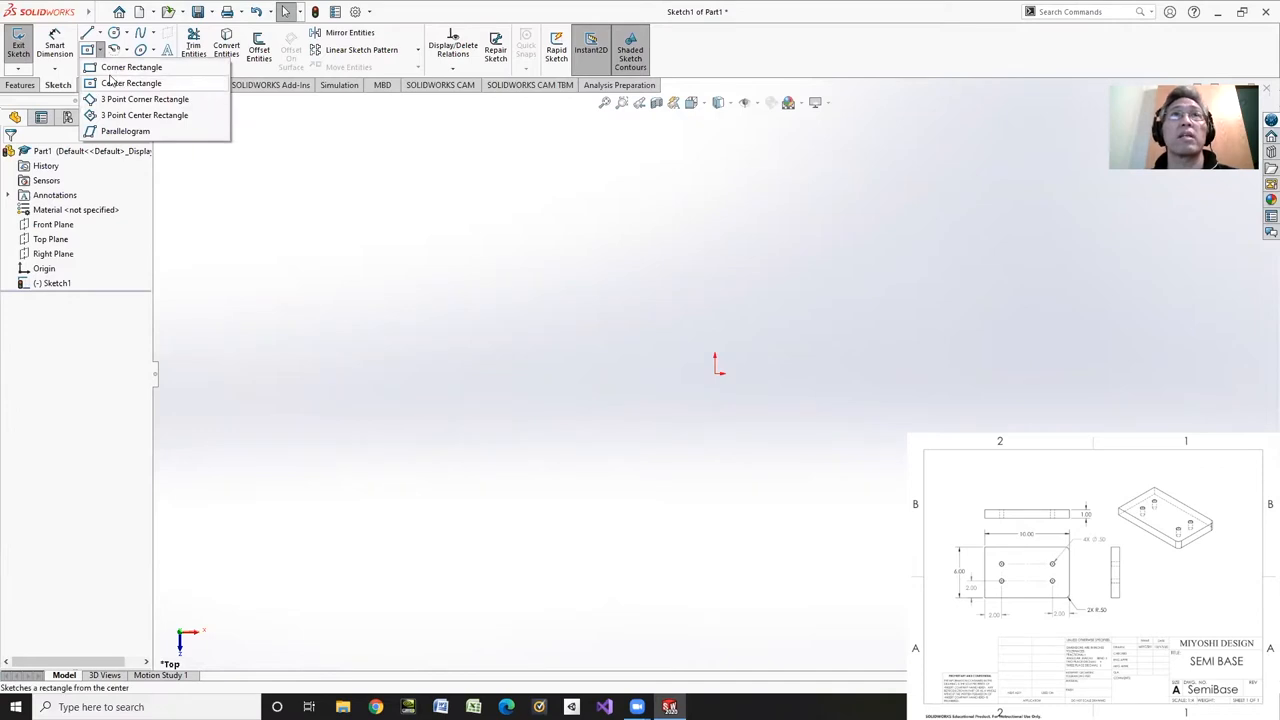
click(131, 67)
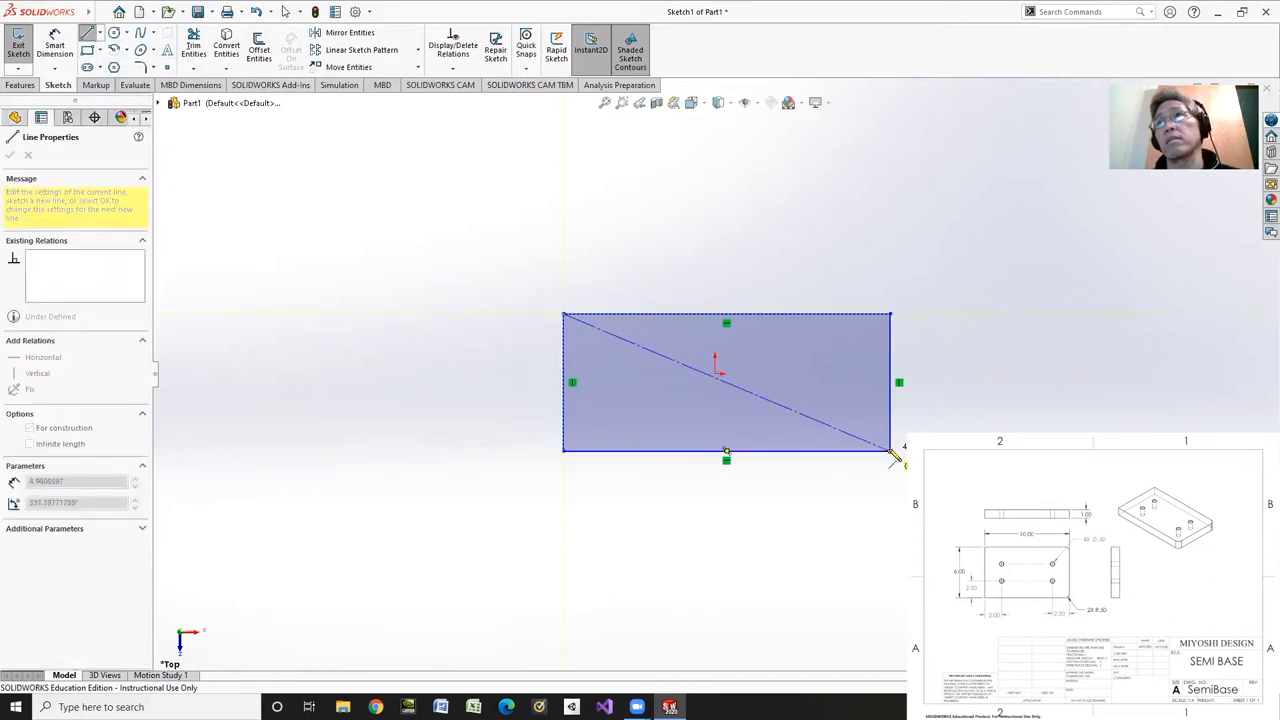
click(29, 428)
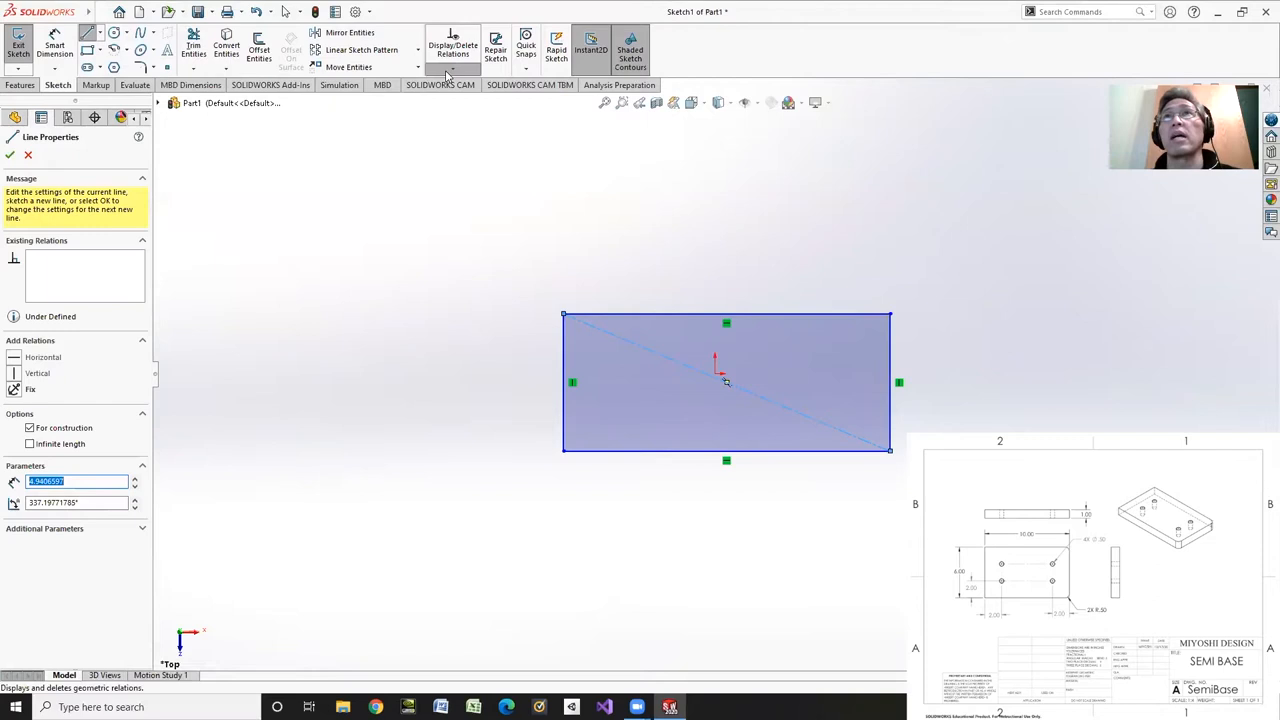
Step: Add a Midpoint relation between the rectangle's diagonal and the origin
click(452, 47)
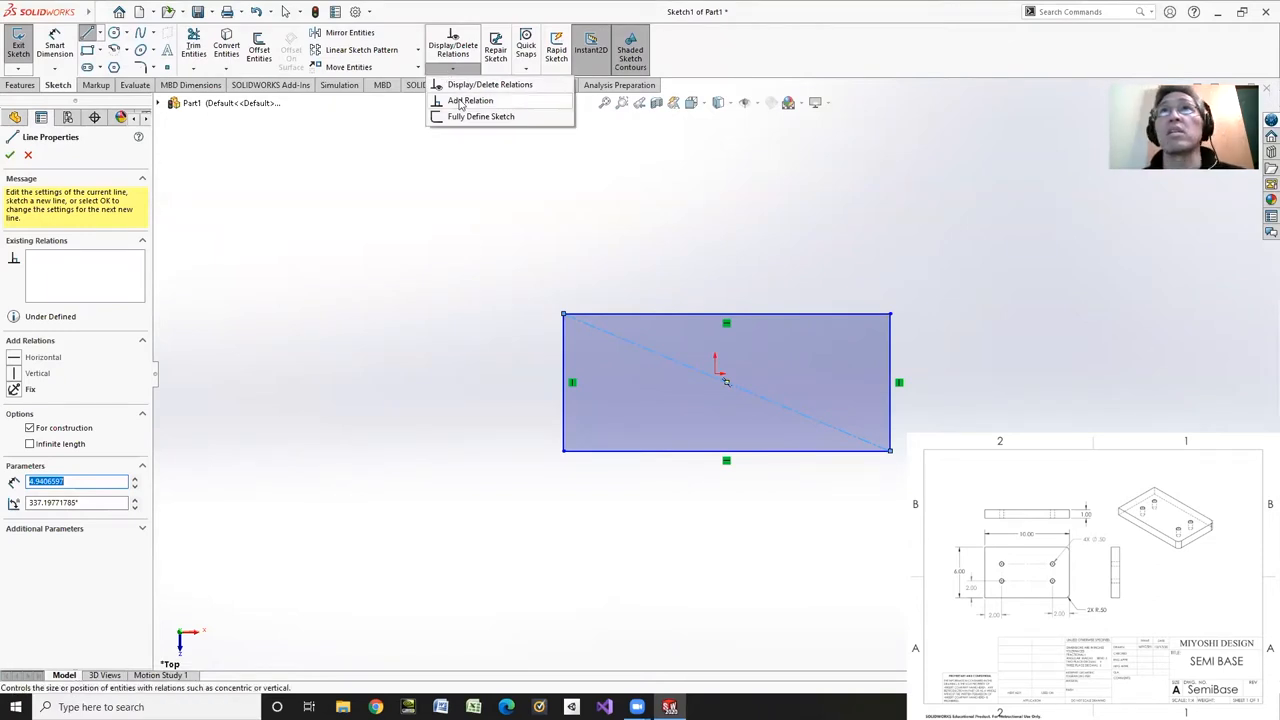
click(470, 100)
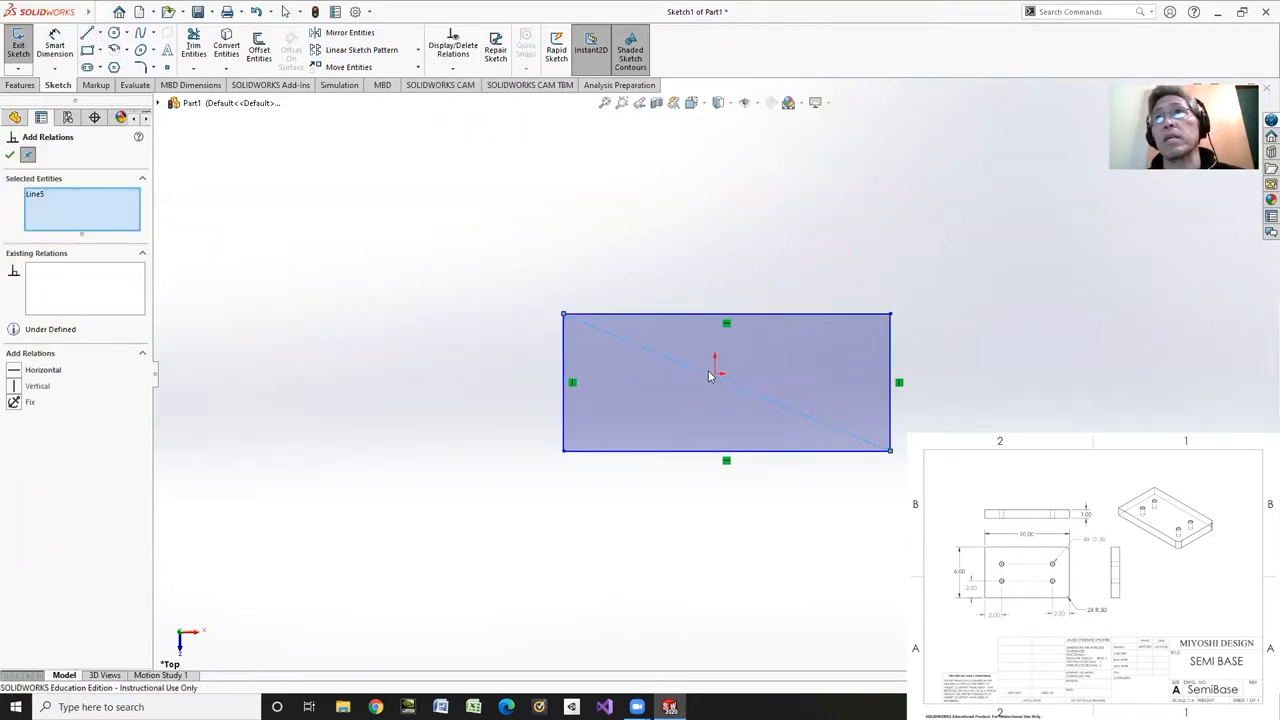
click(714, 373)
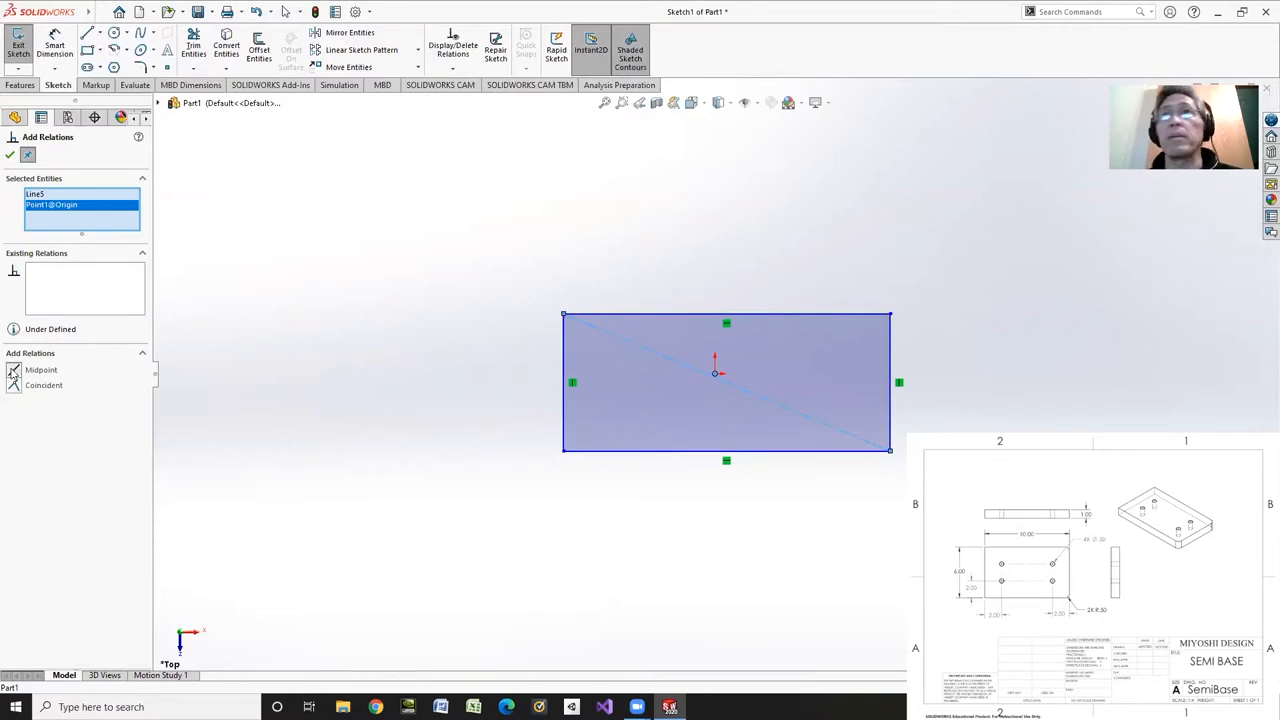
click(10, 154)
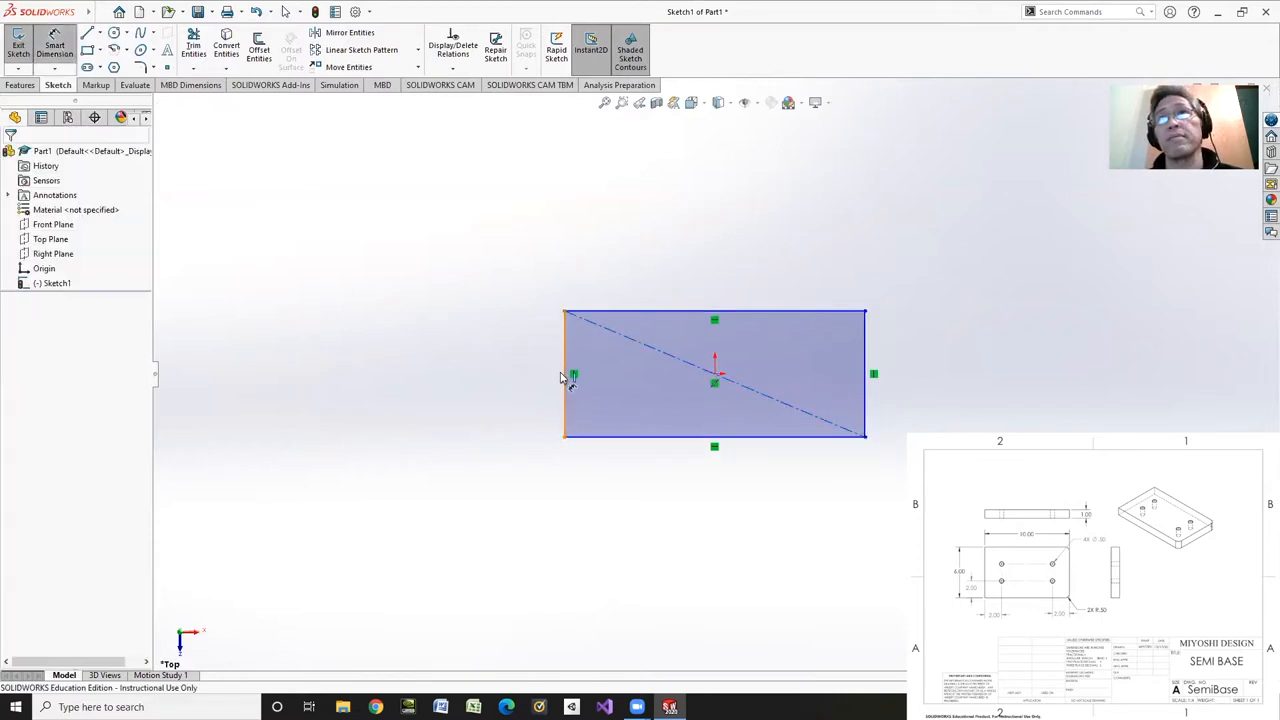
Step: Dimension the left edge to 6.00 in and the top edge to 10.00 in
click(563, 375)
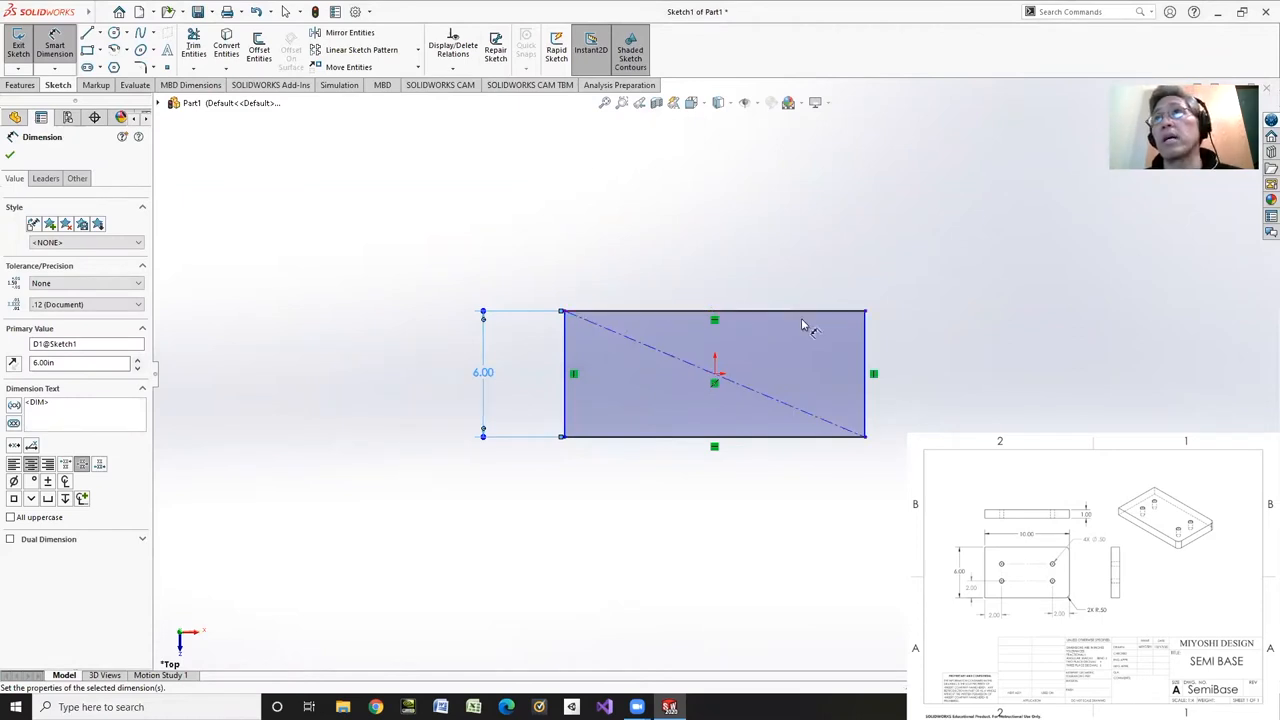
click(560, 373)
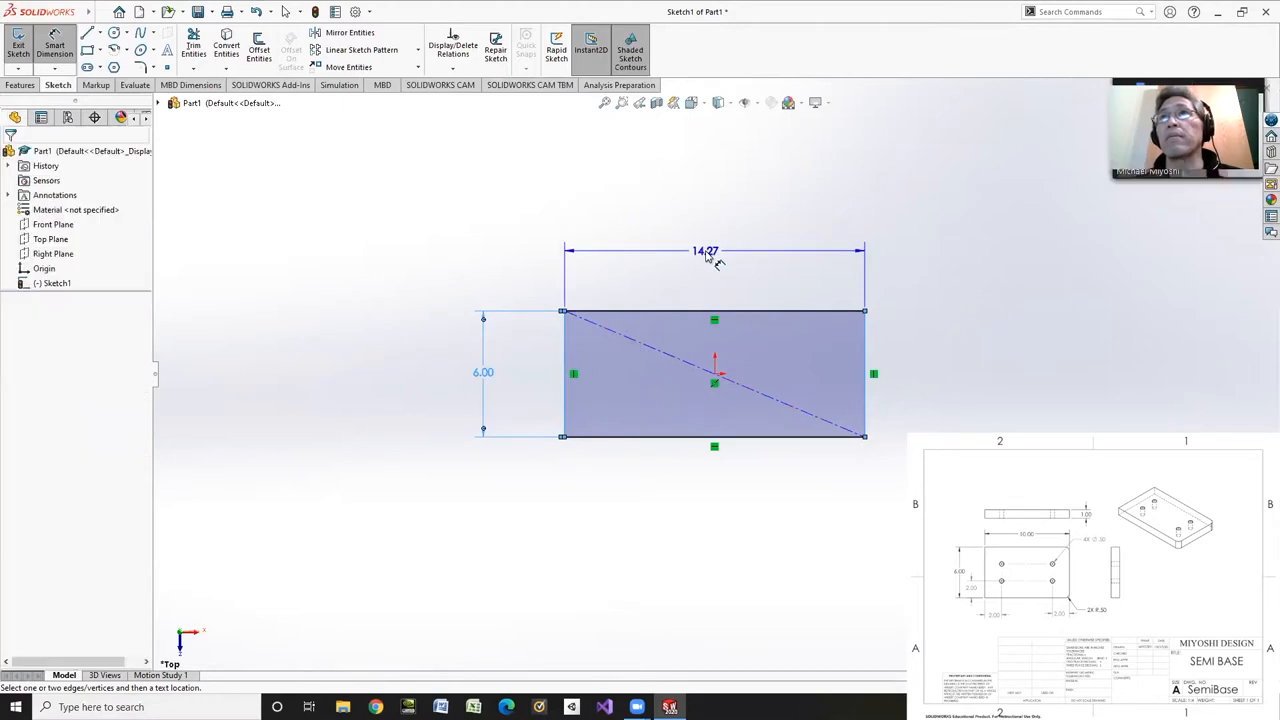
click(705, 251)
text(8)
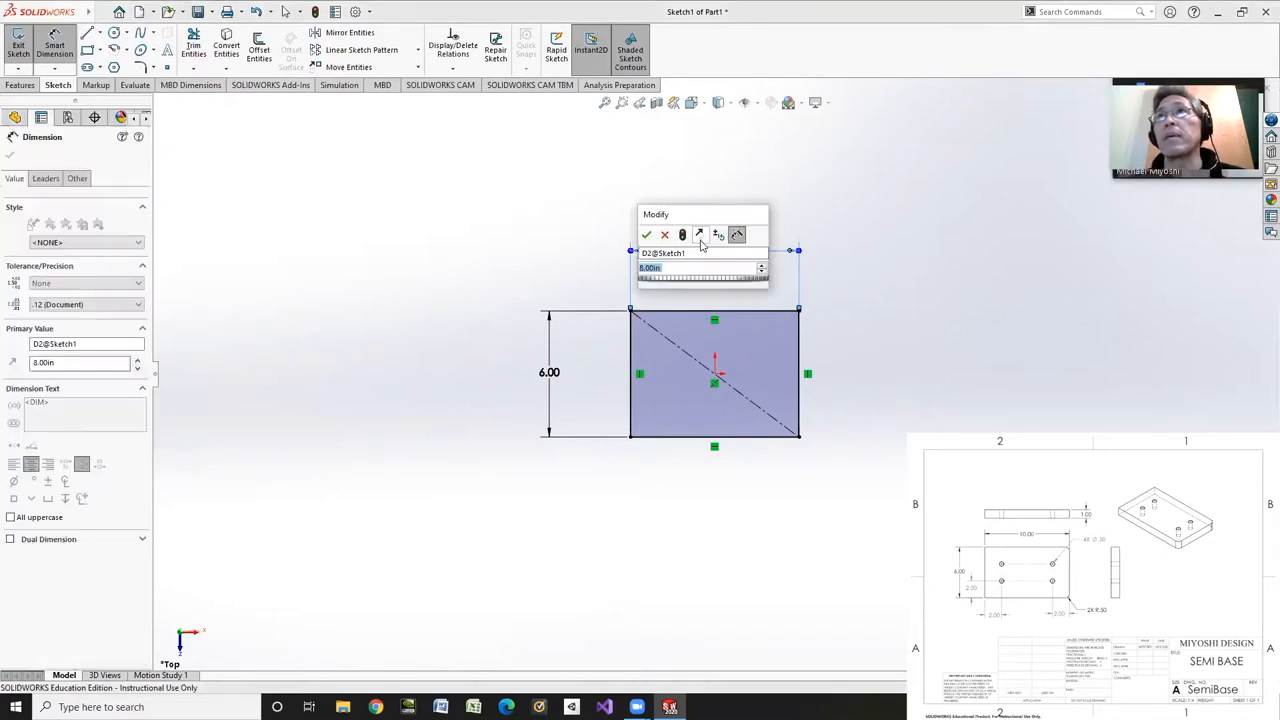
click(647, 234)
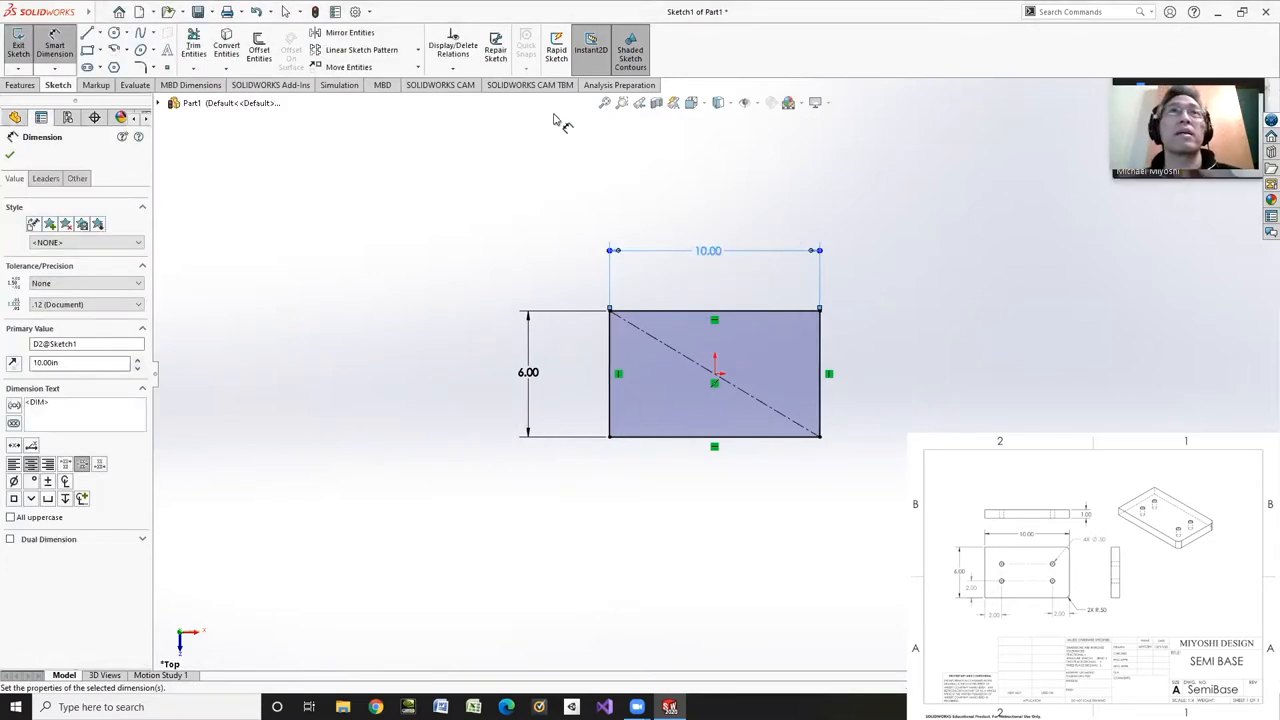
mouse_move(288, 194)
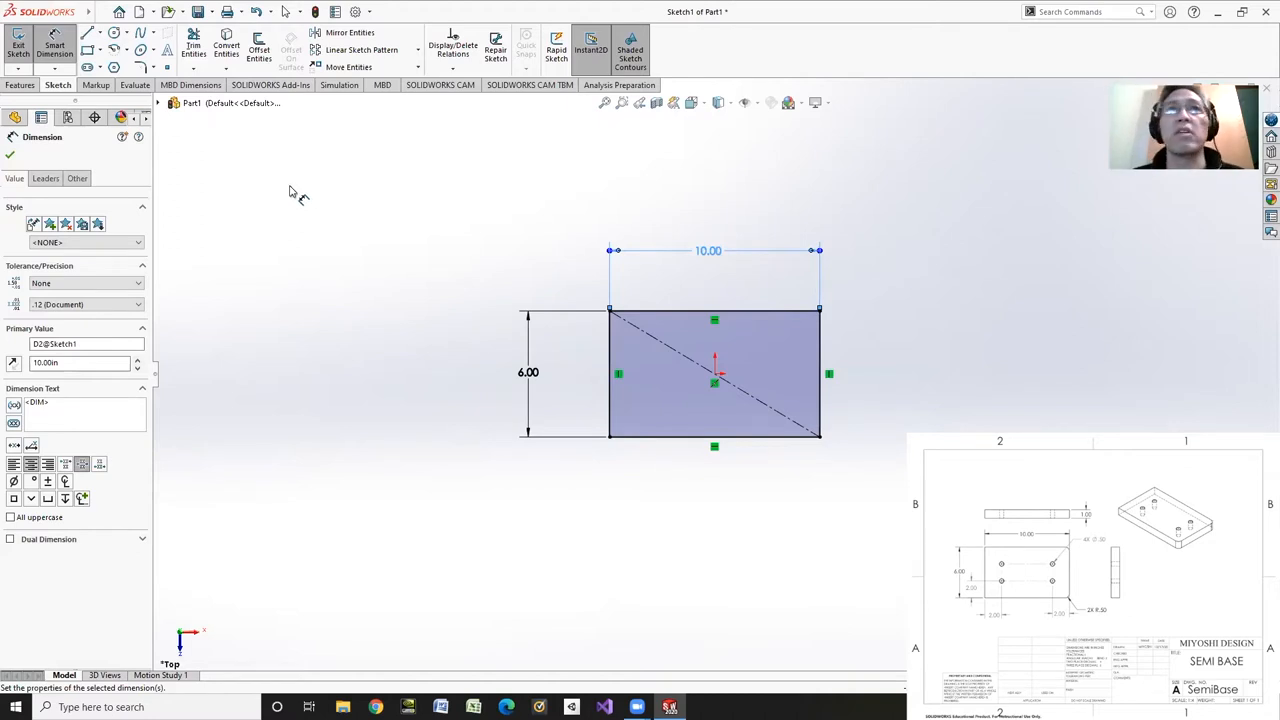
mouse_move(213, 137)
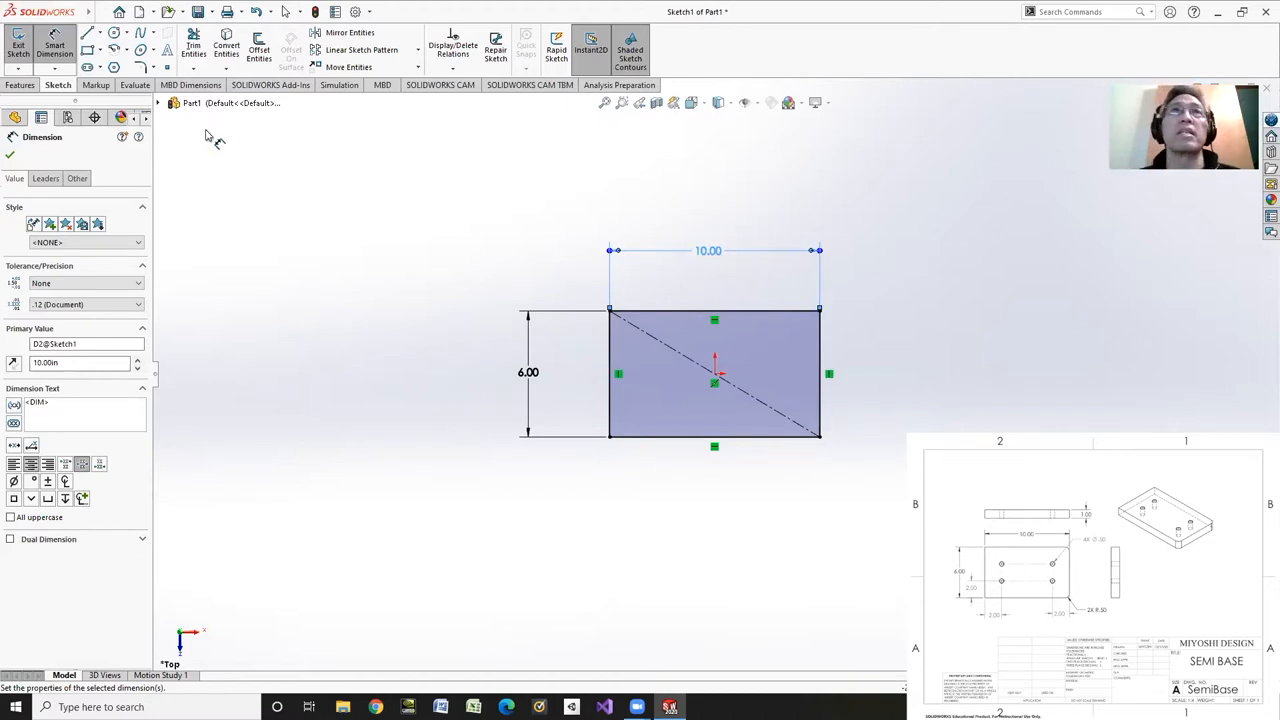
mouse_move(142, 67)
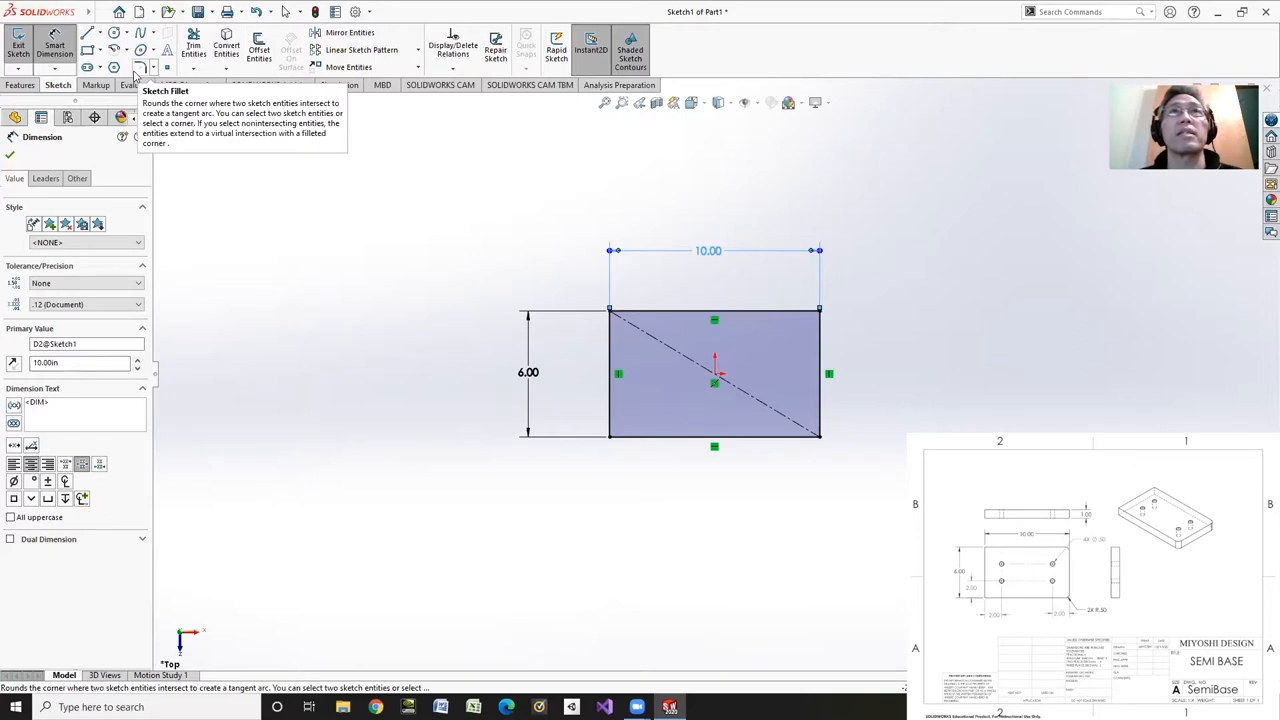
Step: Sketch-fillet the top-right and bottom-right corners and place the R.50 radius dimension
click(147, 67)
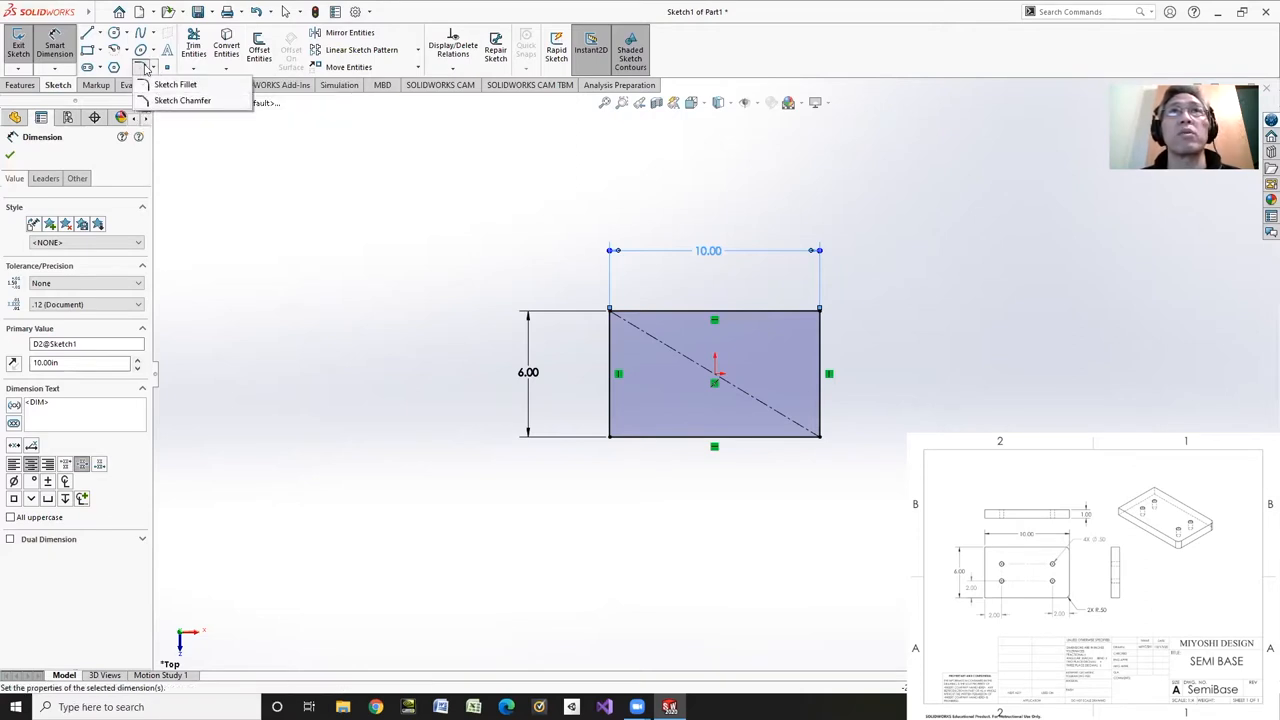
click(175, 84)
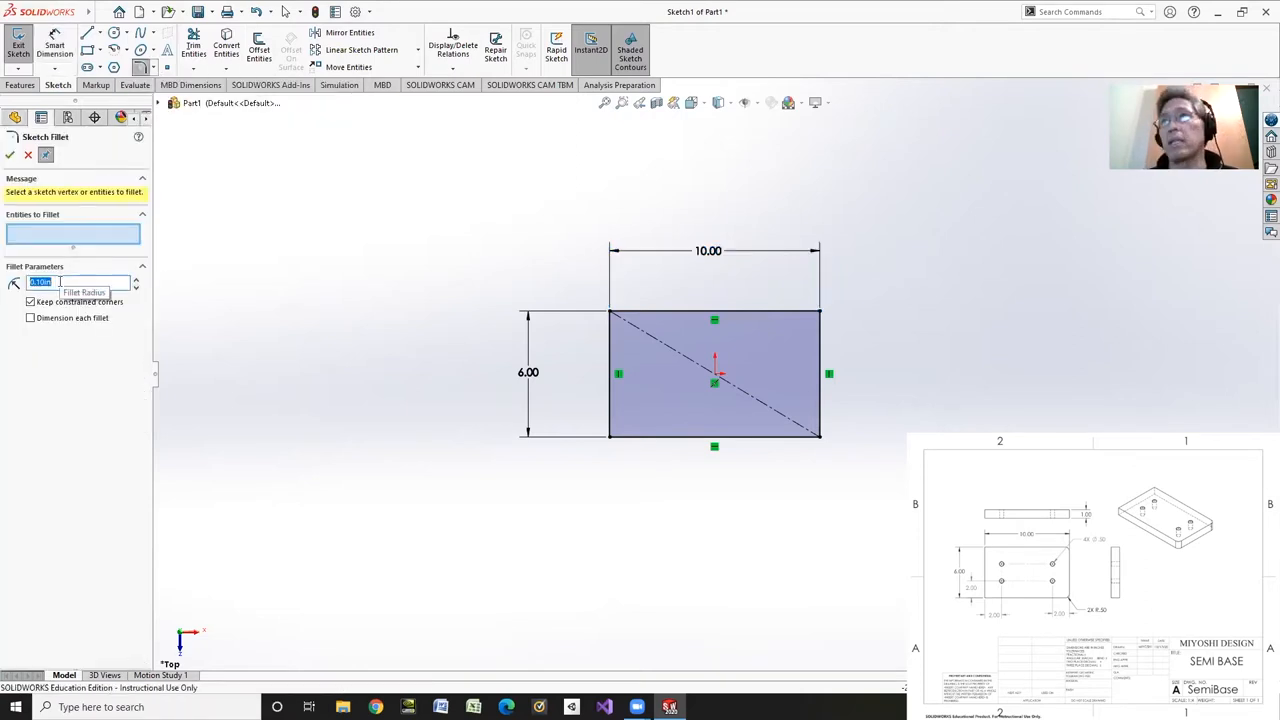
text(0.25in)
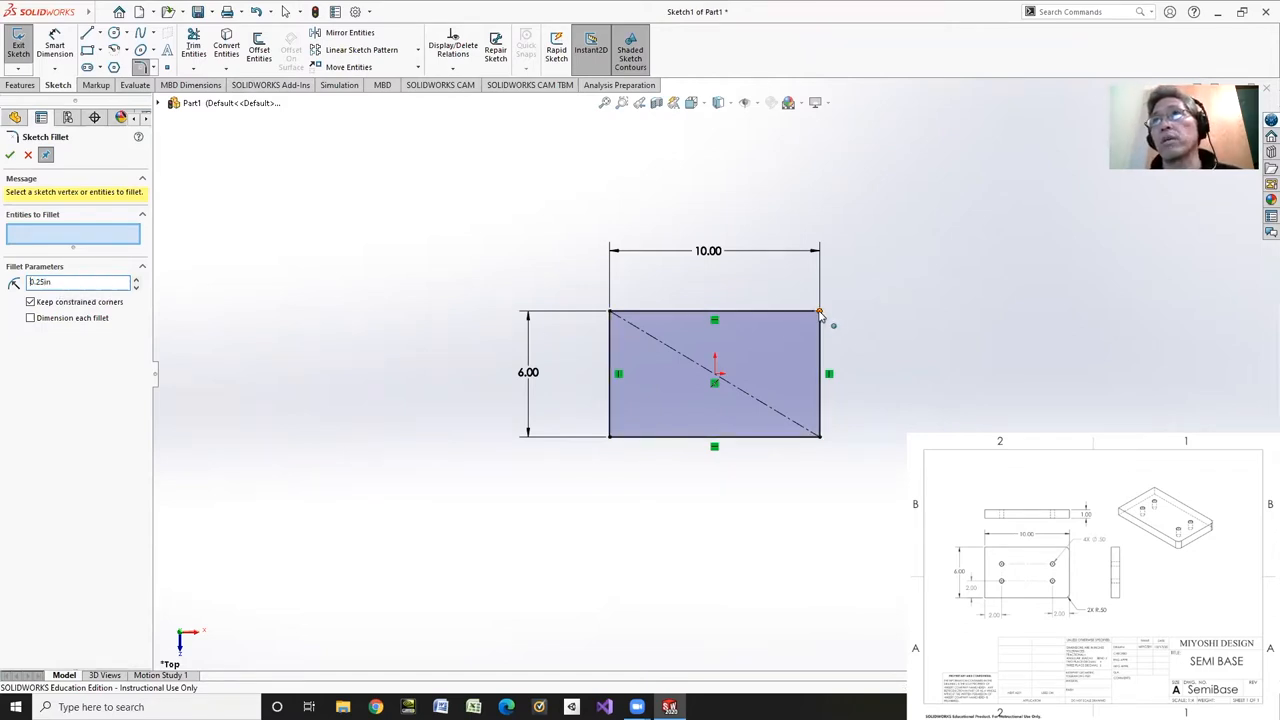
click(818, 315)
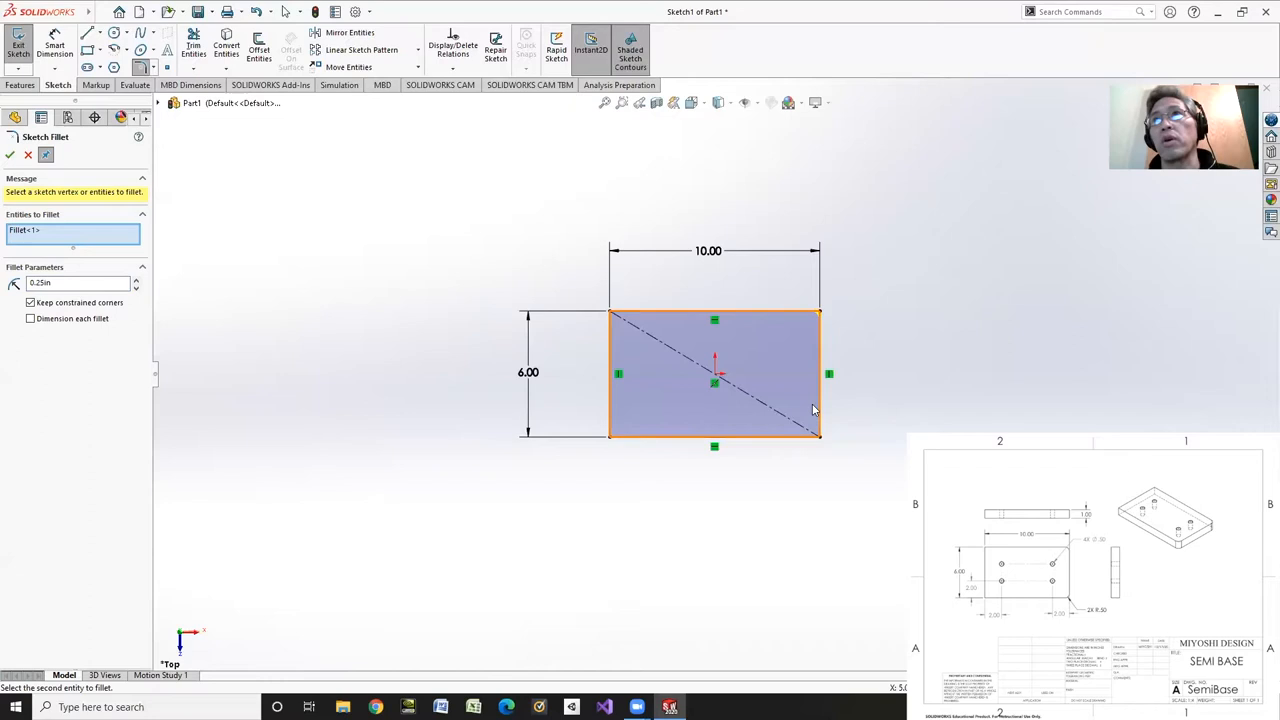
click(812, 440)
text(0.5)
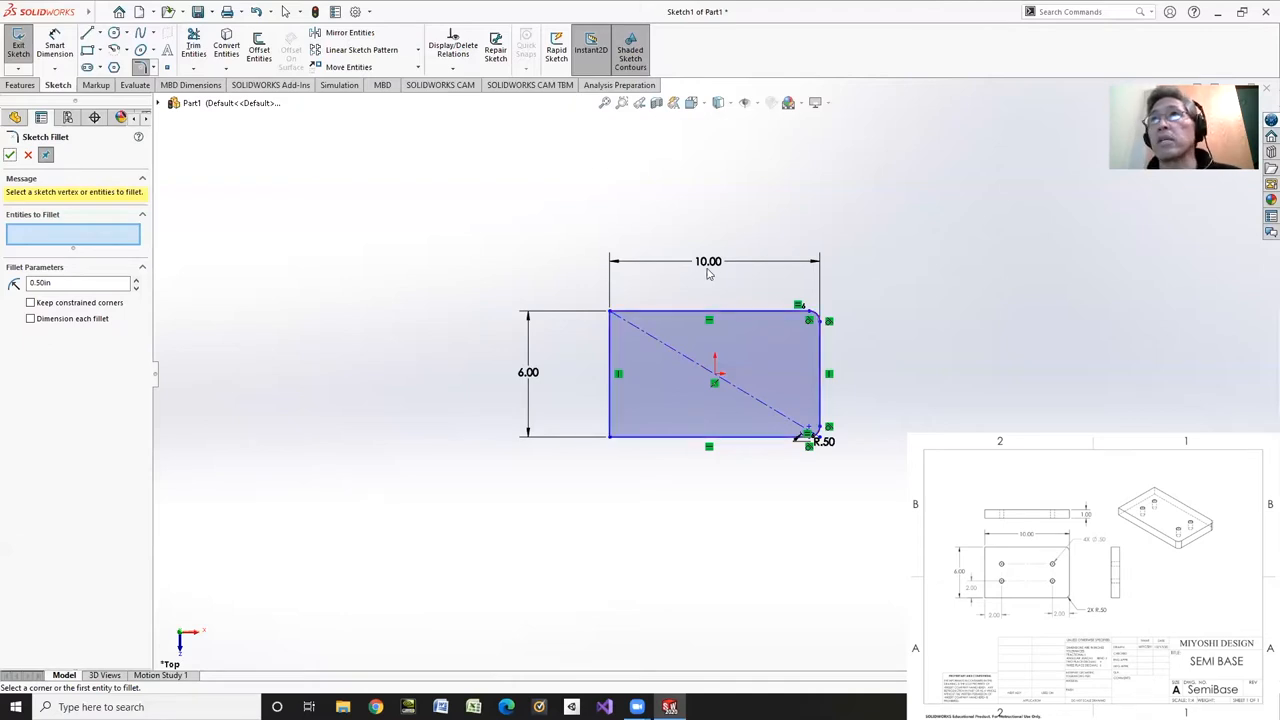
mouse_move(693, 275)
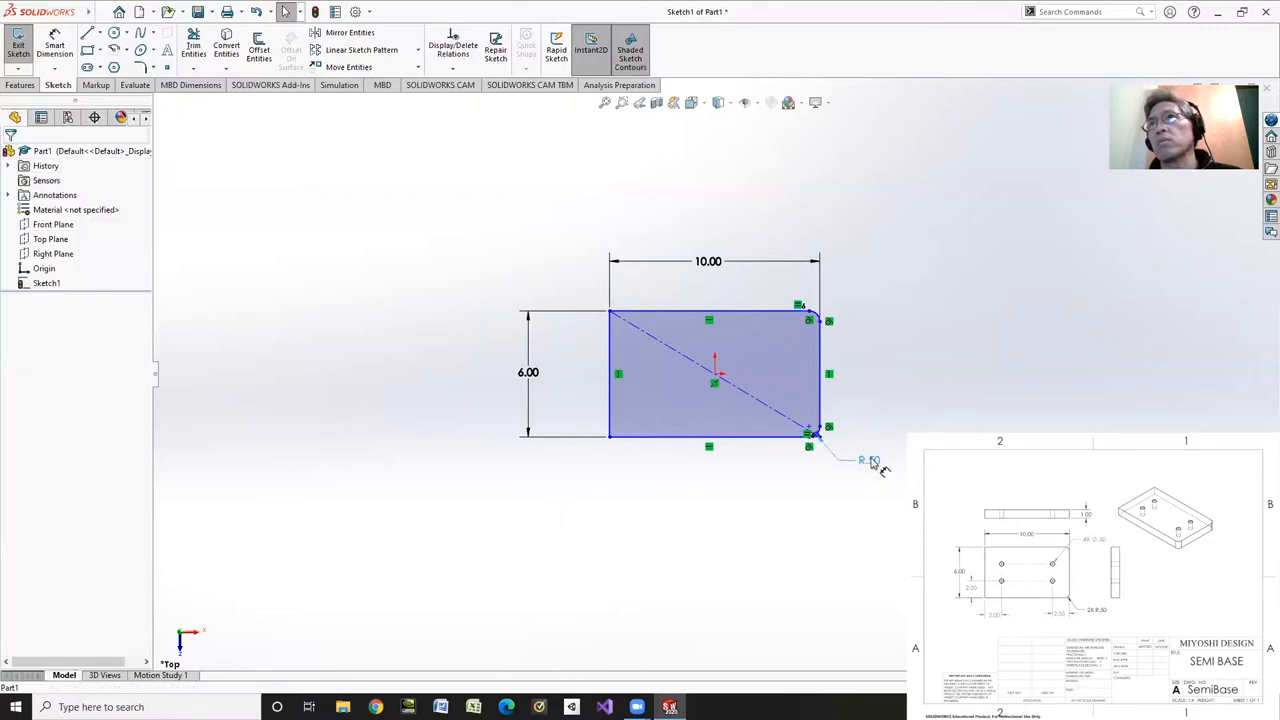
click(868, 460)
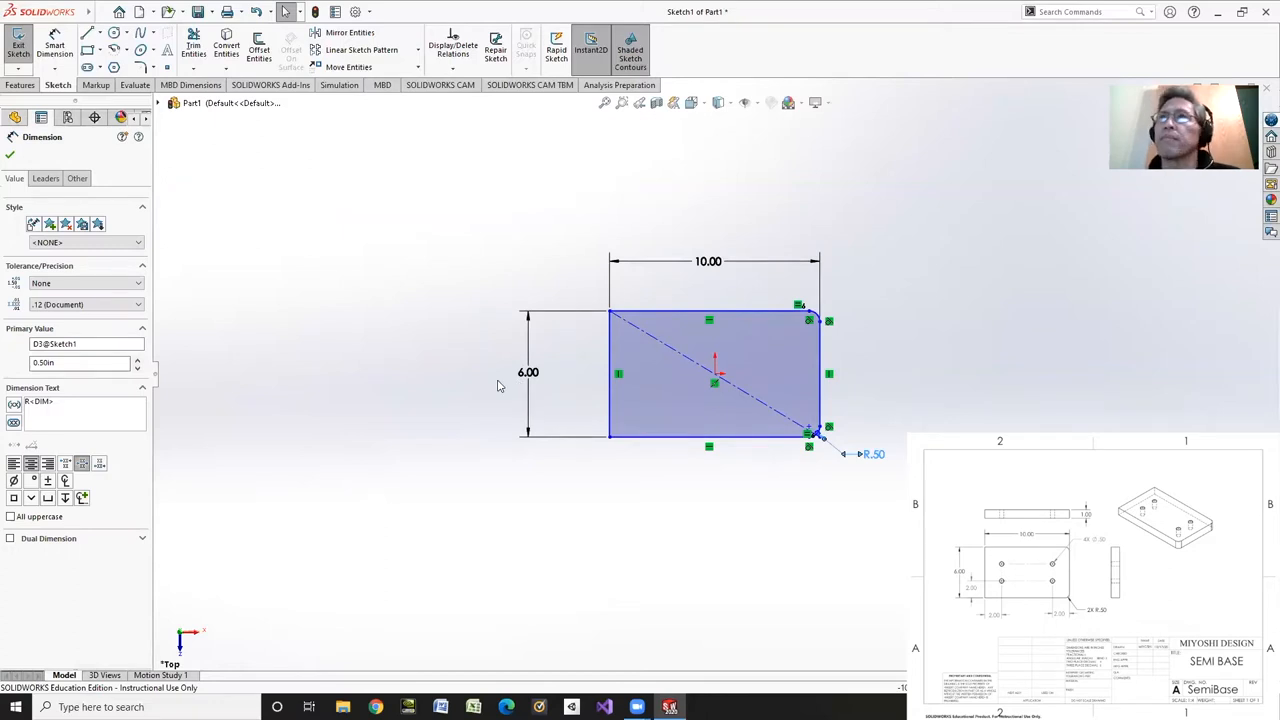
click(10, 155)
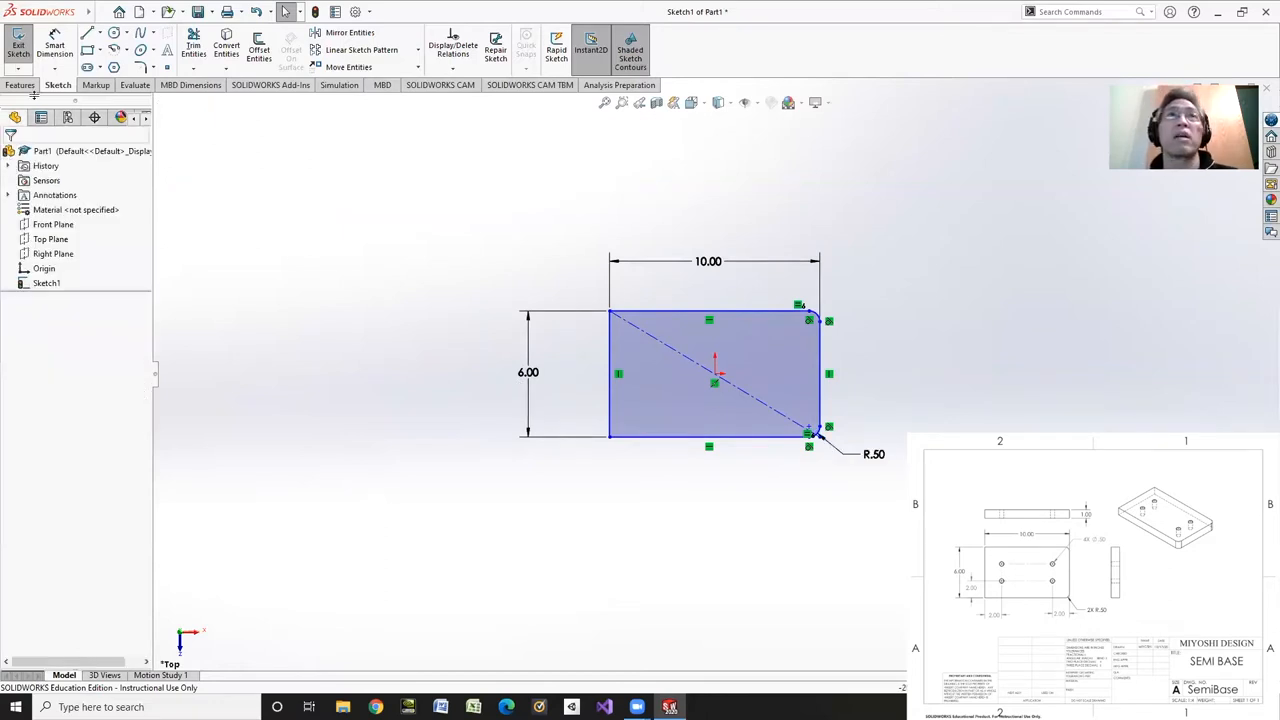
Step: Extrude the sketch Blind to 1.00 in depth as Boss-Extrude1
click(23, 47)
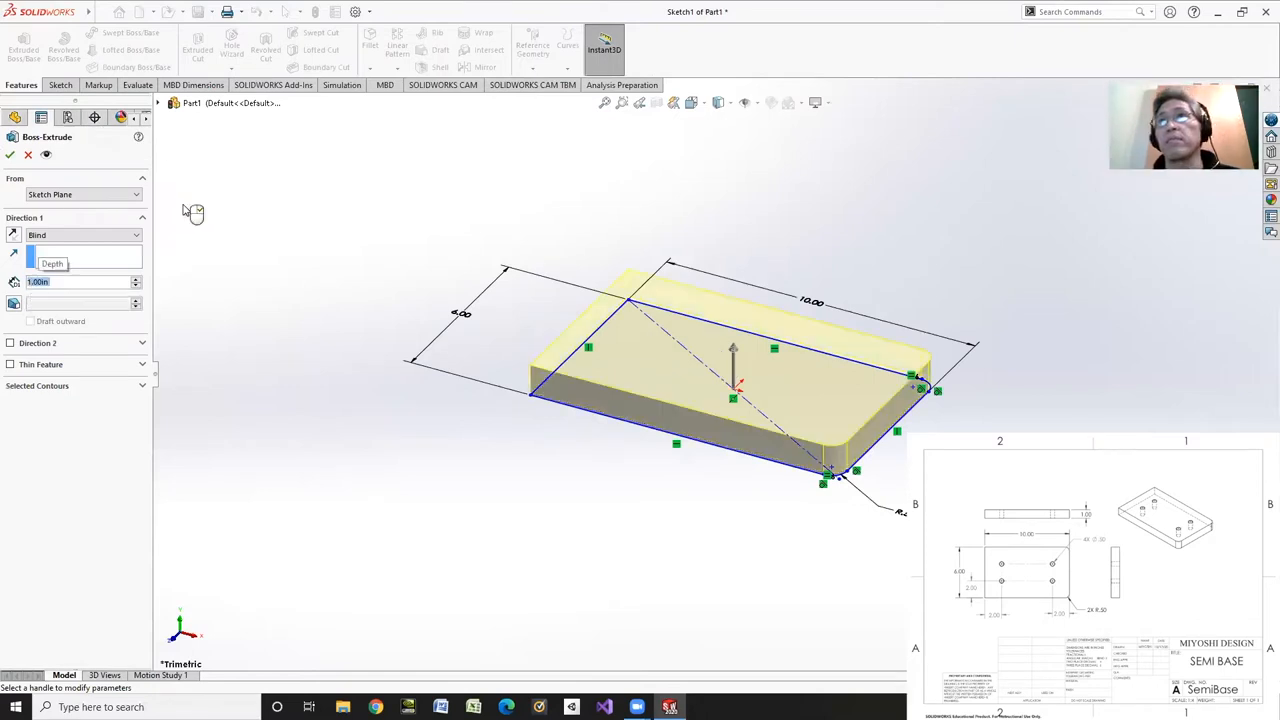
click(10, 154)
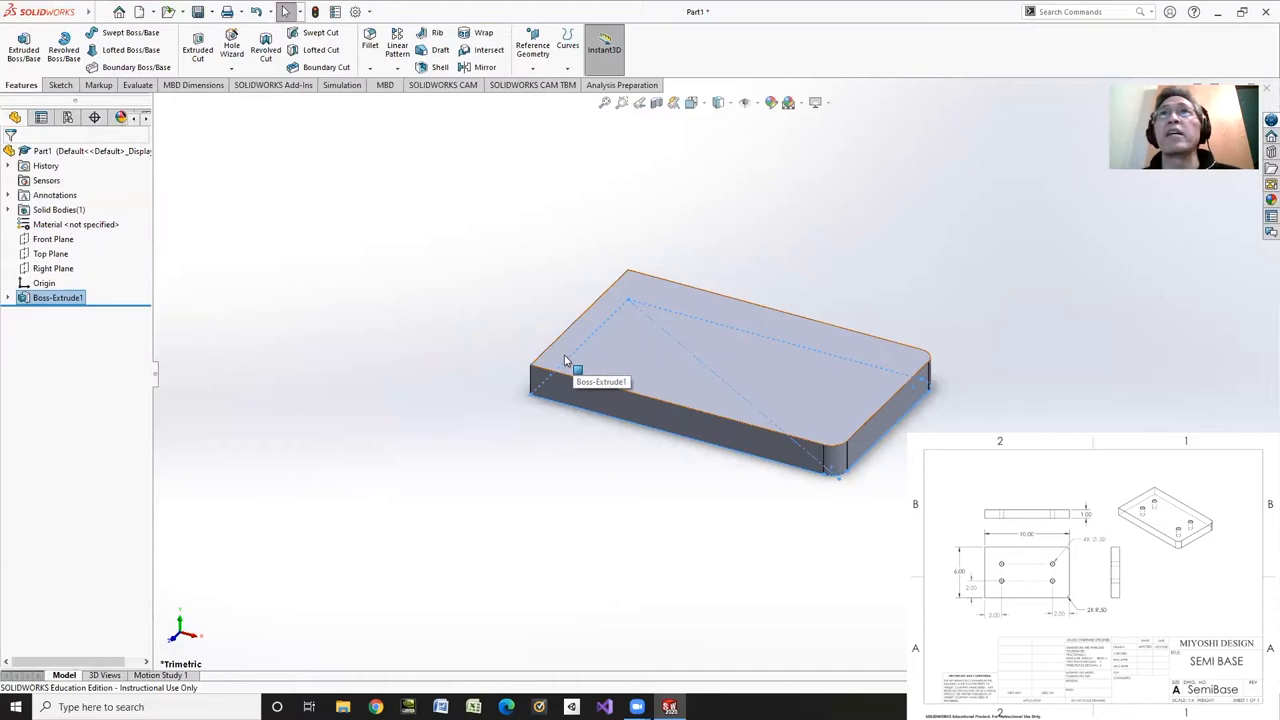
mouse_move(378, 116)
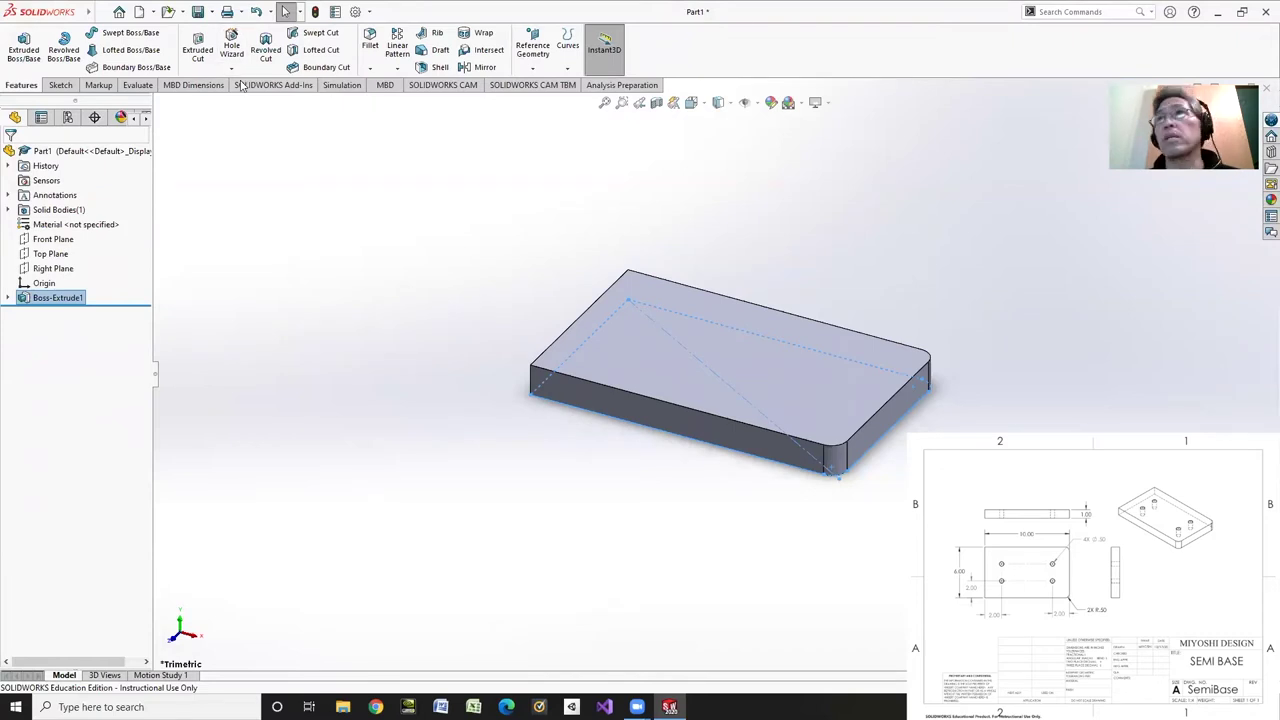
mouse_move(231, 45)
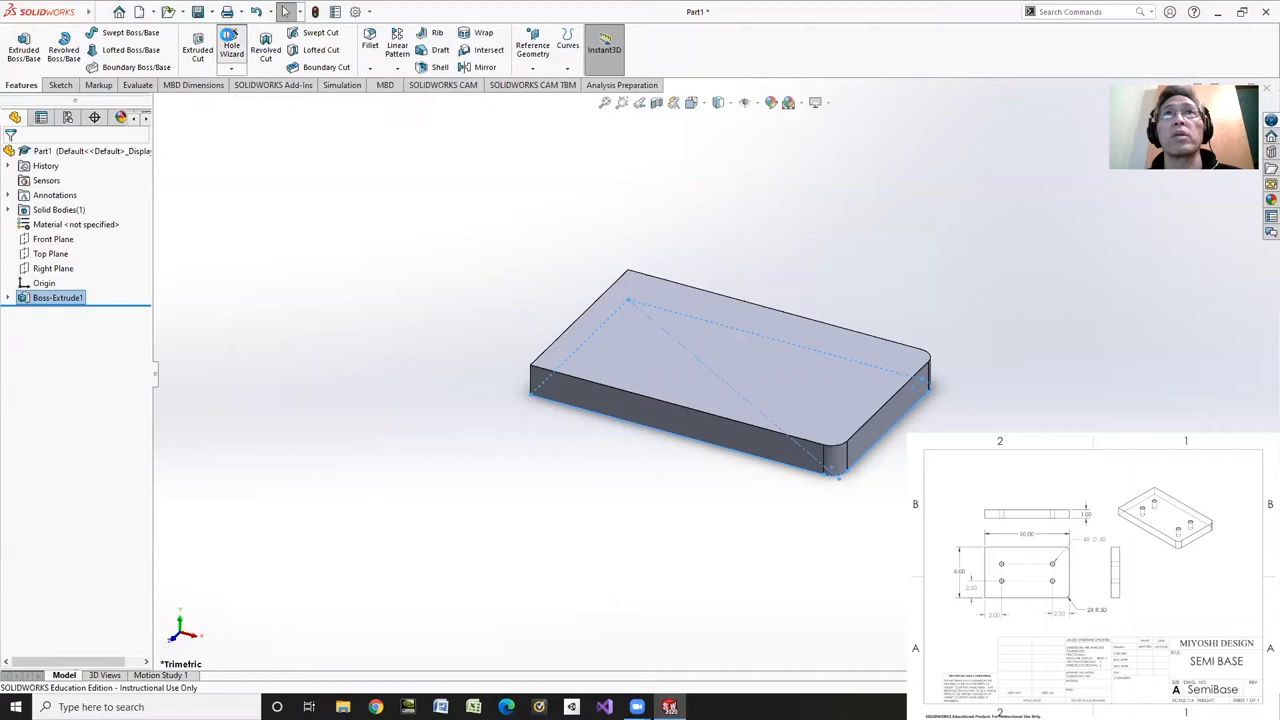
Step: In Hole Wizard, choose plain Hole type, ANSI Inch drill size 1/2, Through All
click(231, 47)
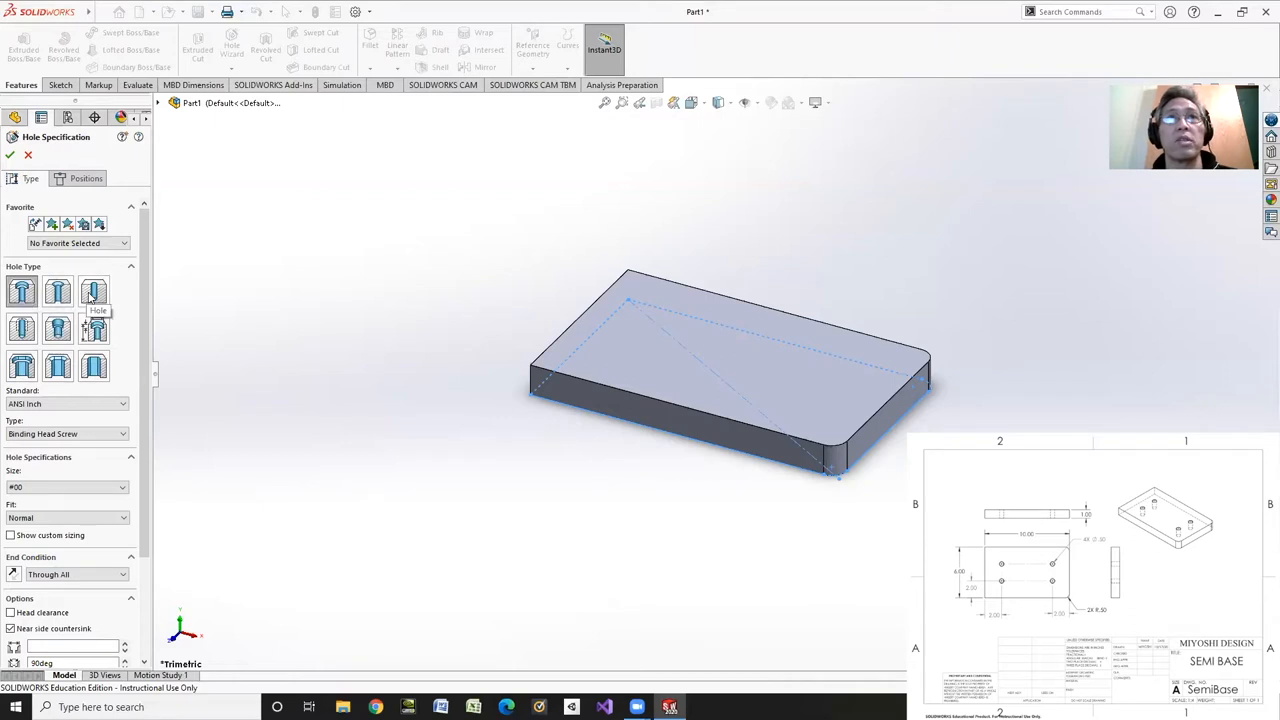
mouse_move(22, 328)
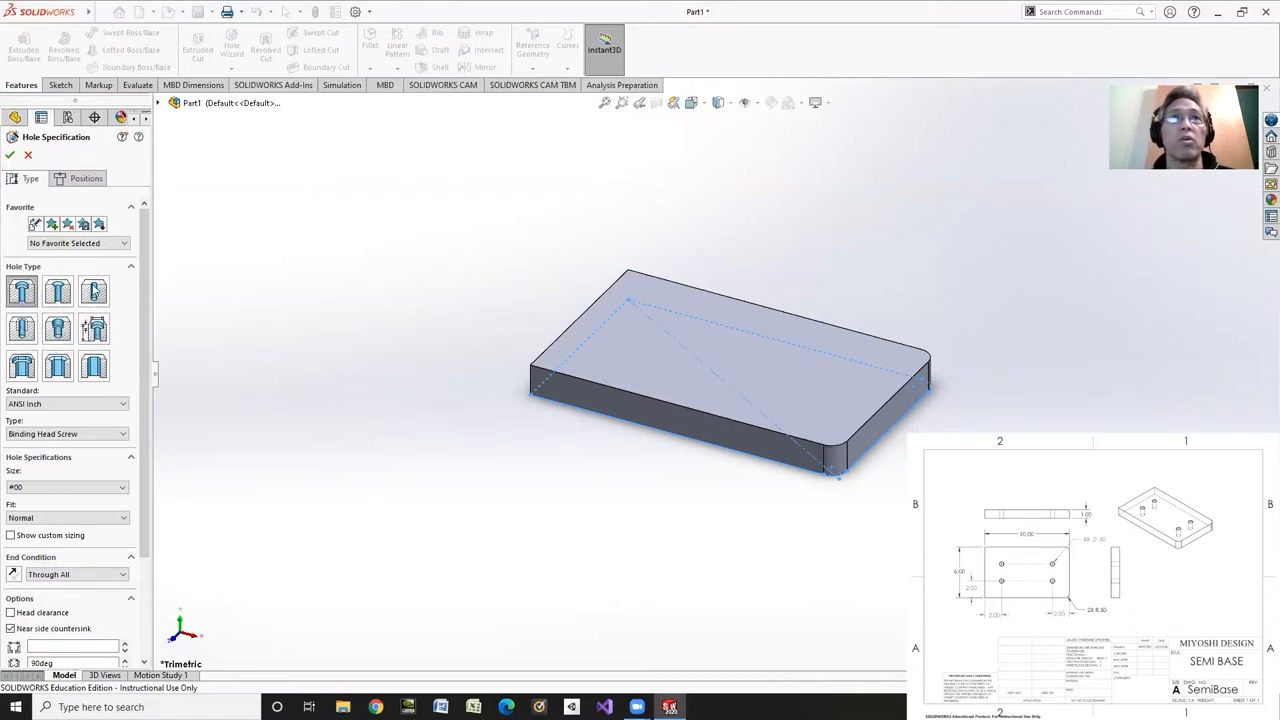
click(93, 291)
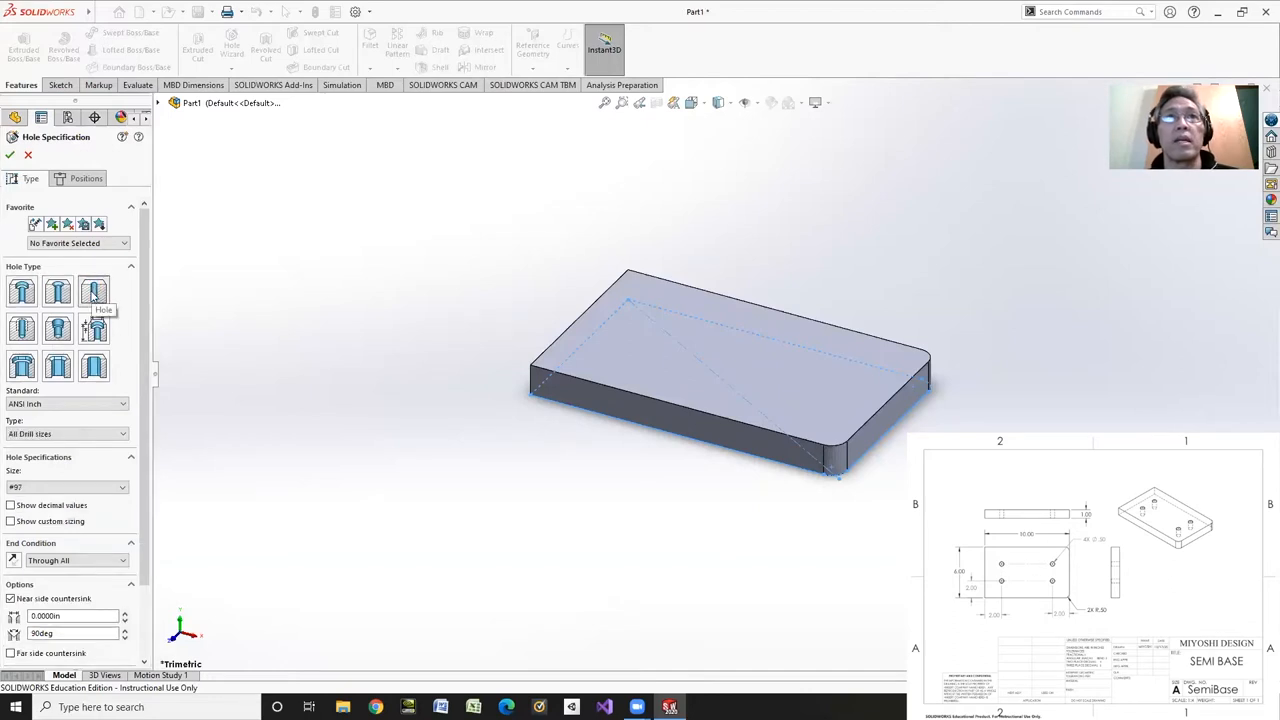
scroll(down, 3)
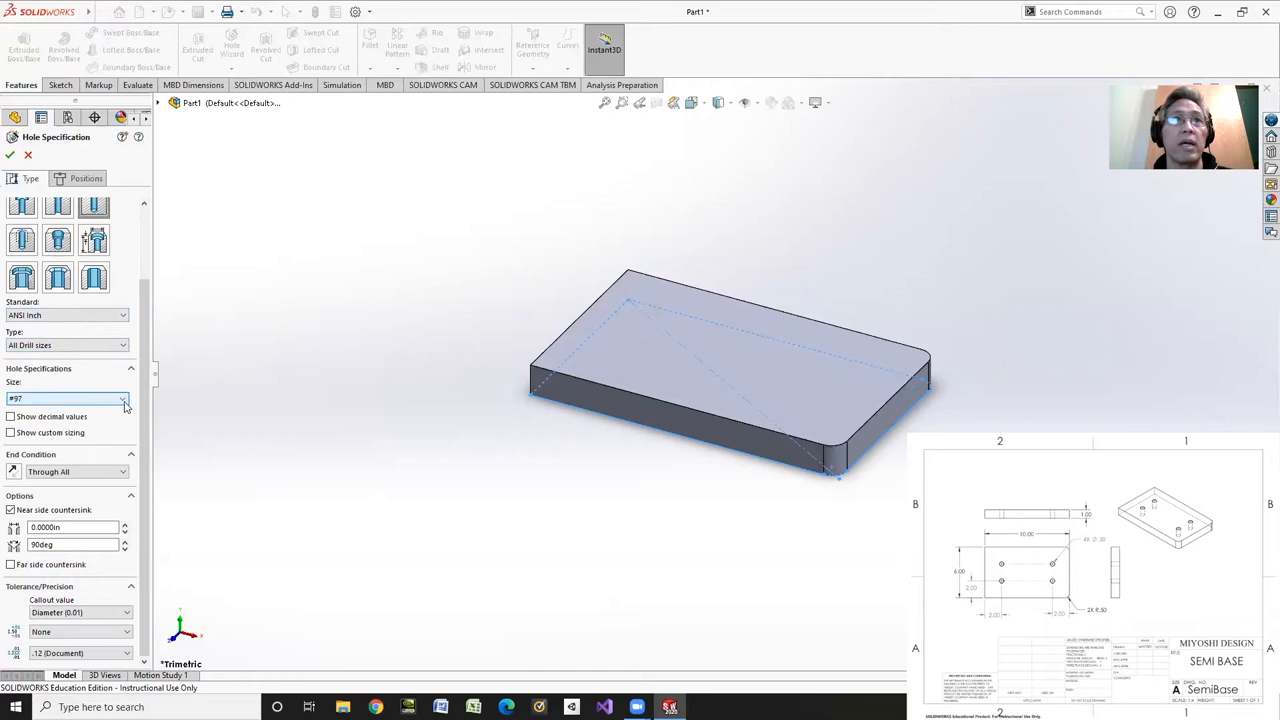
click(122, 398)
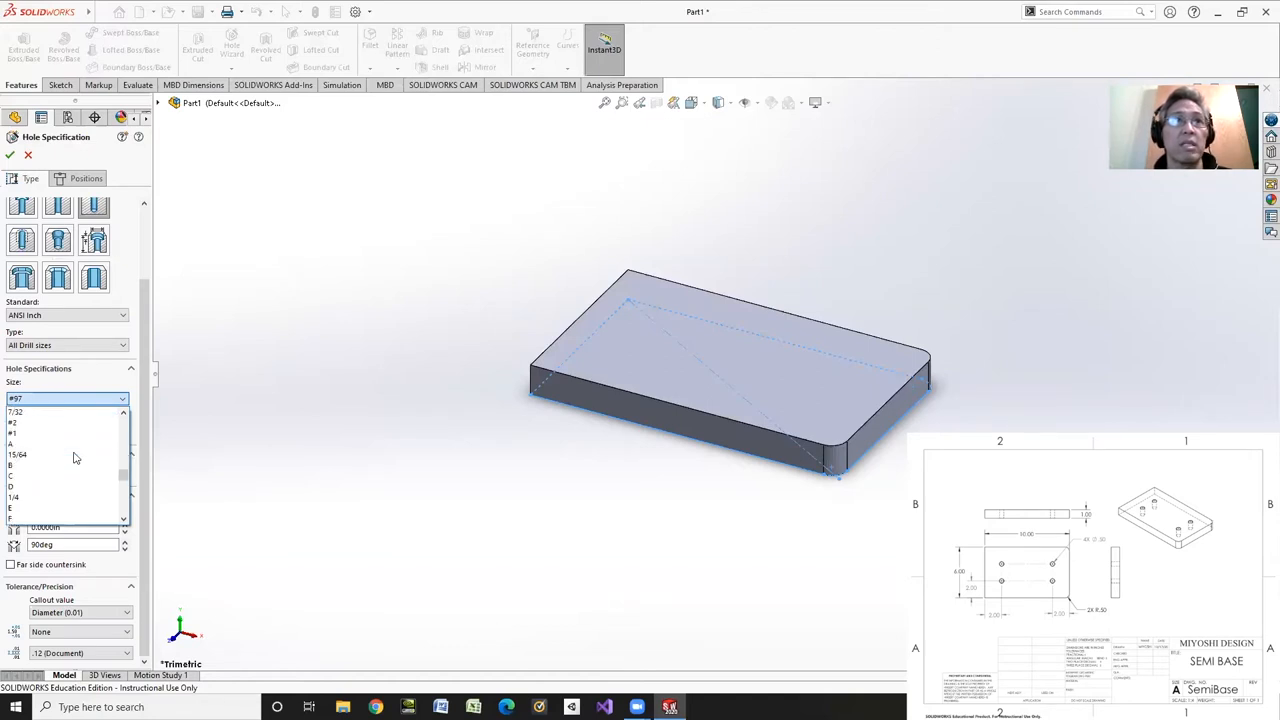
scroll(down, 3)
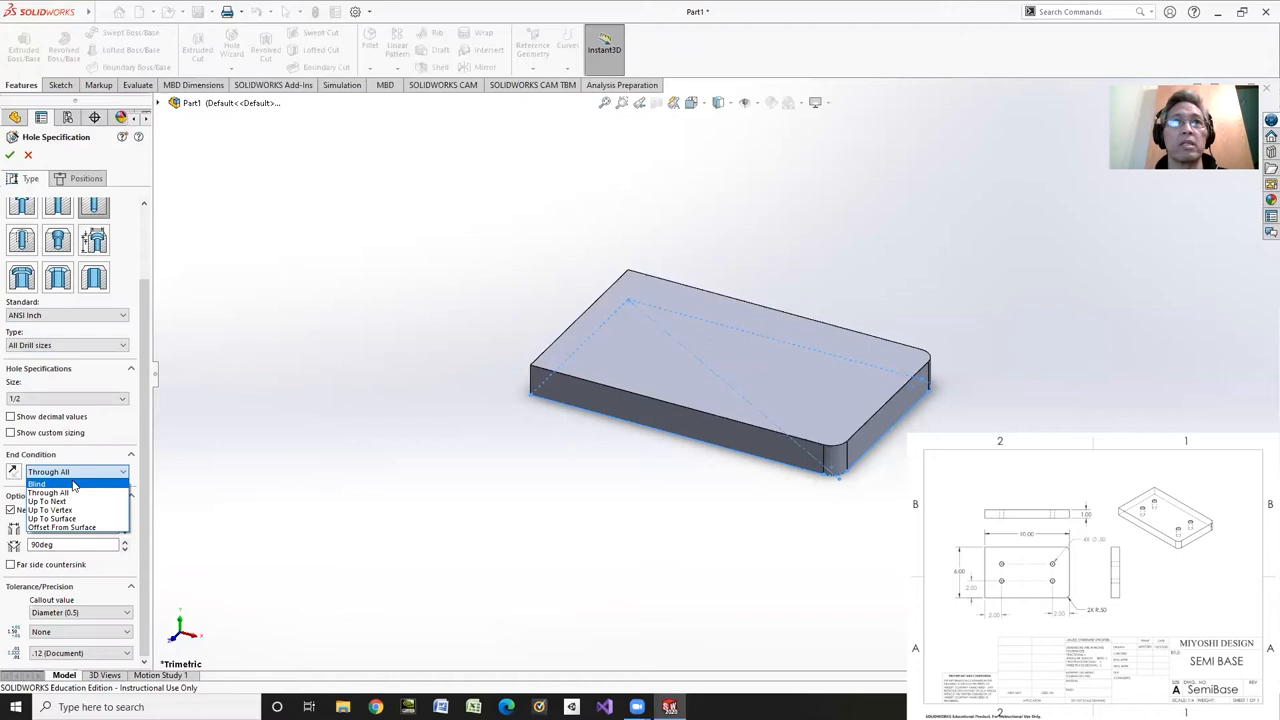
mouse_move(75, 486)
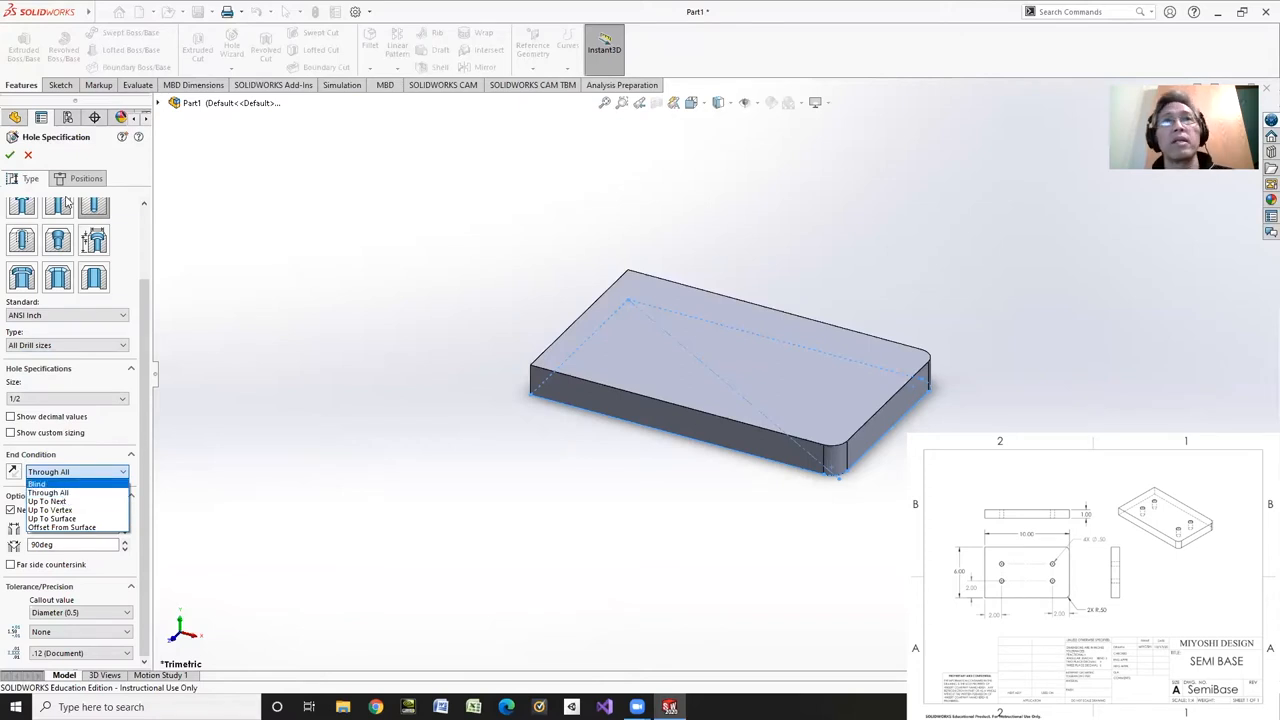
Step: Place the top-right and lower-left hole centres on the top face in Top view
click(86, 178)
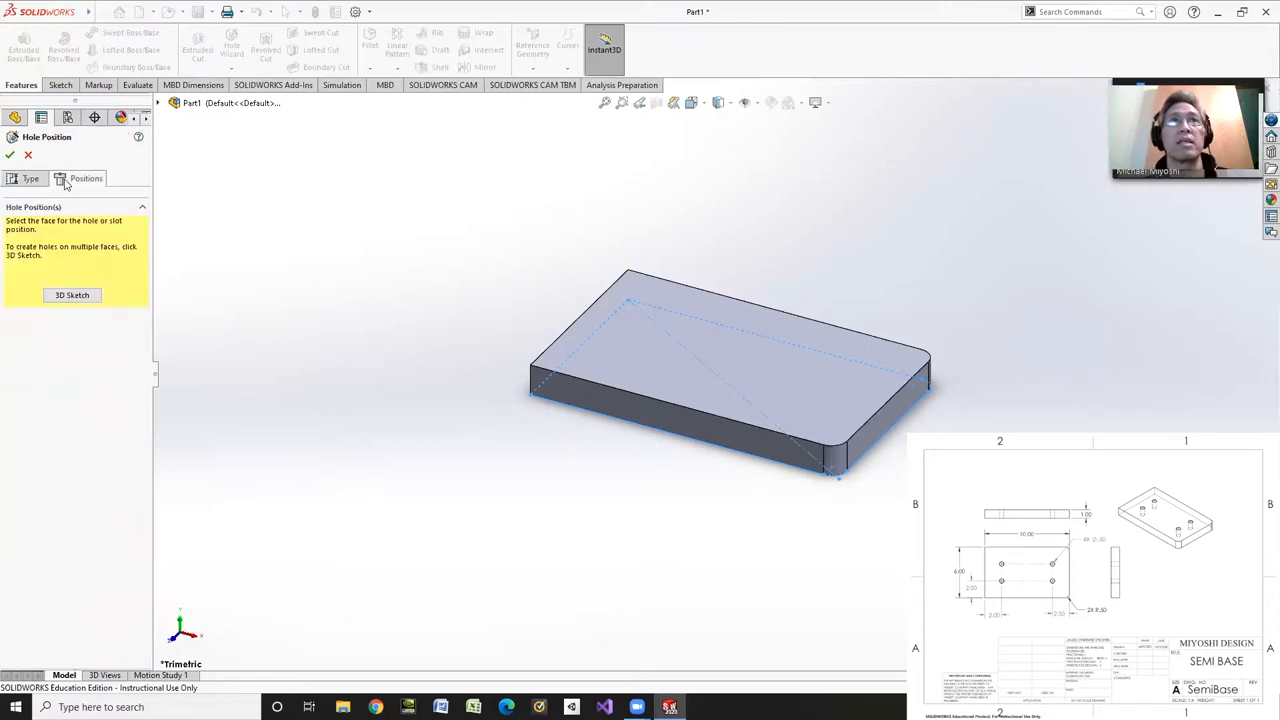
mouse_move(628, 358)
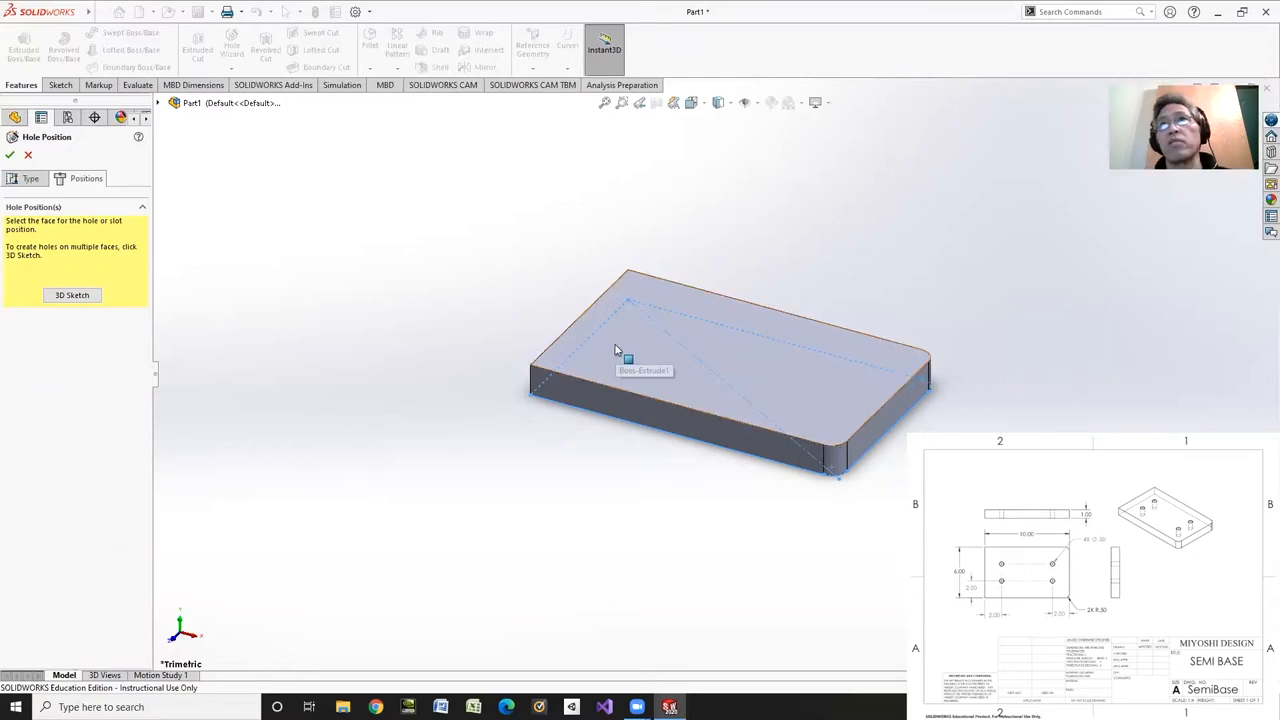
mouse_move(650, 333)
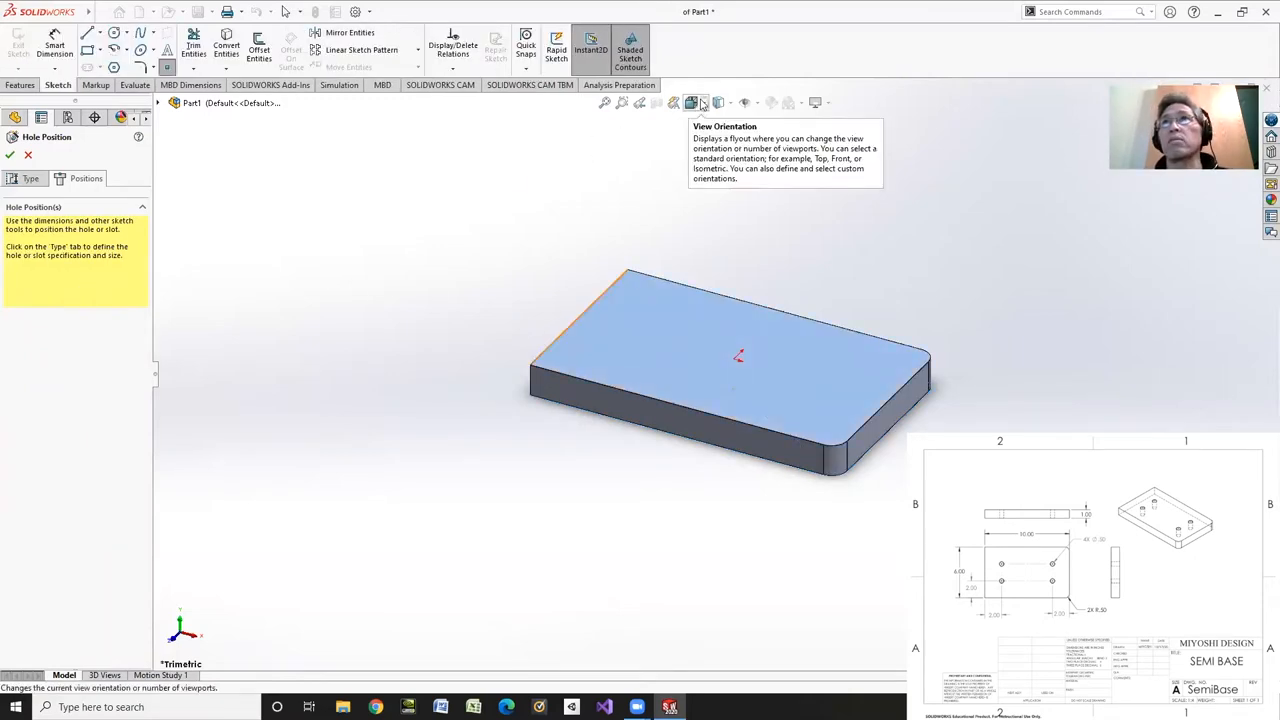
click(690, 102)
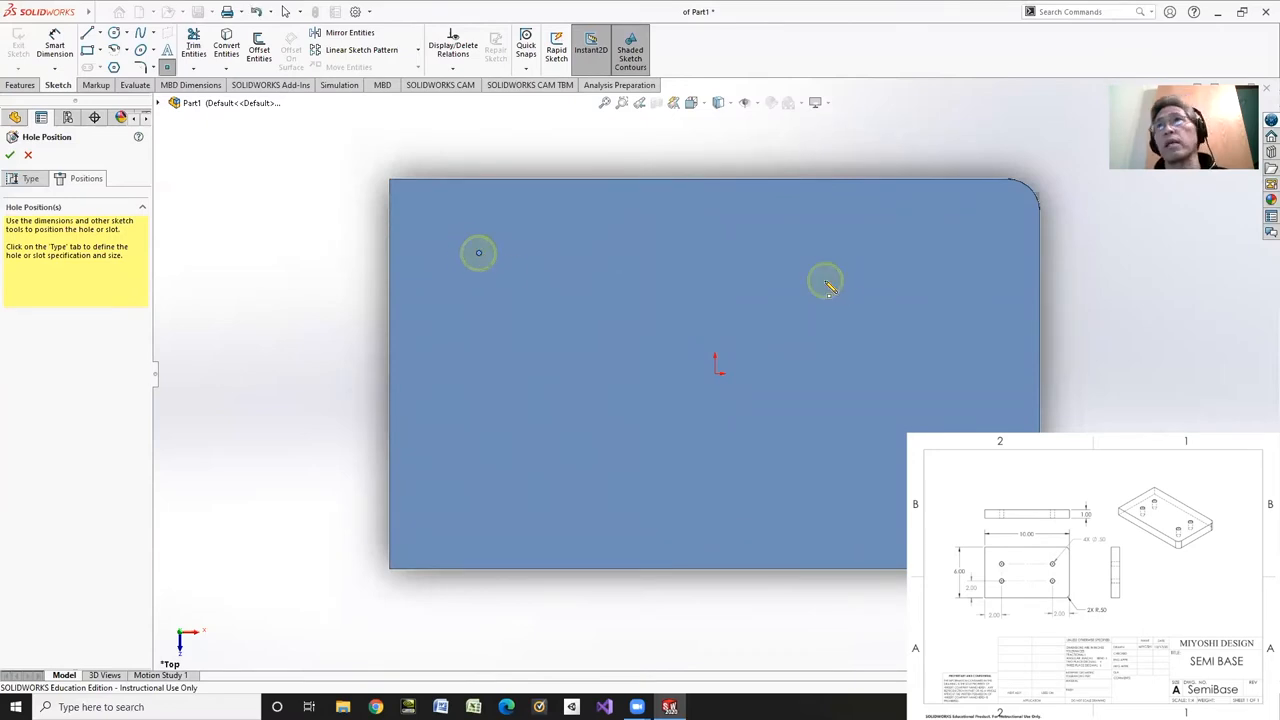
click(938, 253)
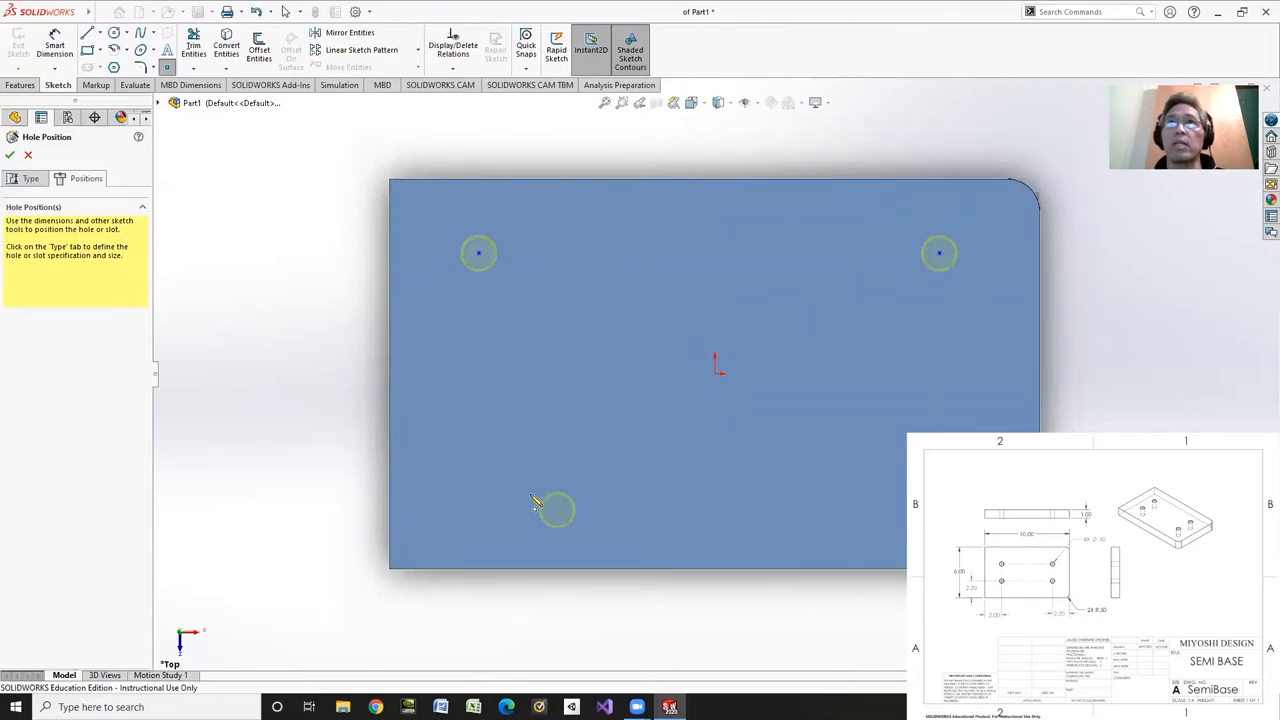
click(527, 491)
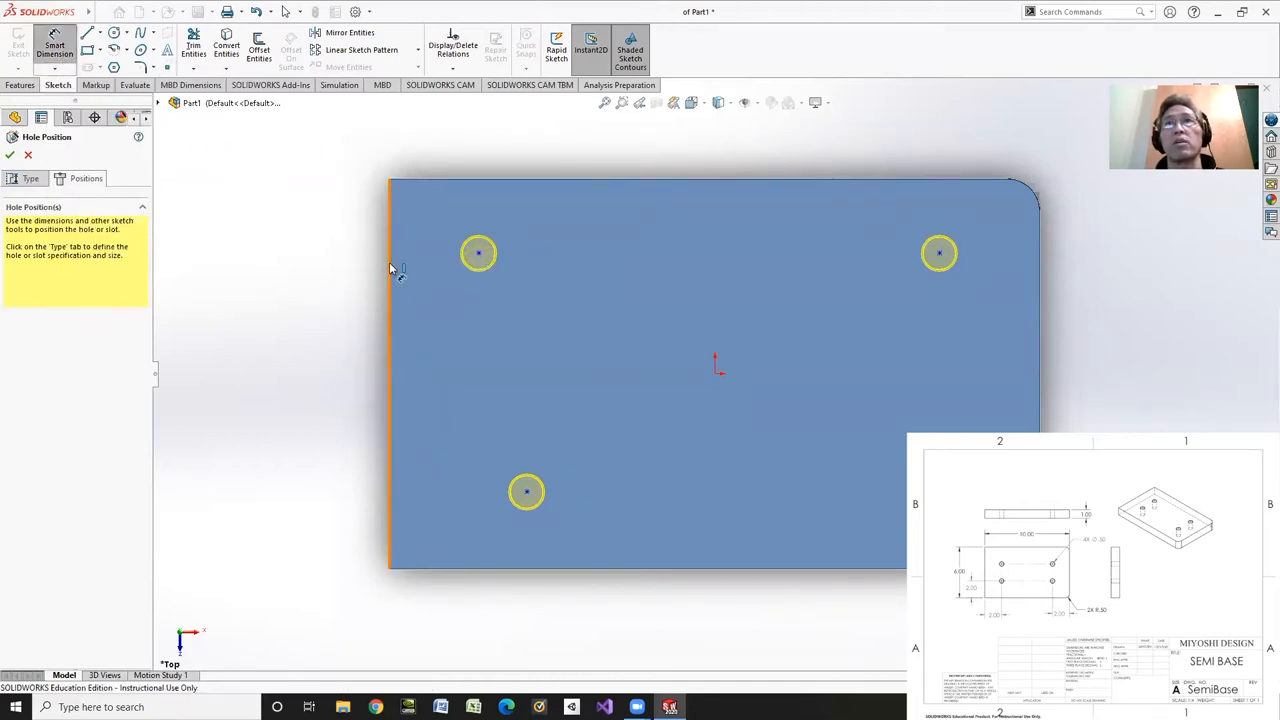
Step: Add Horizontal and Vertical relations aligning the hole centres
click(452, 47)
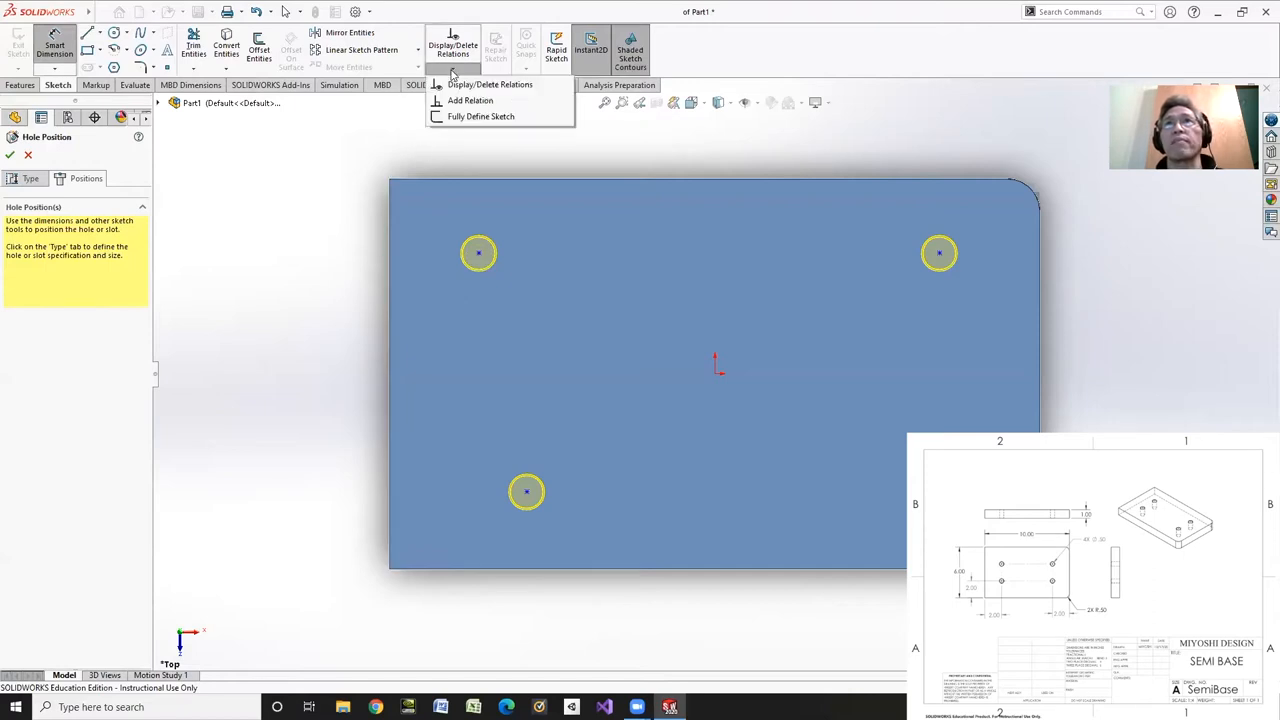
click(470, 100)
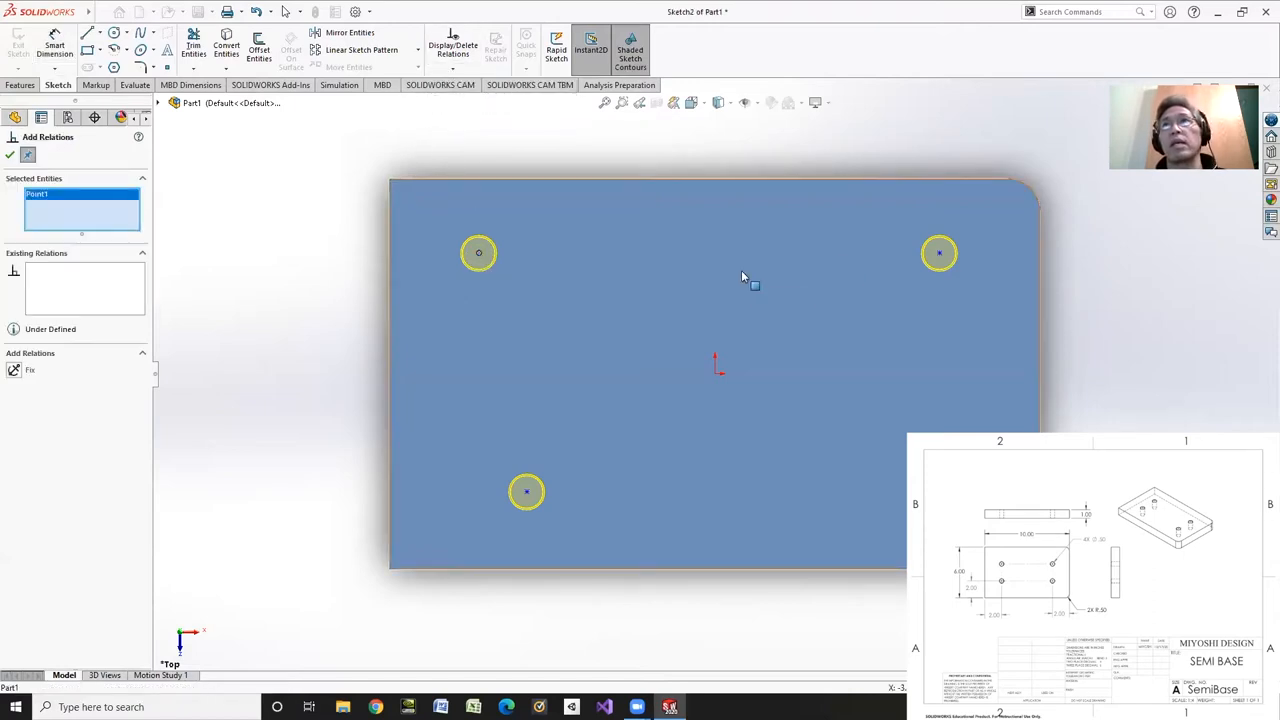
click(938, 252)
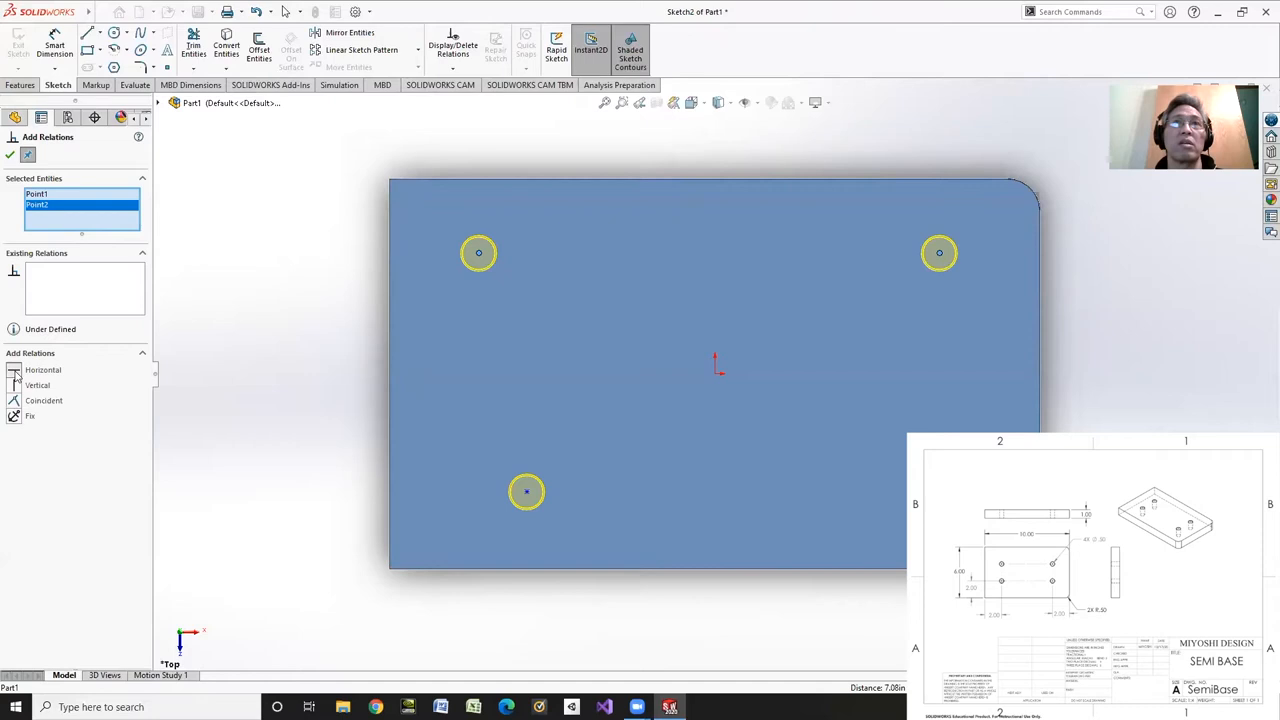
click(42, 369)
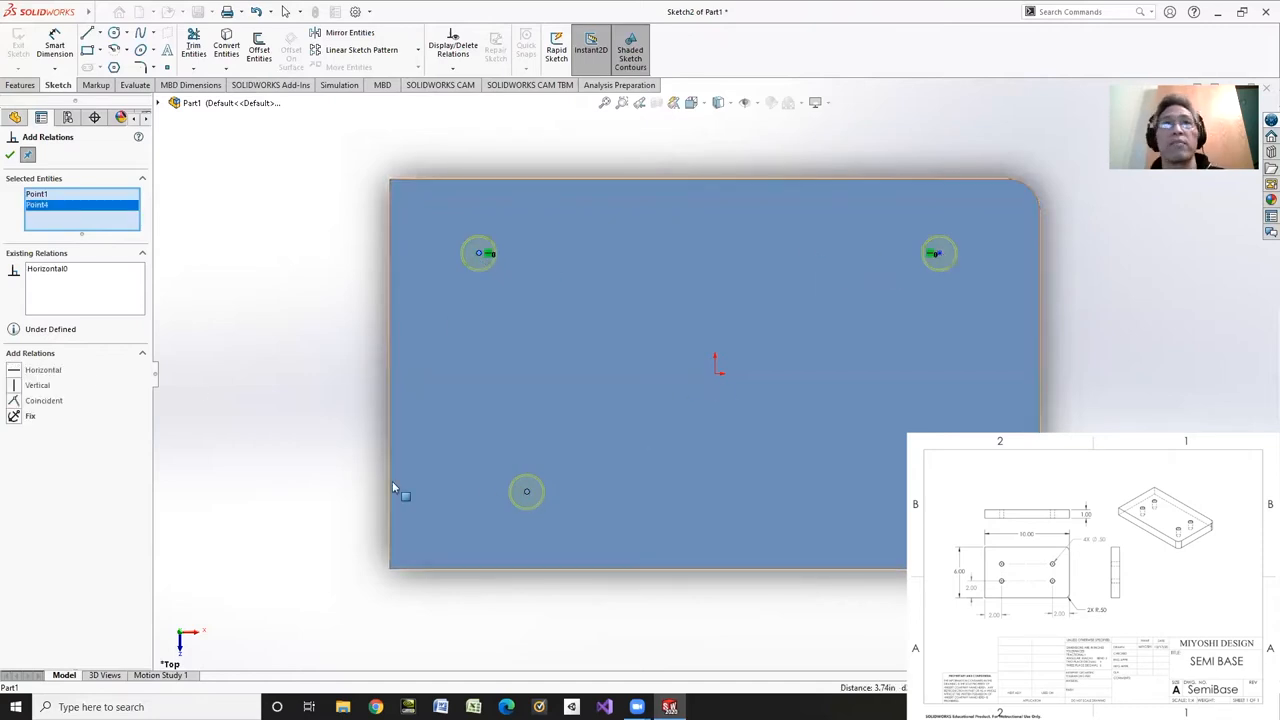
click(37, 385)
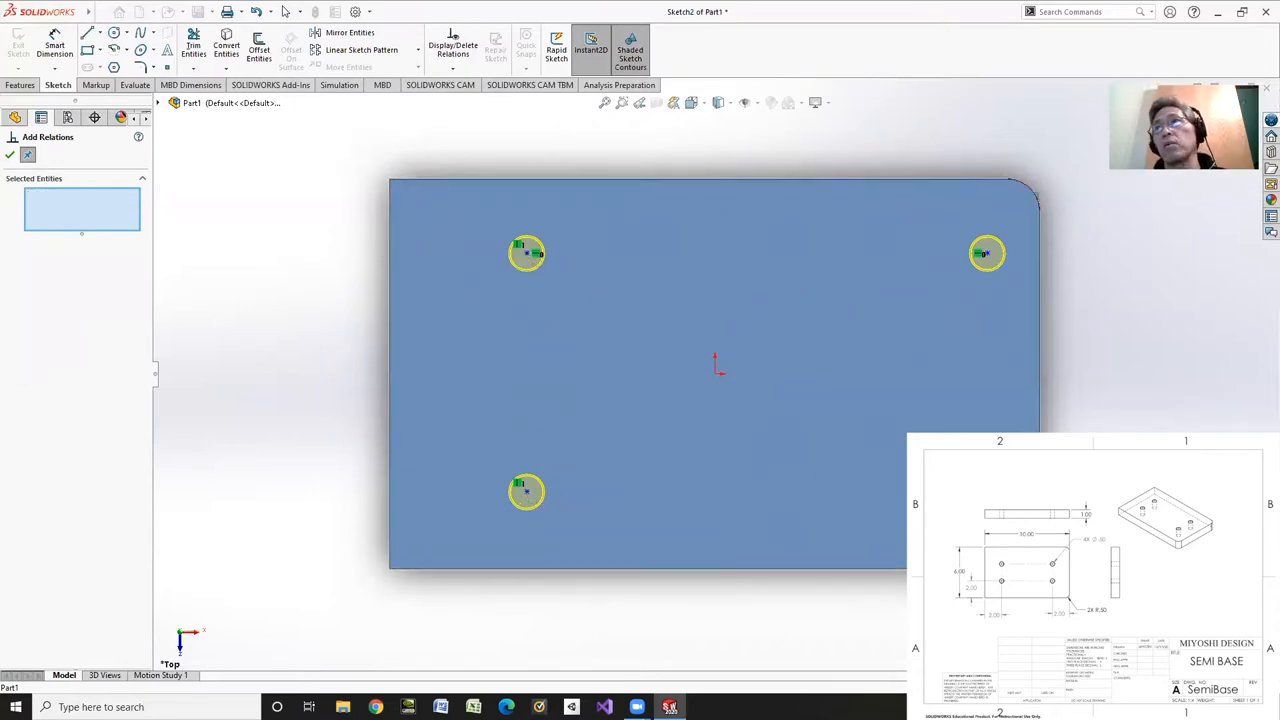
click(985, 250)
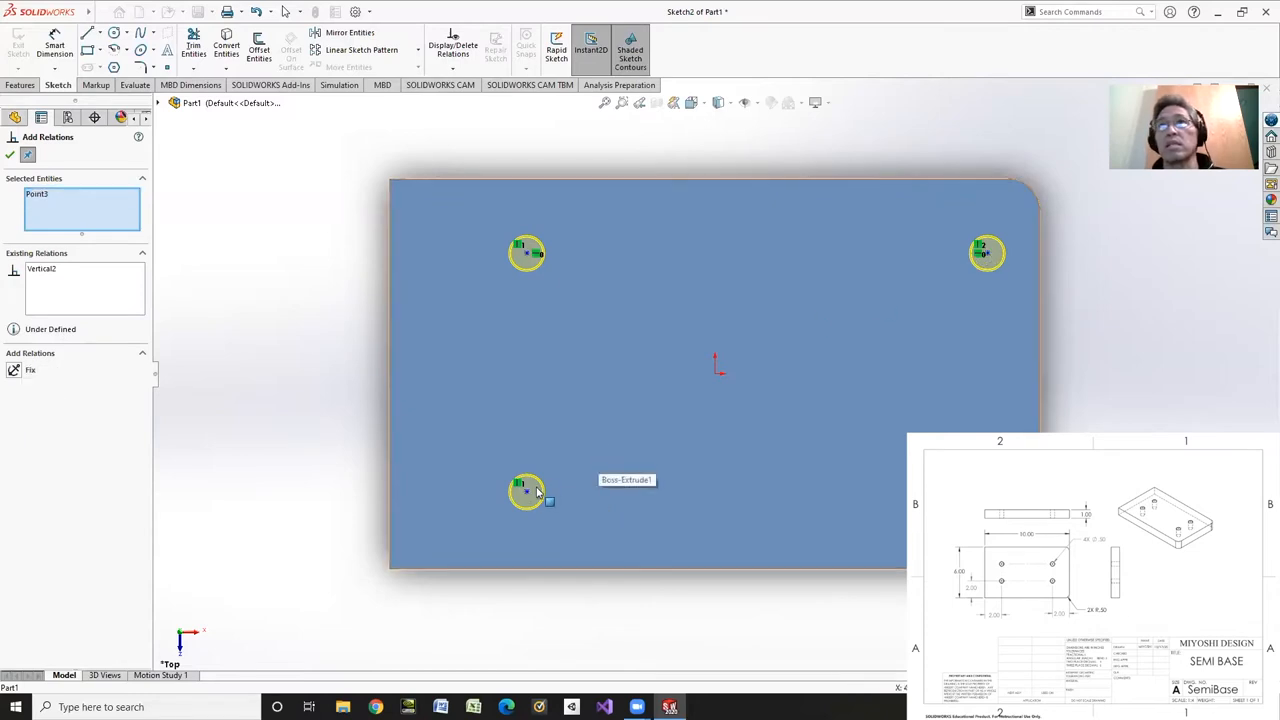
click(527, 491)
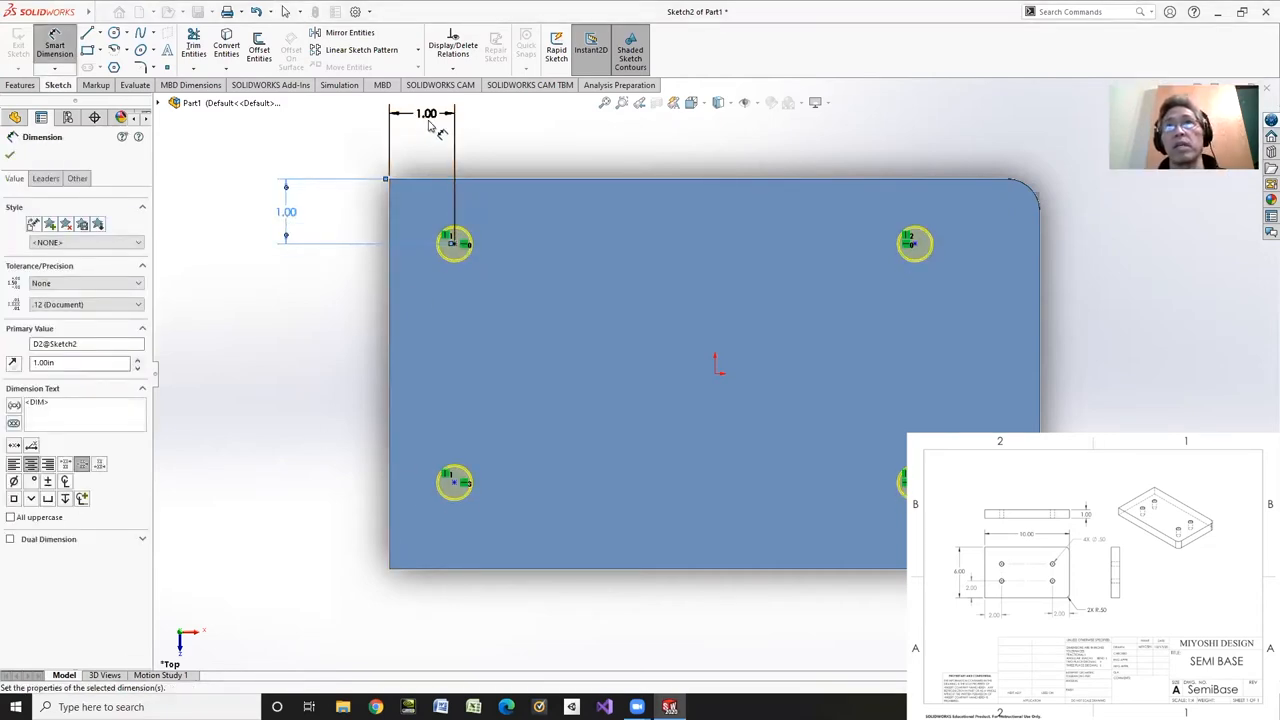
mouse_move(450, 575)
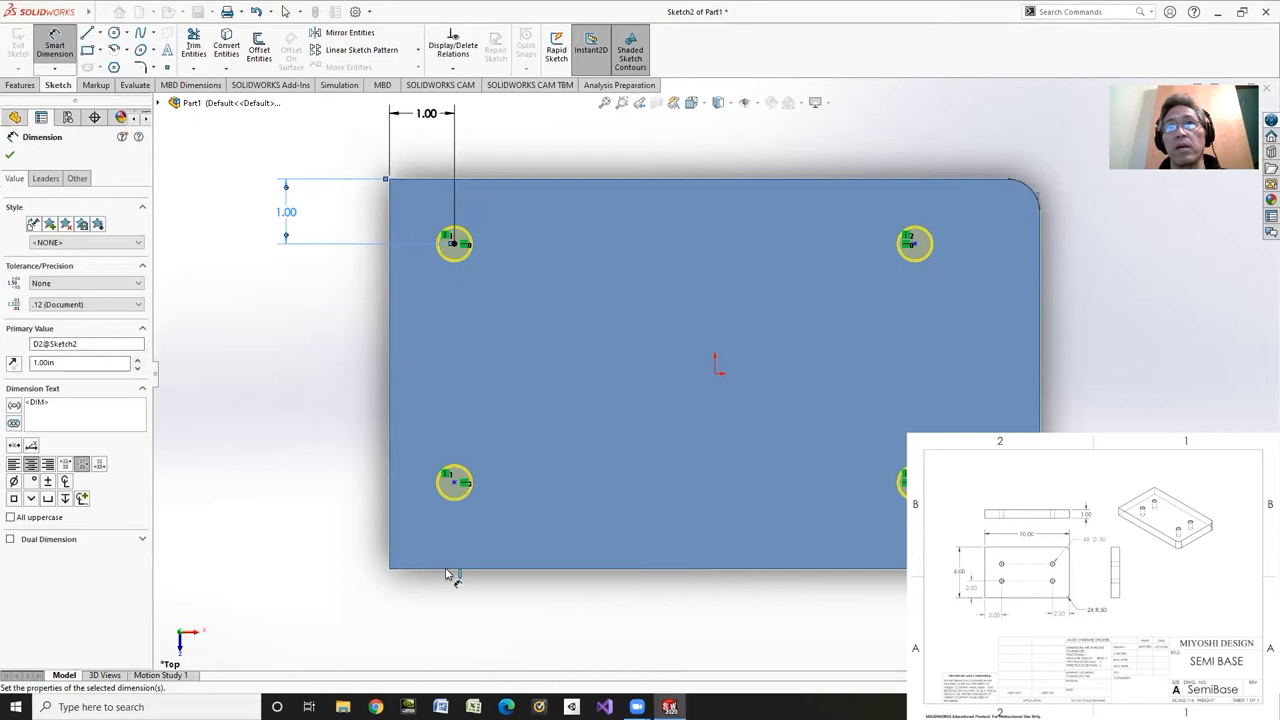
Step: Add 1.00 in dimensions locating the hole centres from the plate edges
click(454, 483)
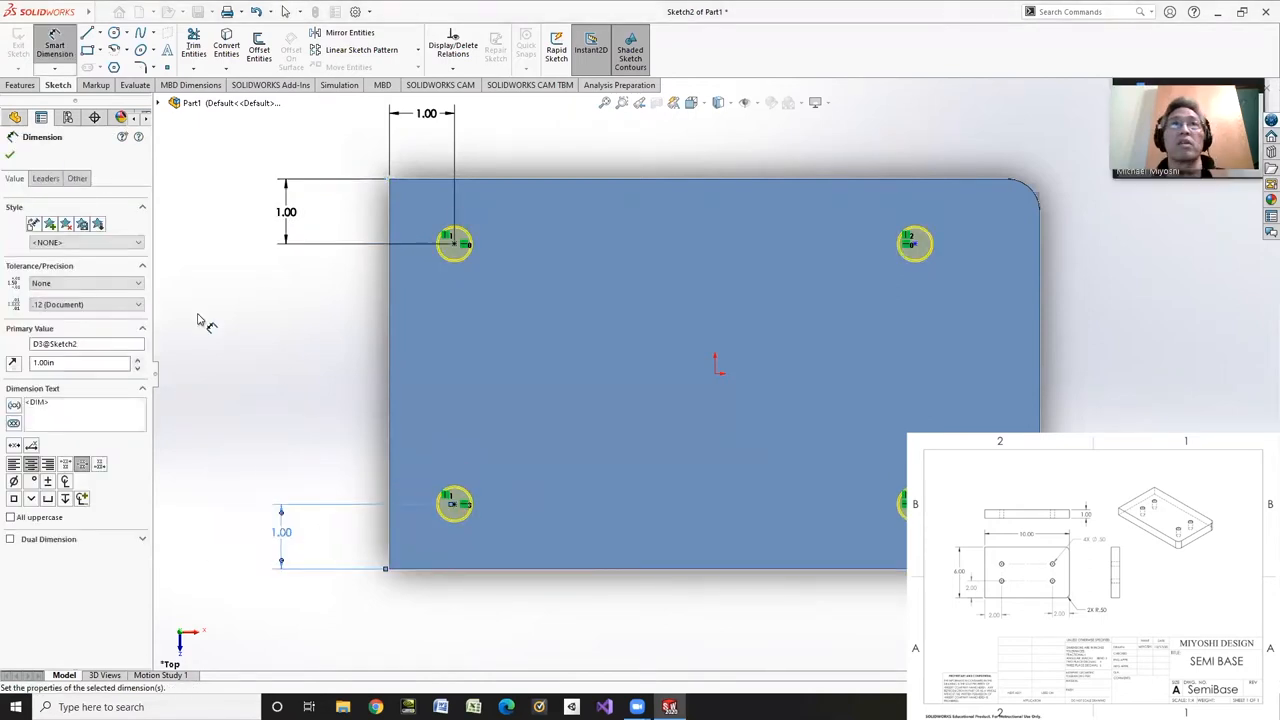
mouse_move(1040, 273)
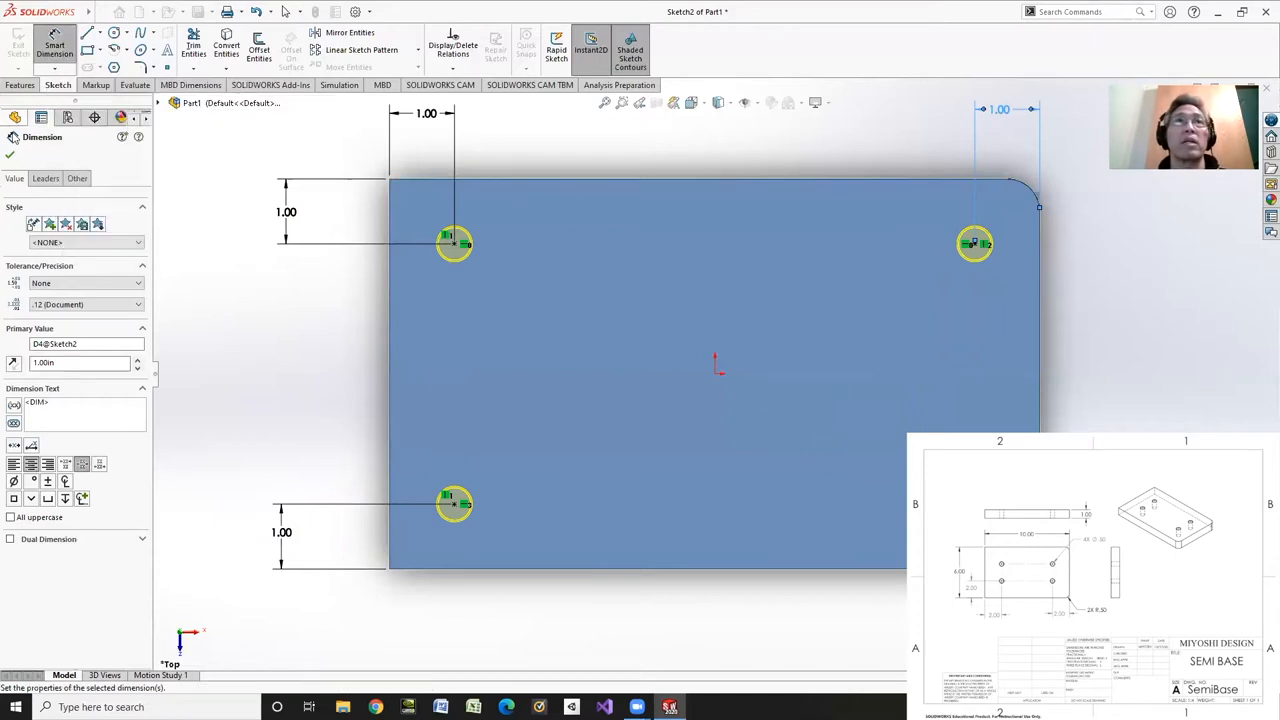
click(10, 155)
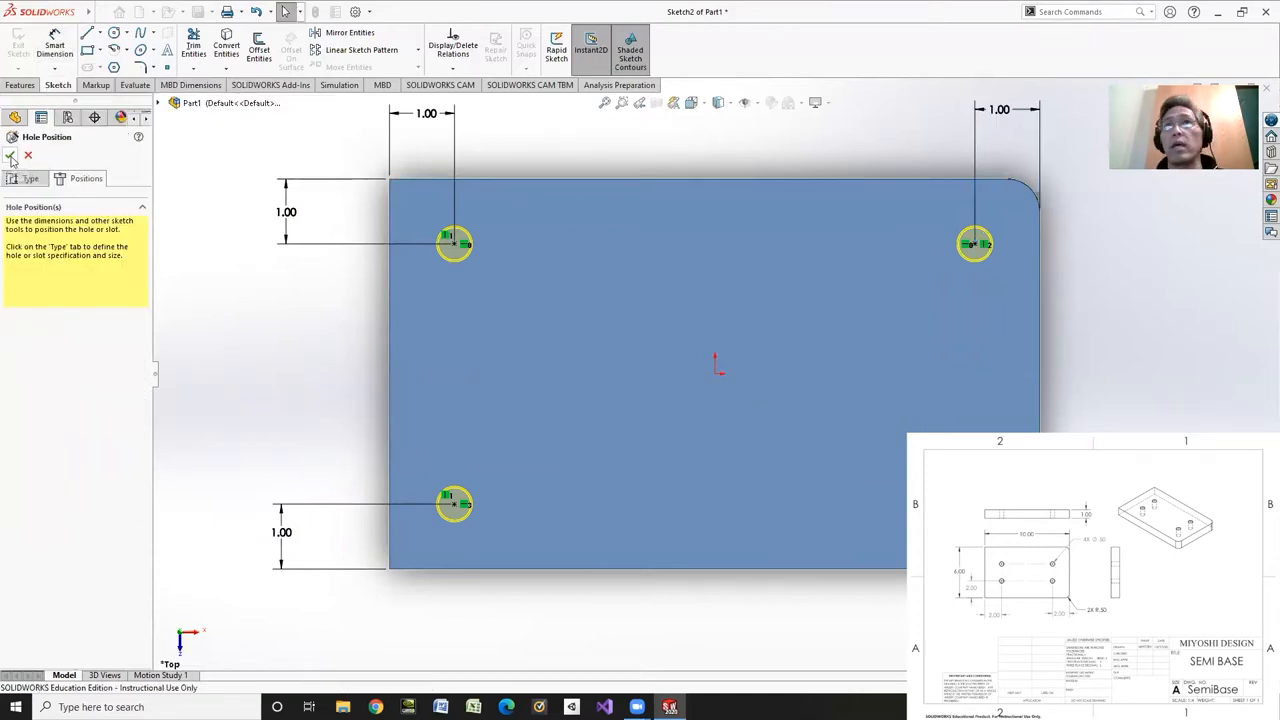
Step: Complete the 1/2 in holes, save the part as SemiBase, and start a new drawing
click(12, 155)
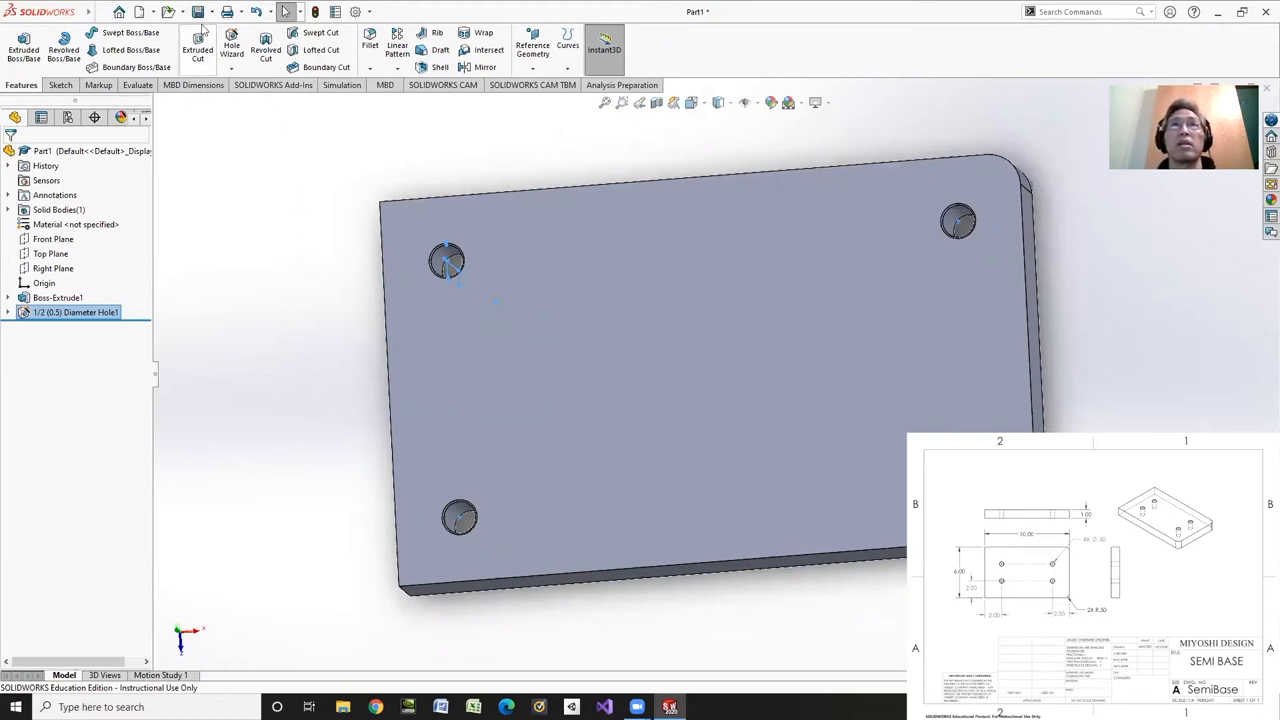
click(197, 11)
text(SemiBase)
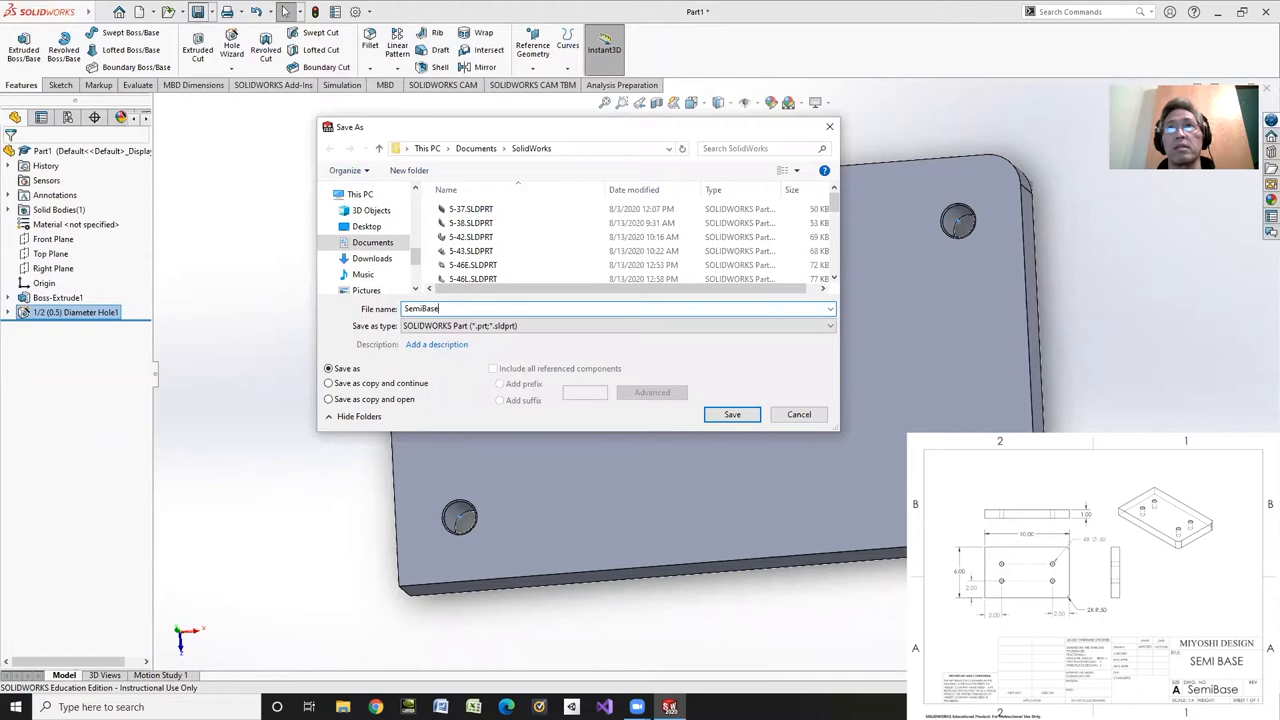
click(732, 414)
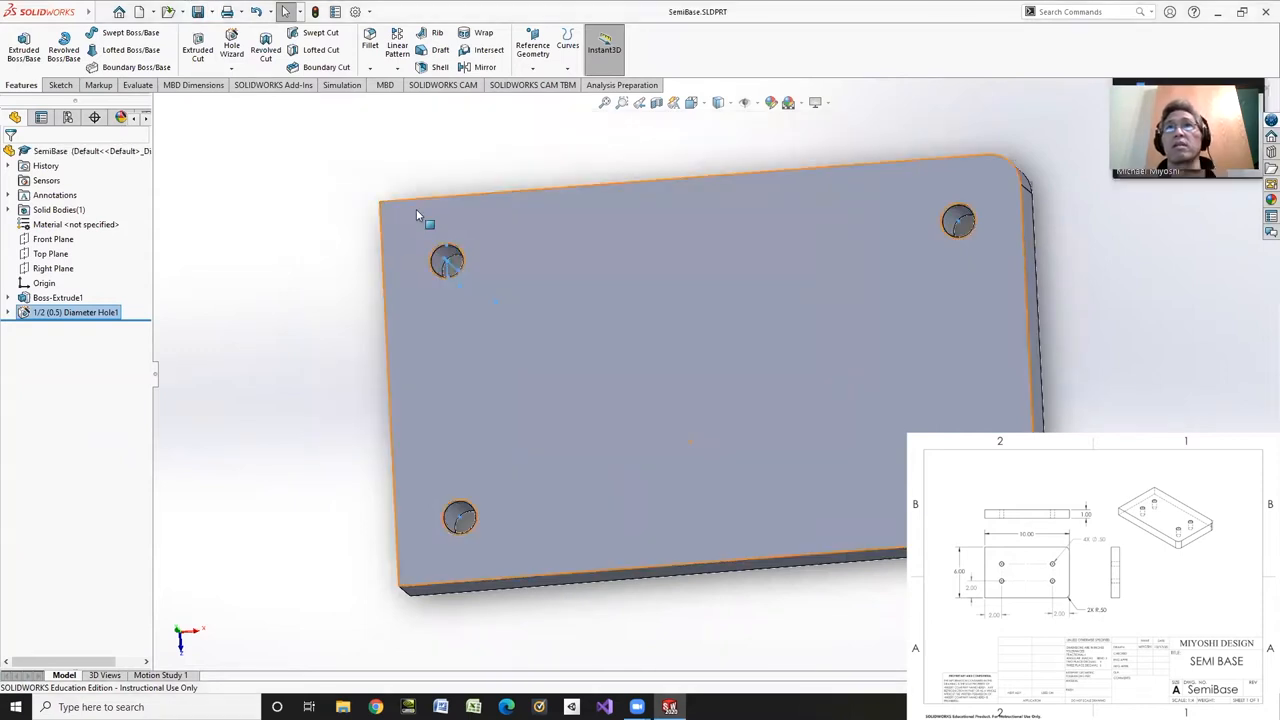
click(140, 11)
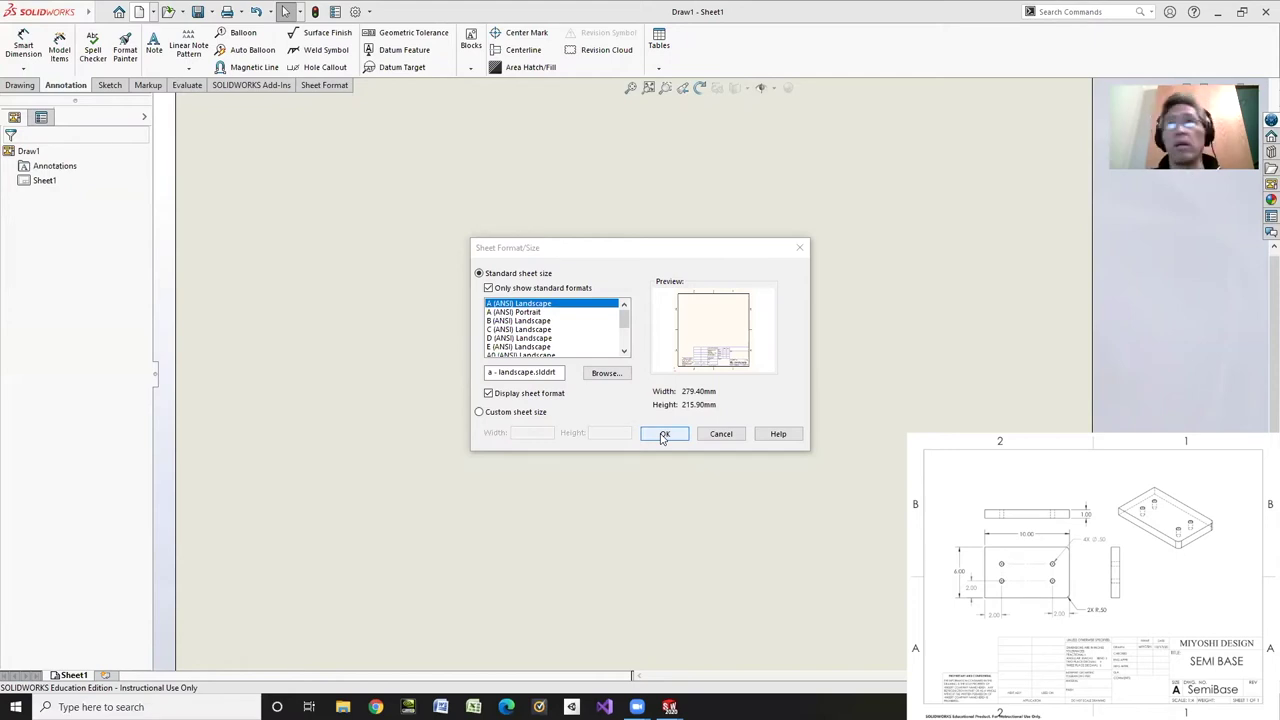
Step: Accept the A (ANSI) Landscape sheet format, then close the new drawing
click(664, 433)
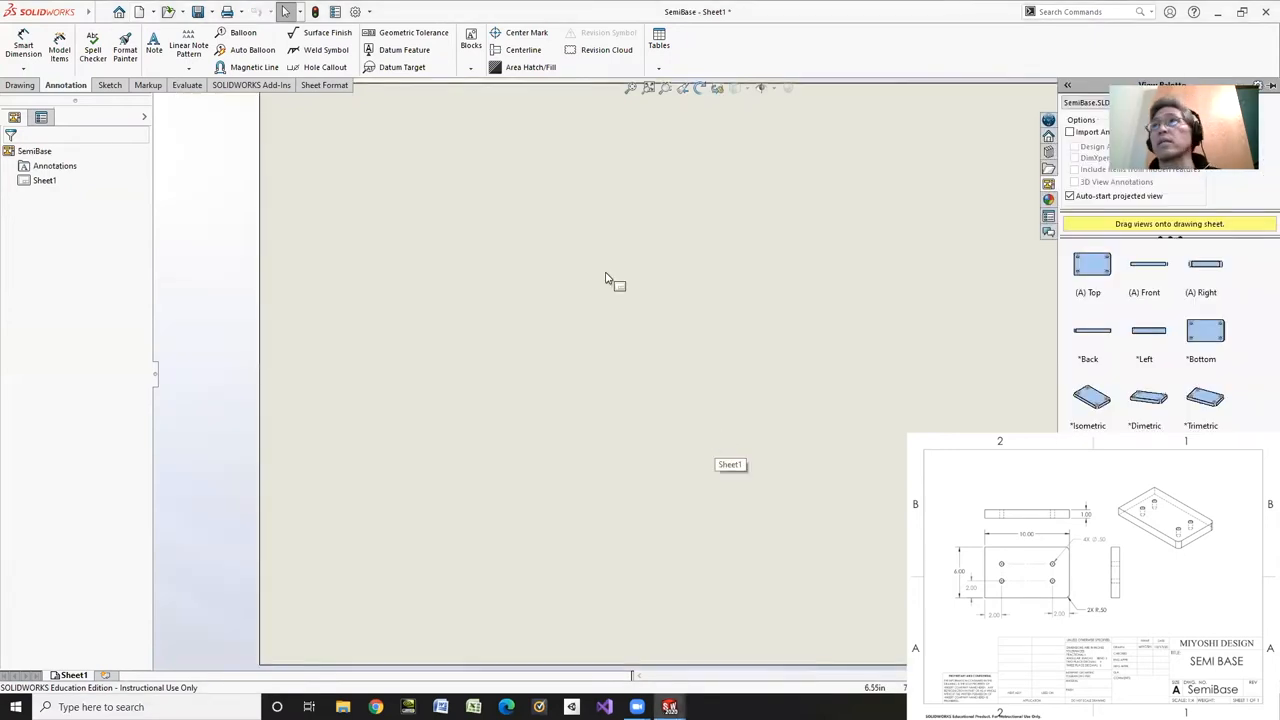
click(101, 12)
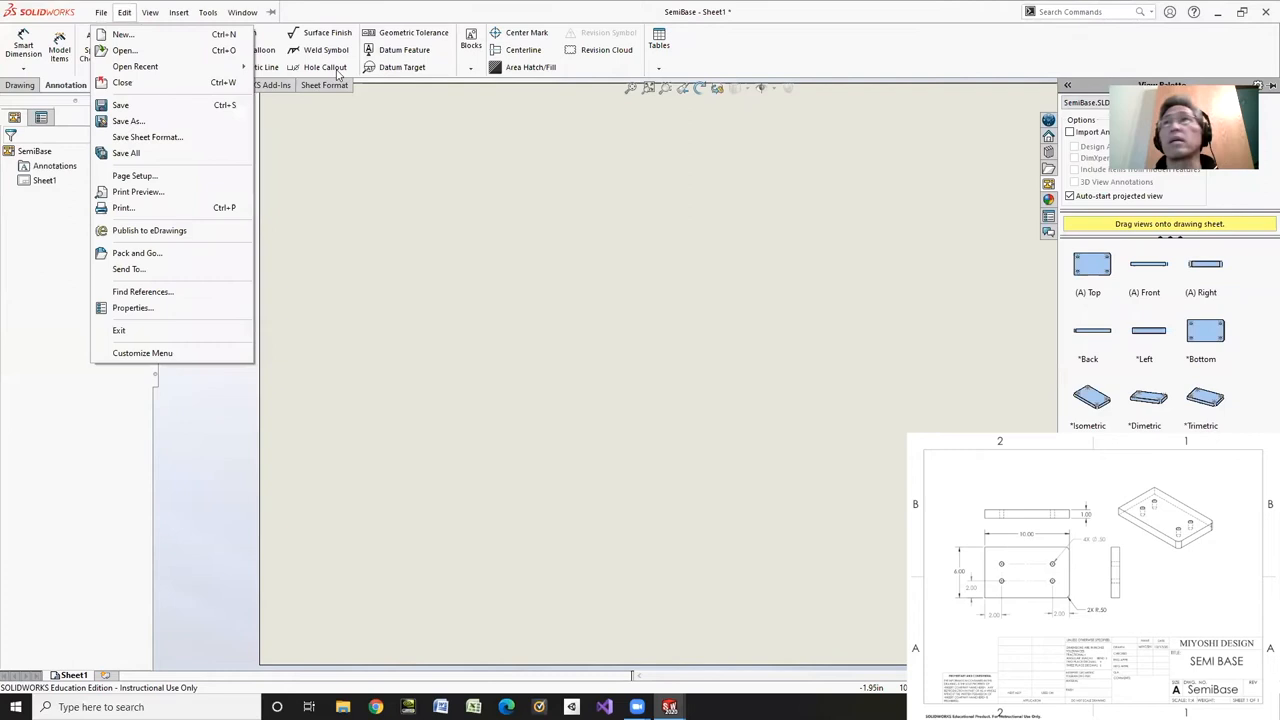
mouse_move(122, 82)
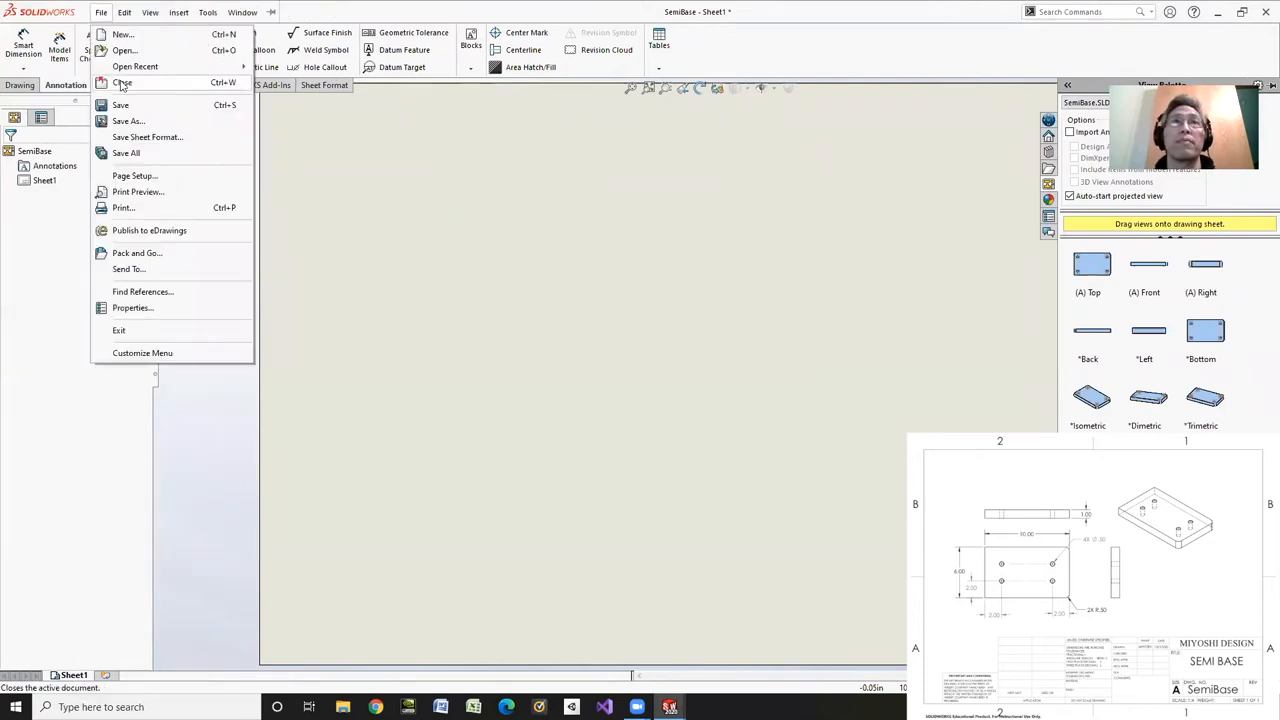
click(122, 82)
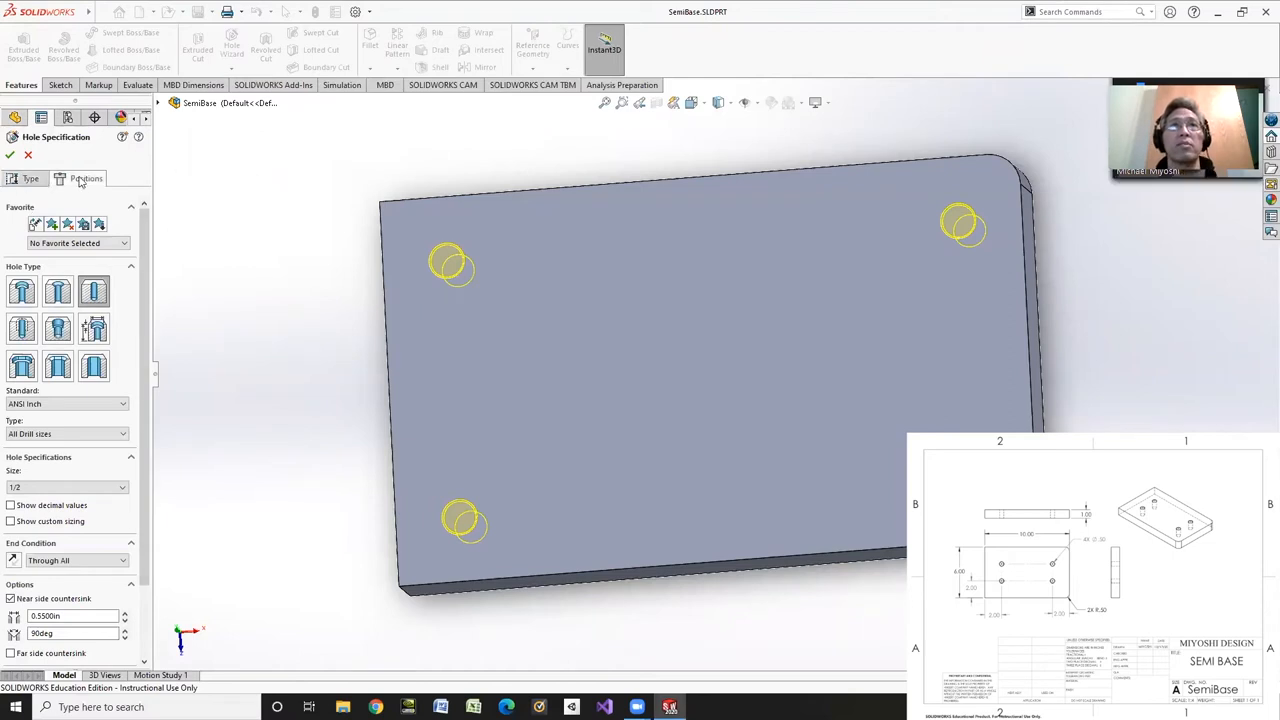
Step: Change the first and right hole offset dimensions from 1.00 to 2.00 in
click(85, 178)
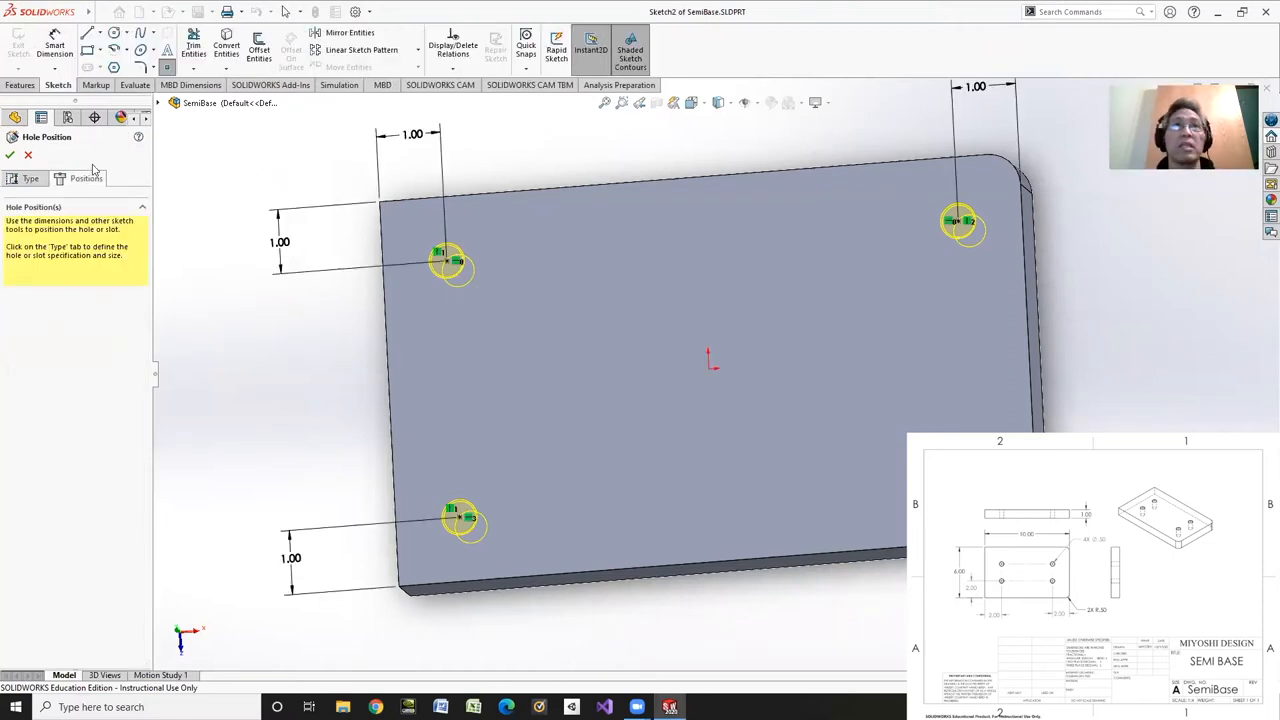
click(485, 370)
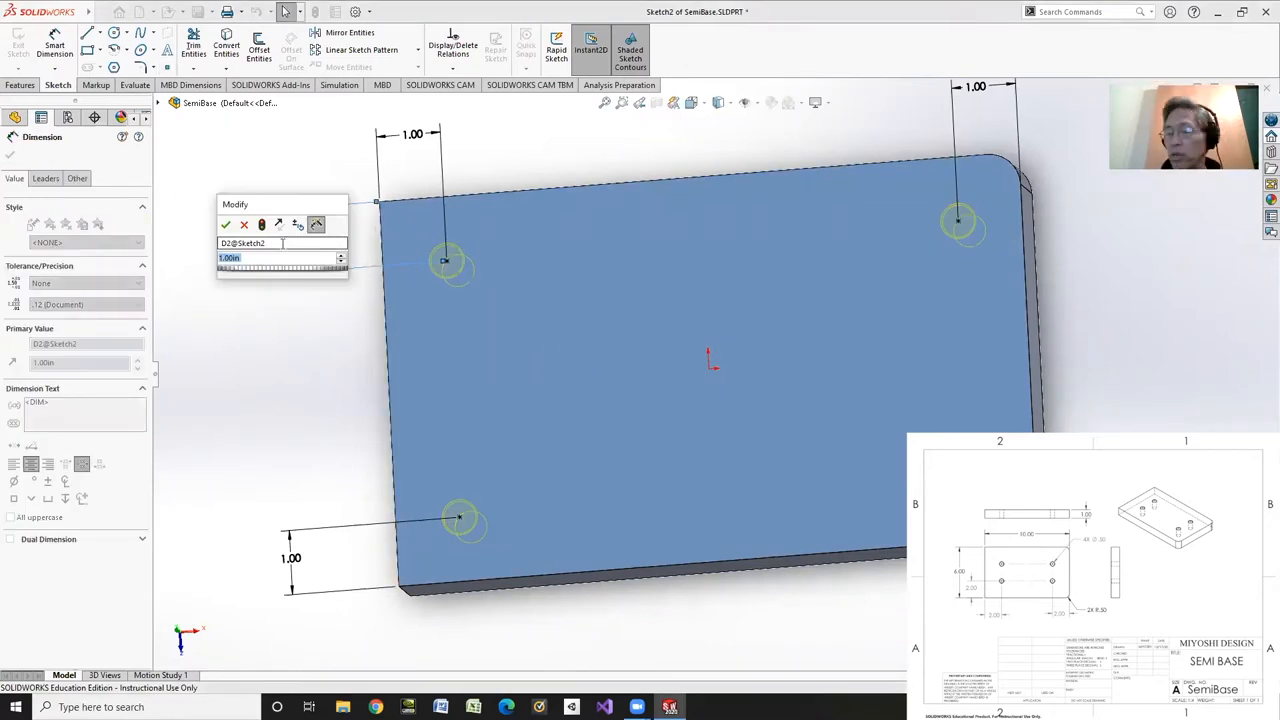
click(226, 224)
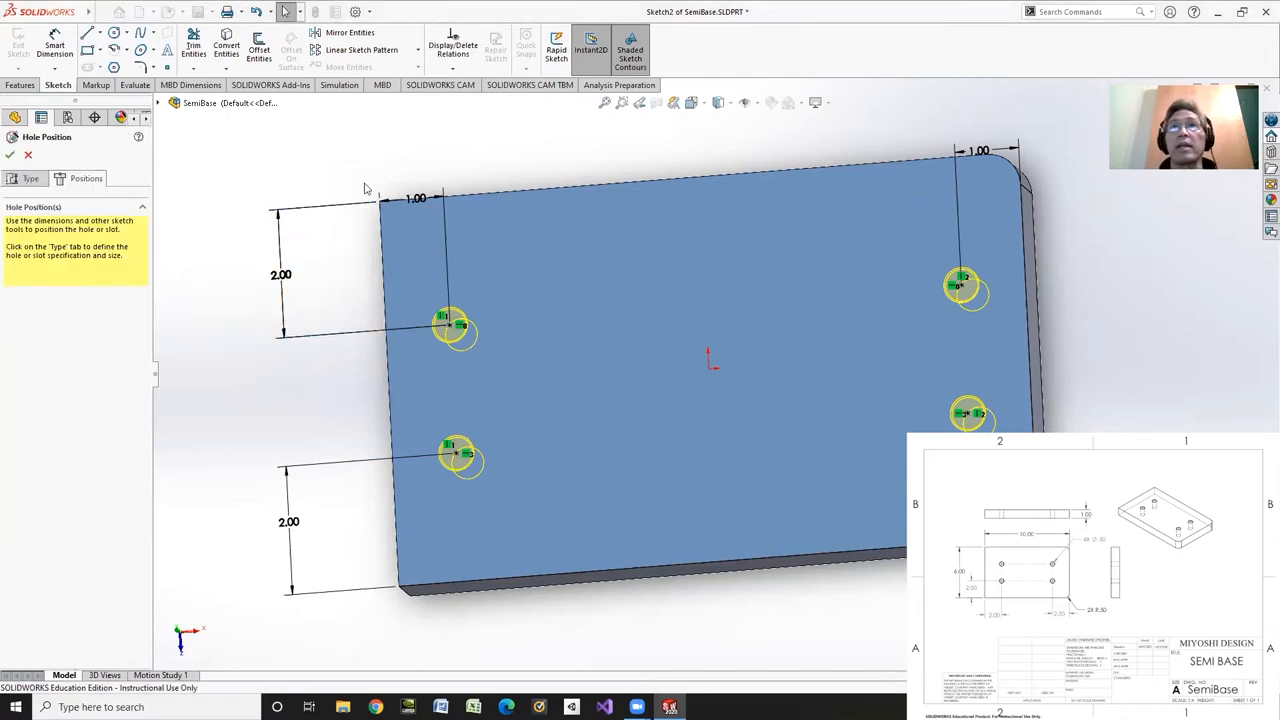
click(414, 152)
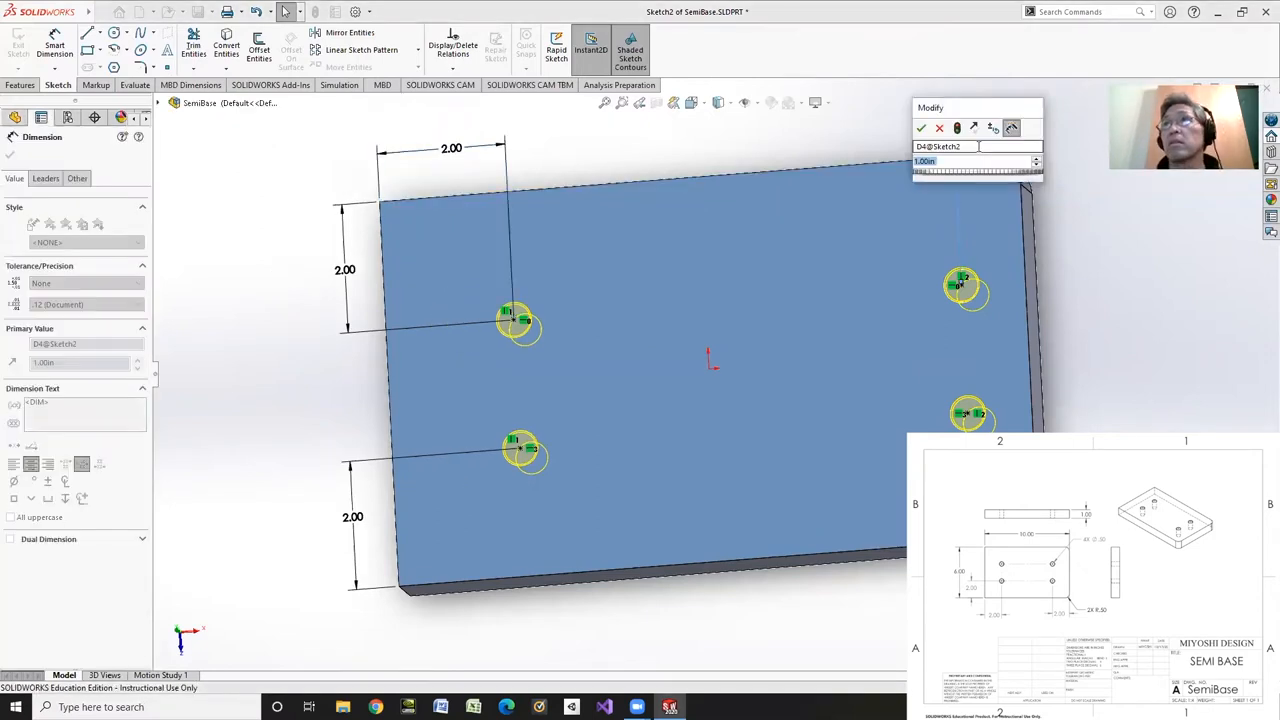
click(920, 127)
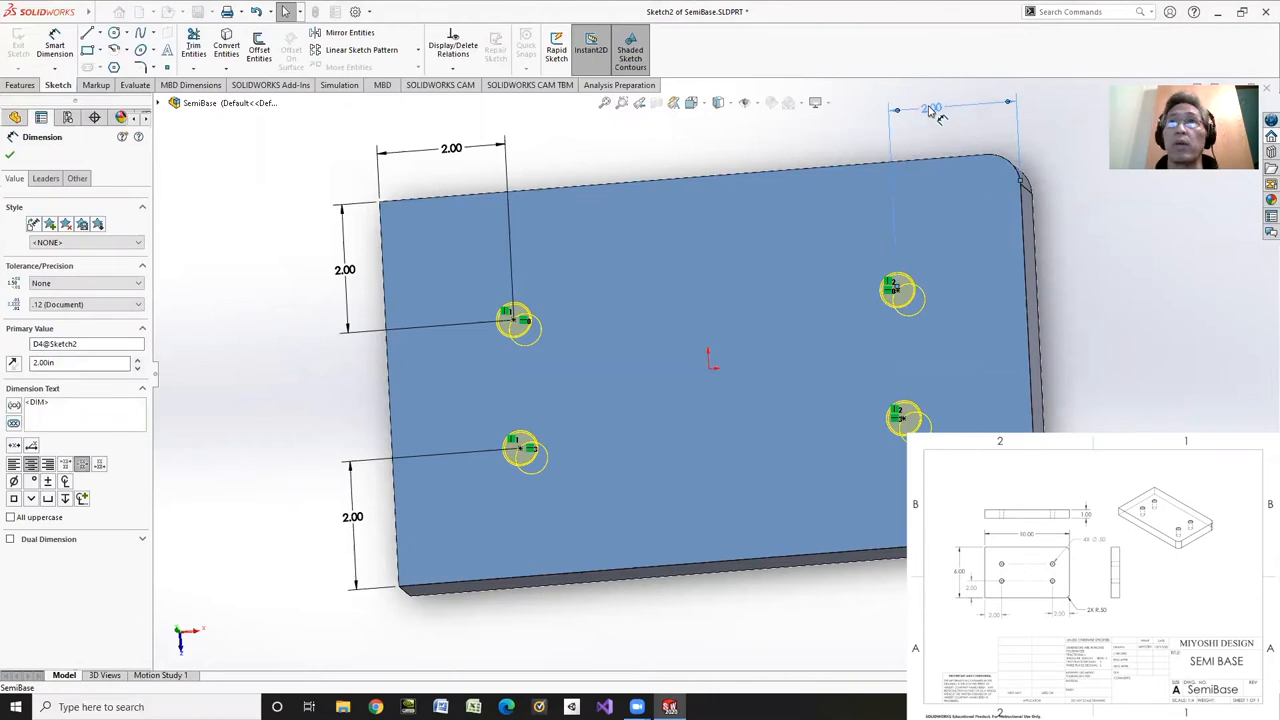
mouse_move(930, 112)
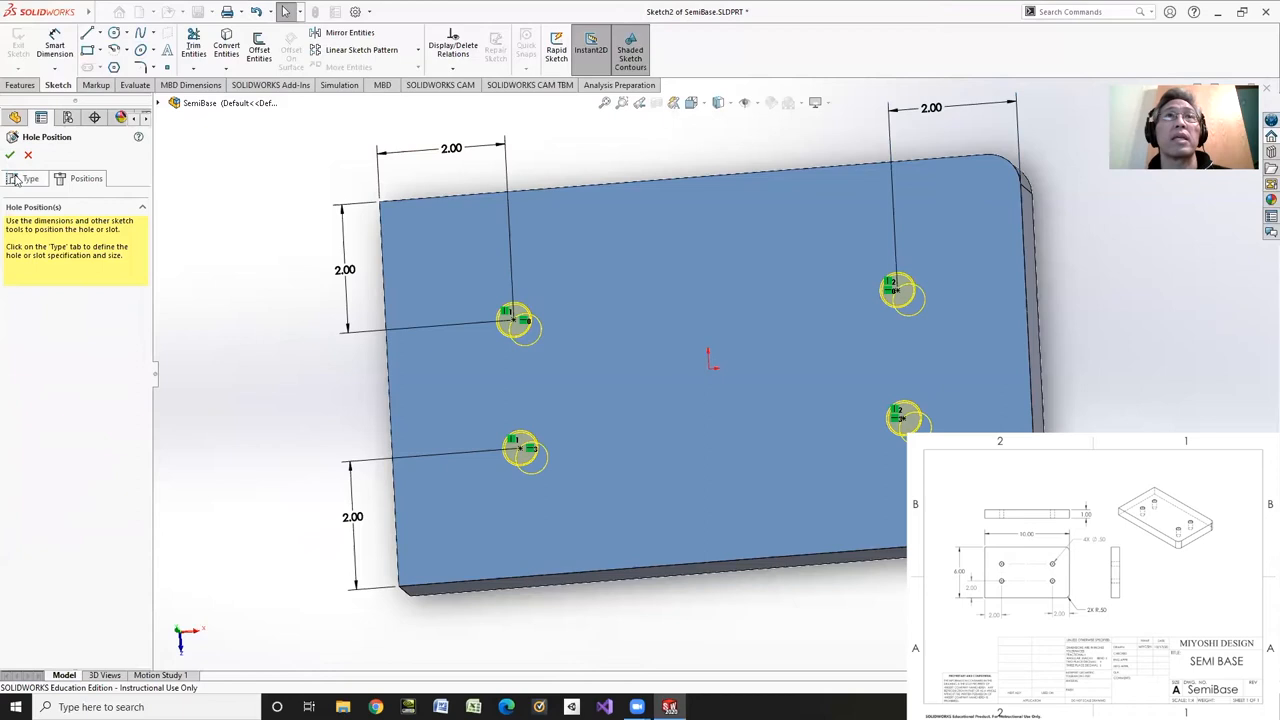
click(10, 155)
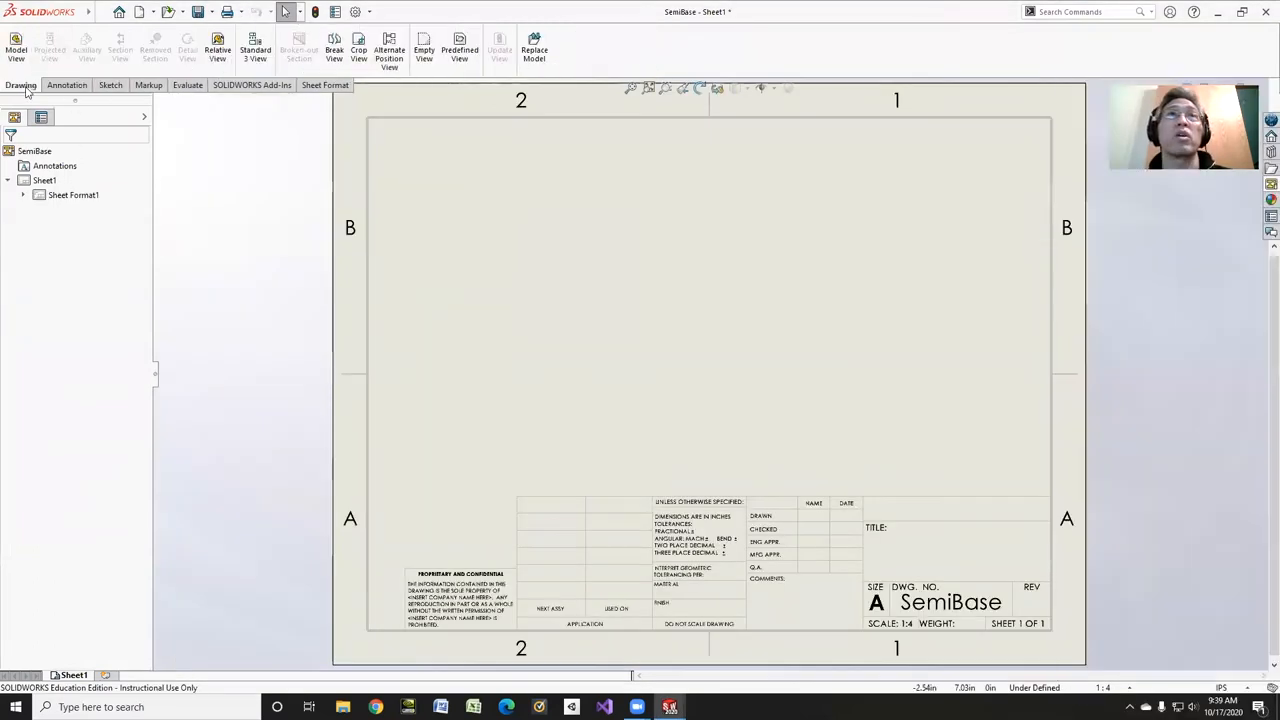
Step: Insert front, top, right and isometric model views of SemiBase onto the sheet
click(16, 47)
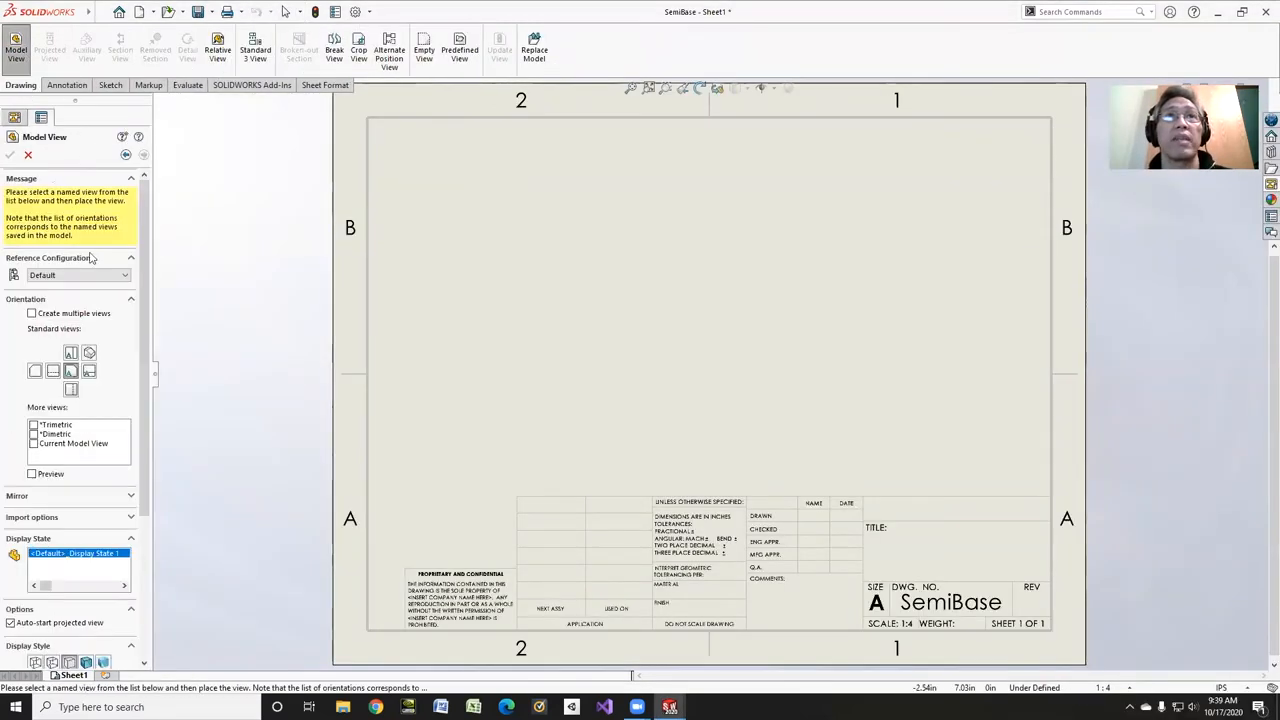
click(32, 330)
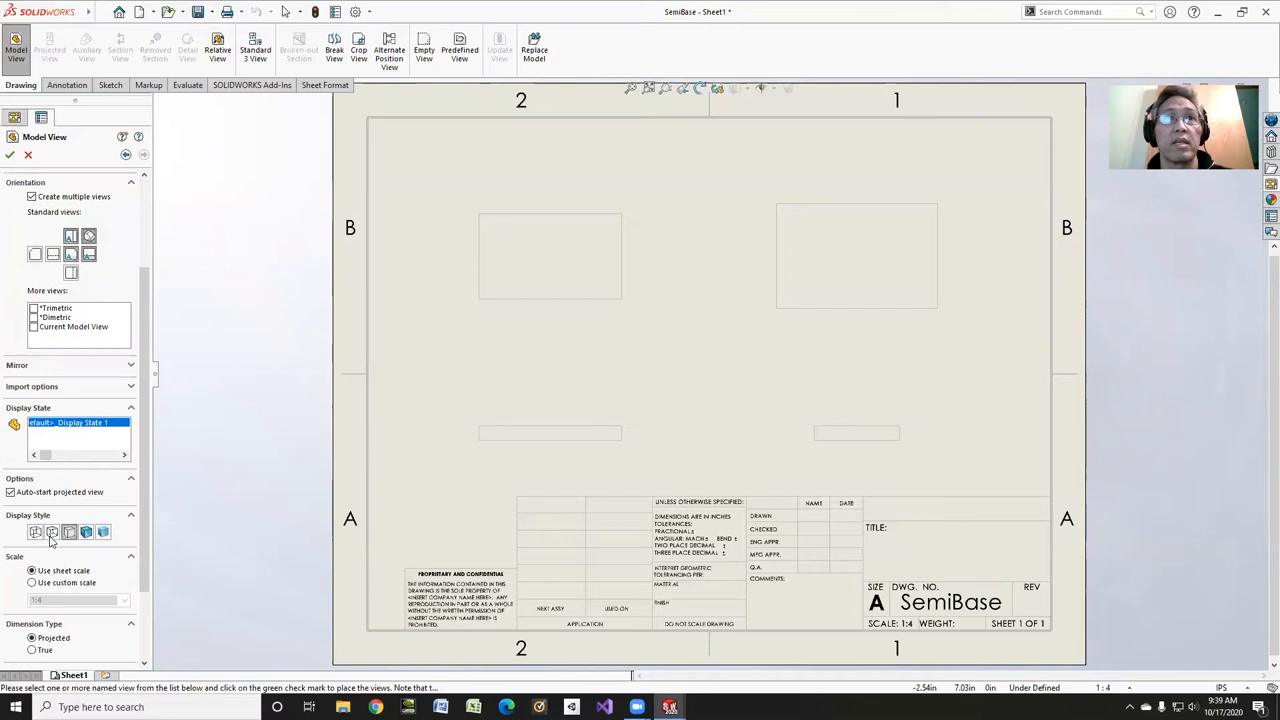
scroll(down, 3)
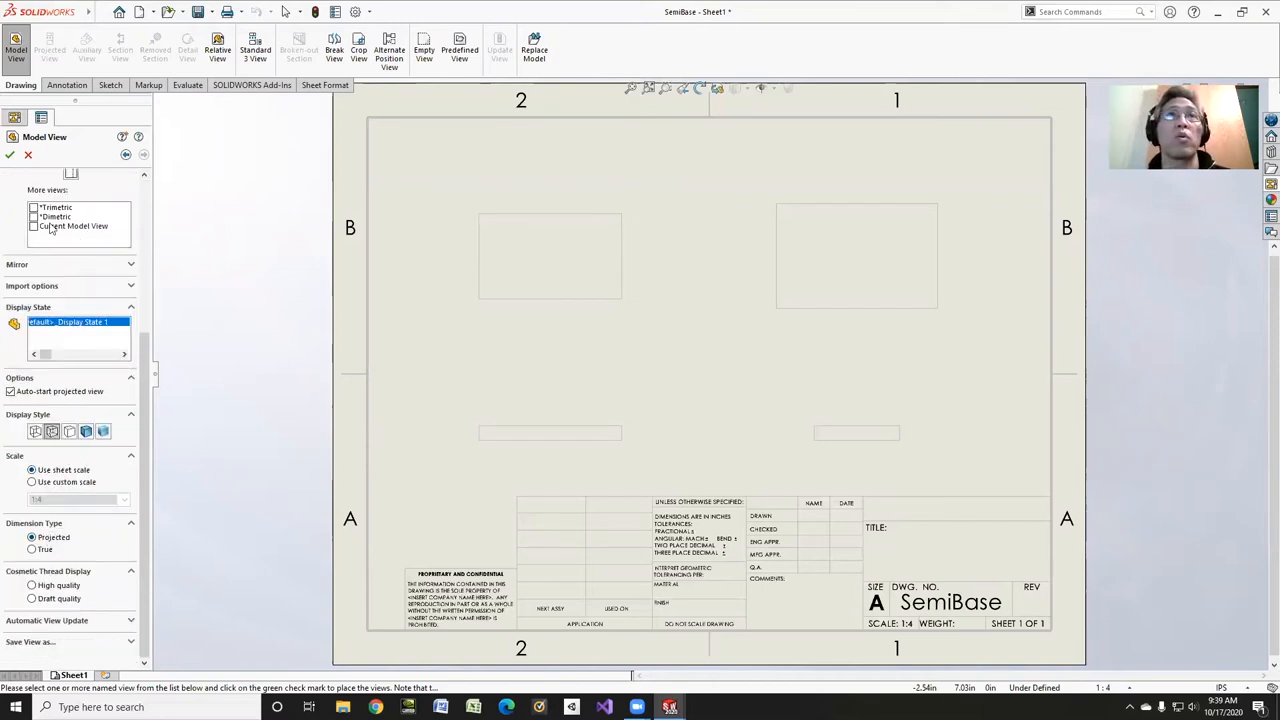
click(11, 155)
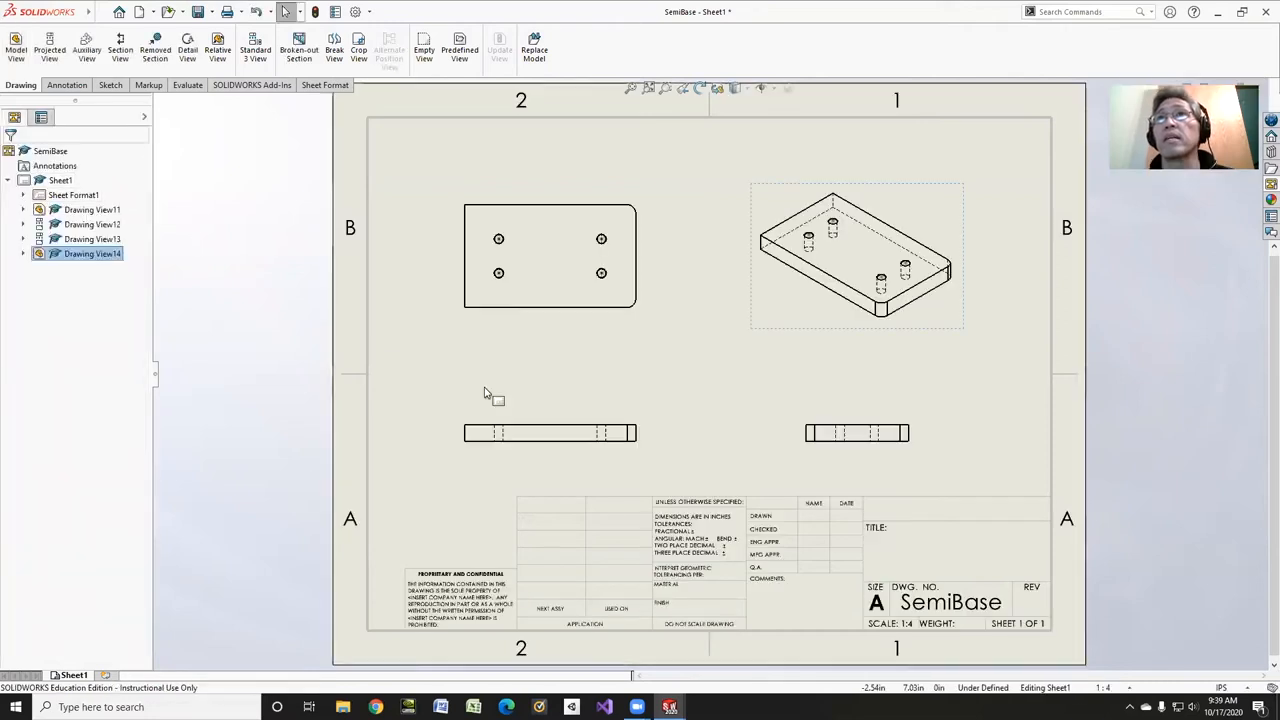
mouse_move(495, 398)
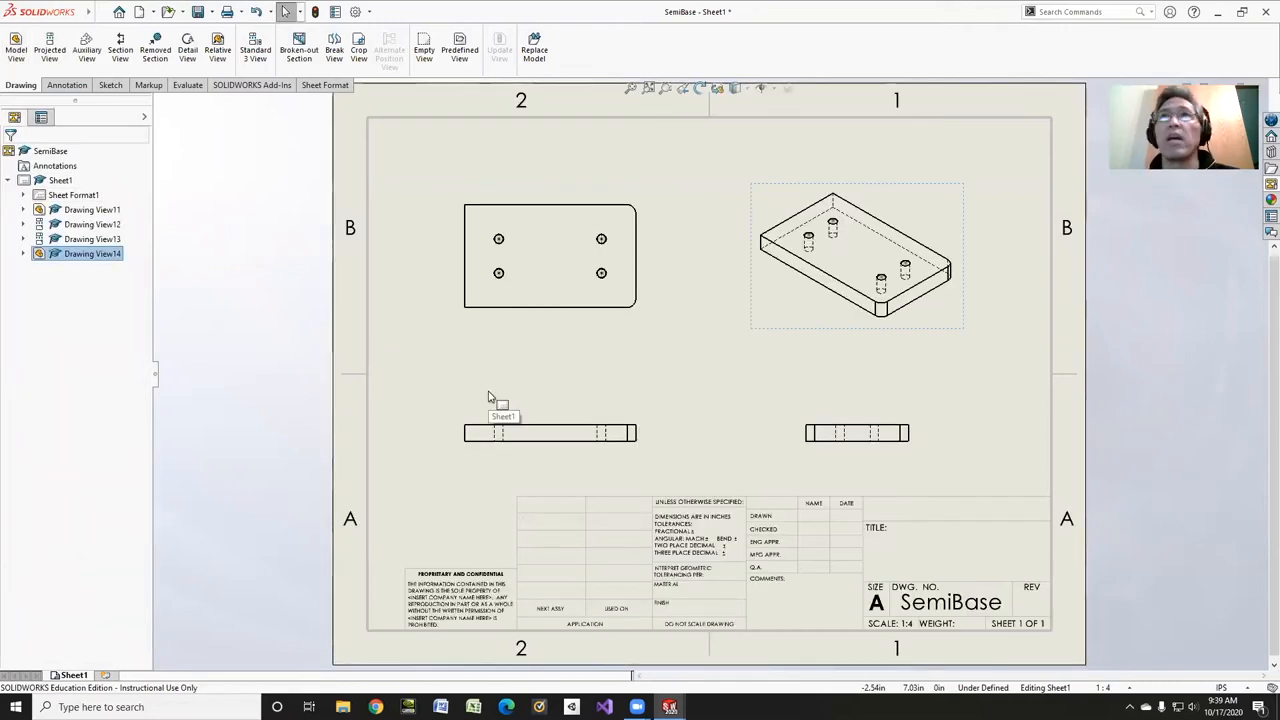
Step: Delete the unwanted projected view from the sheet
click(530, 227)
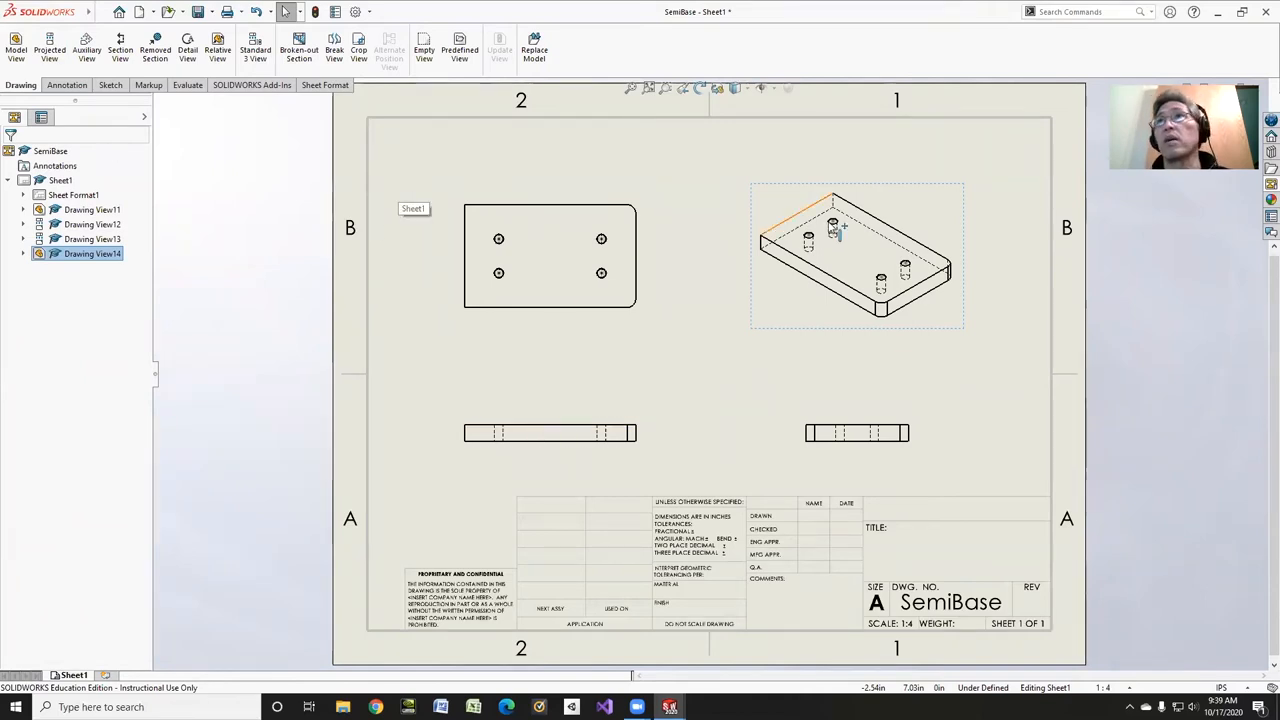
click(550, 255)
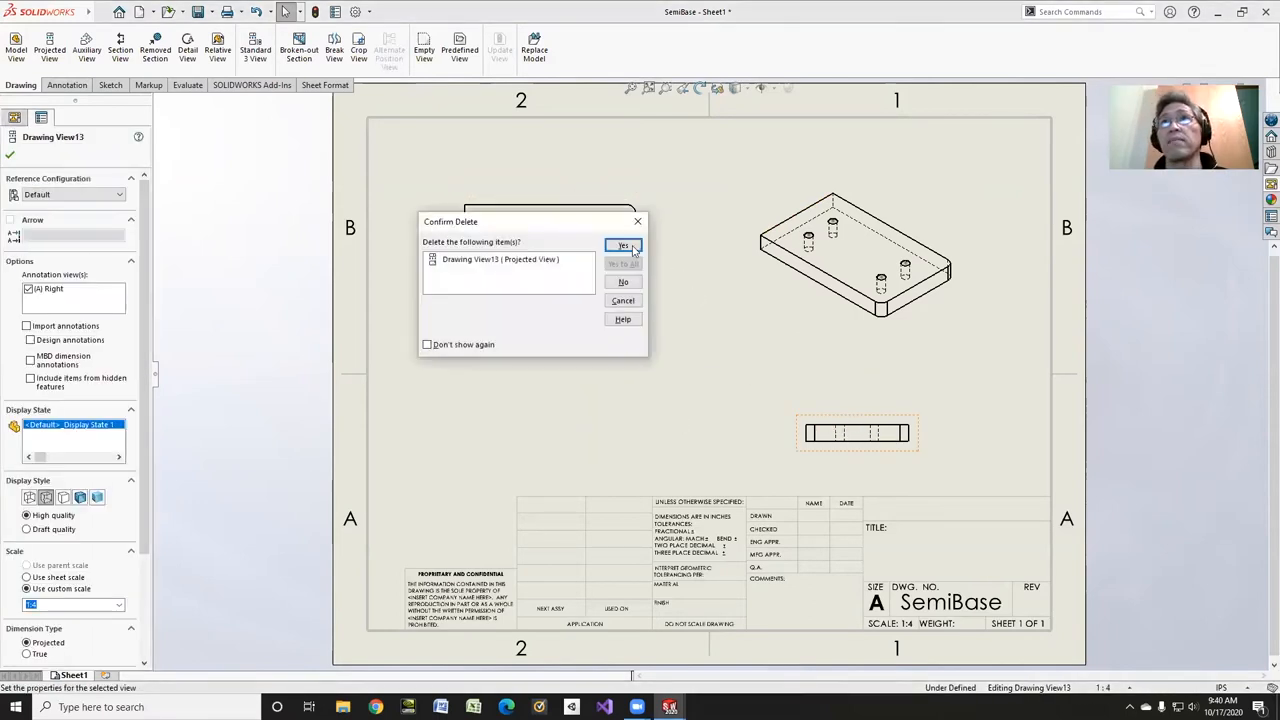
click(624, 246)
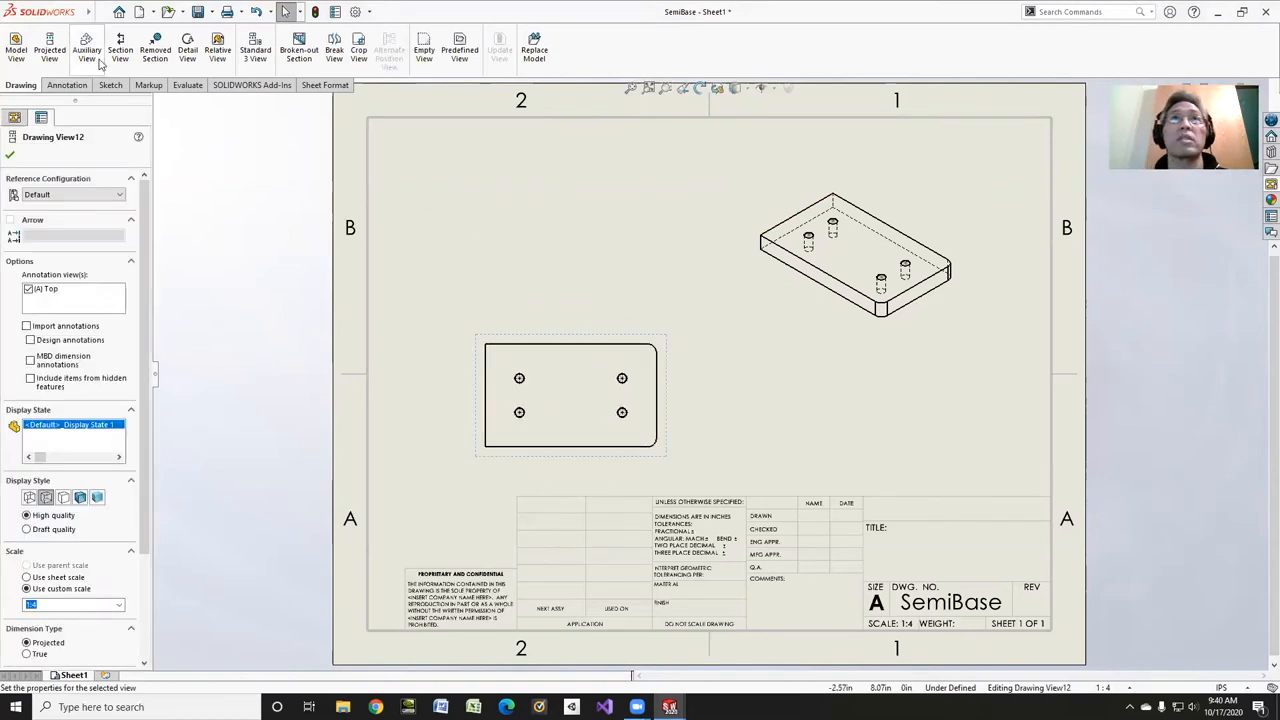
mouse_move(49, 48)
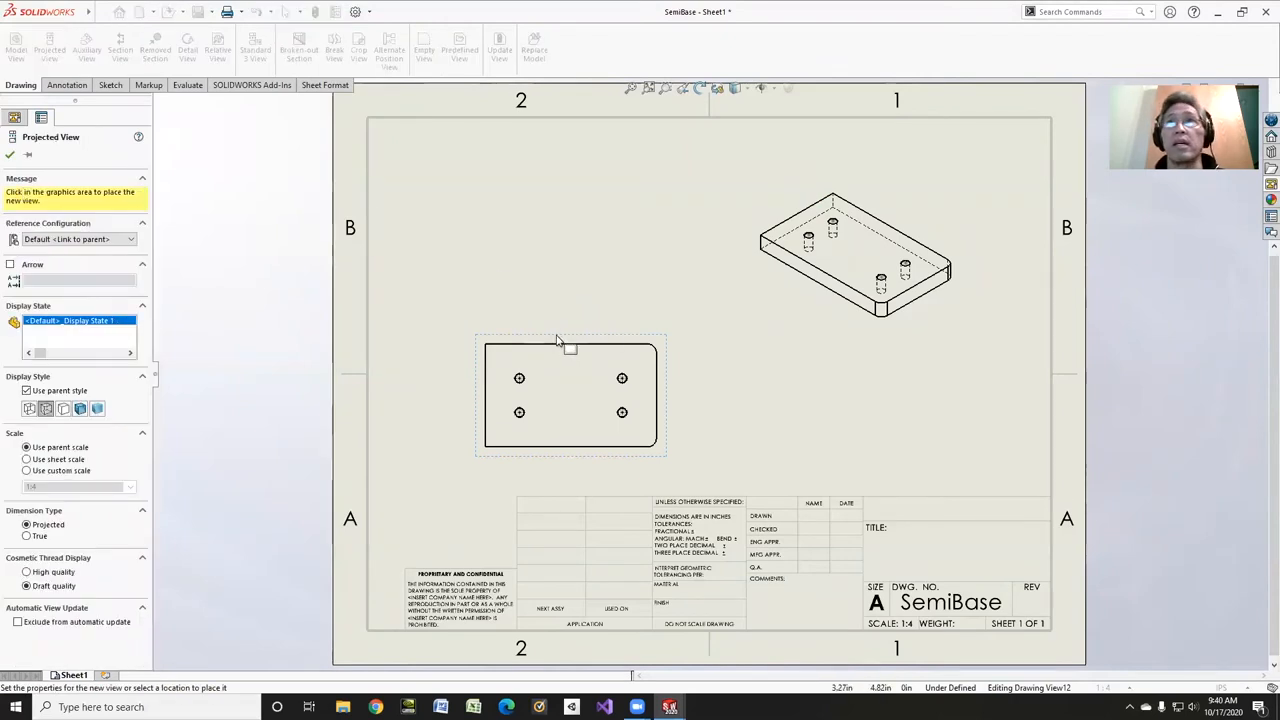
Step: Project a front view above and a side view right of the top view
click(570, 248)
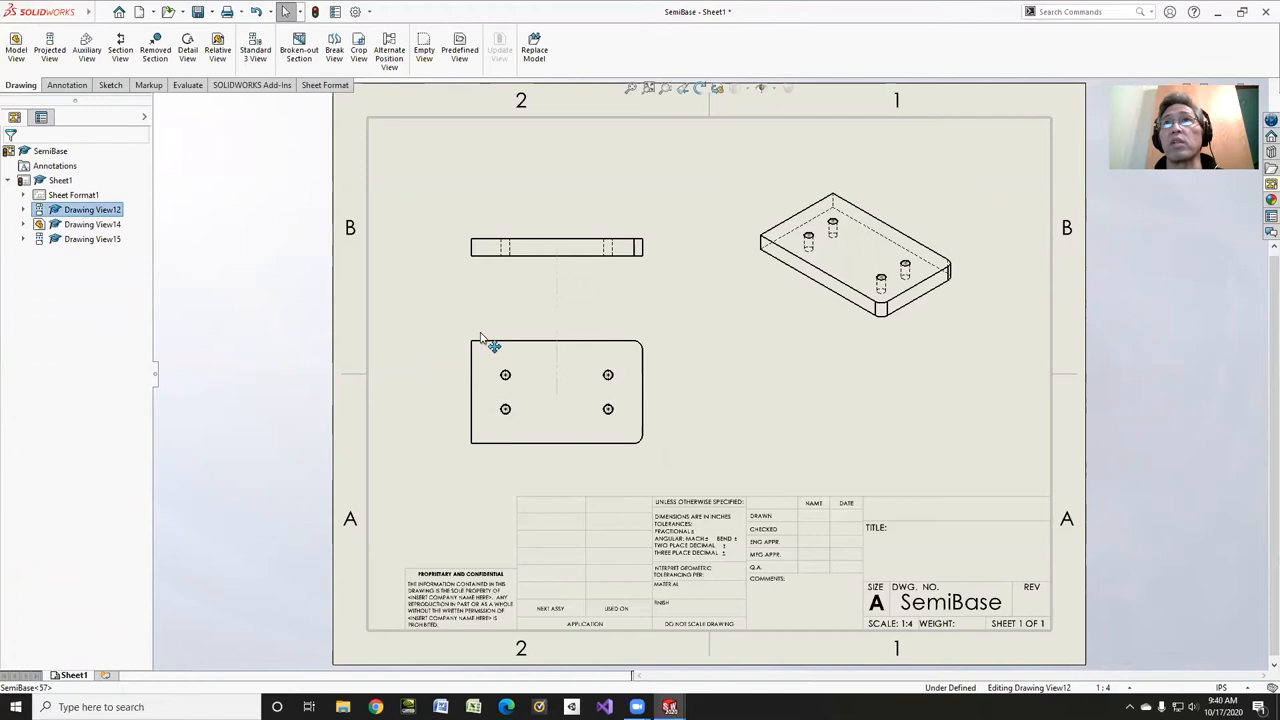
click(49, 45)
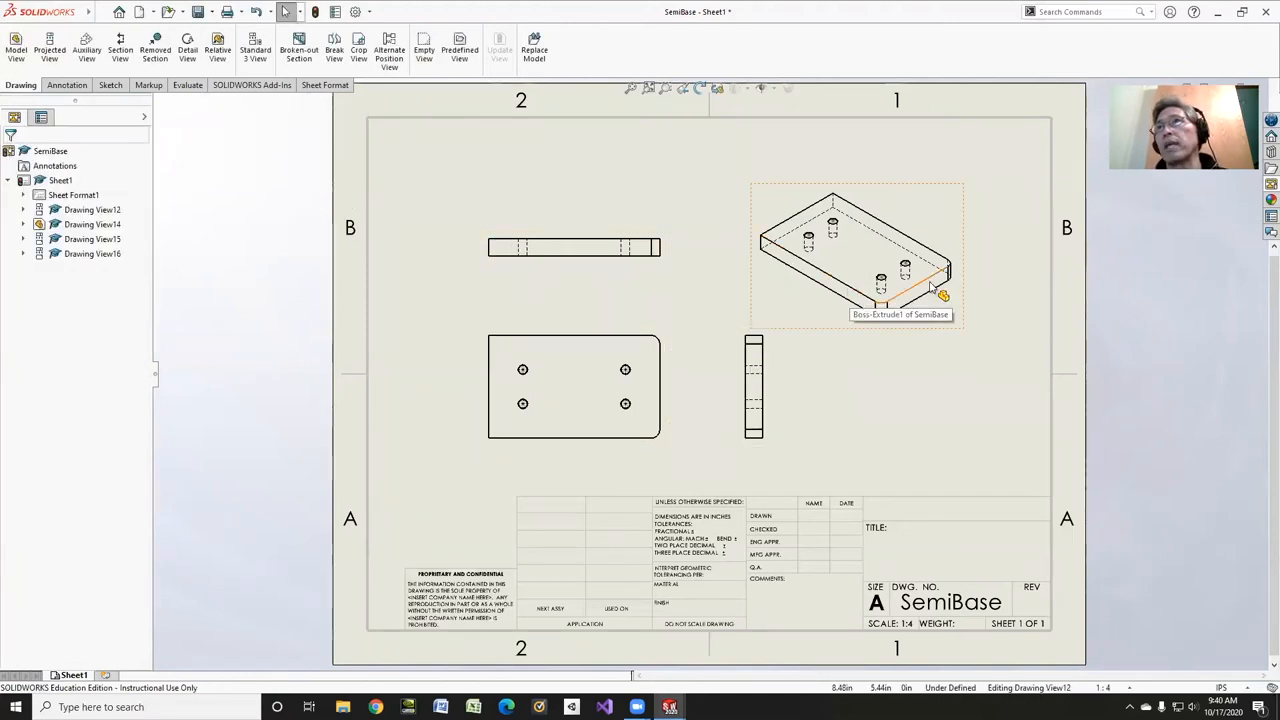
mouse_move(680, 270)
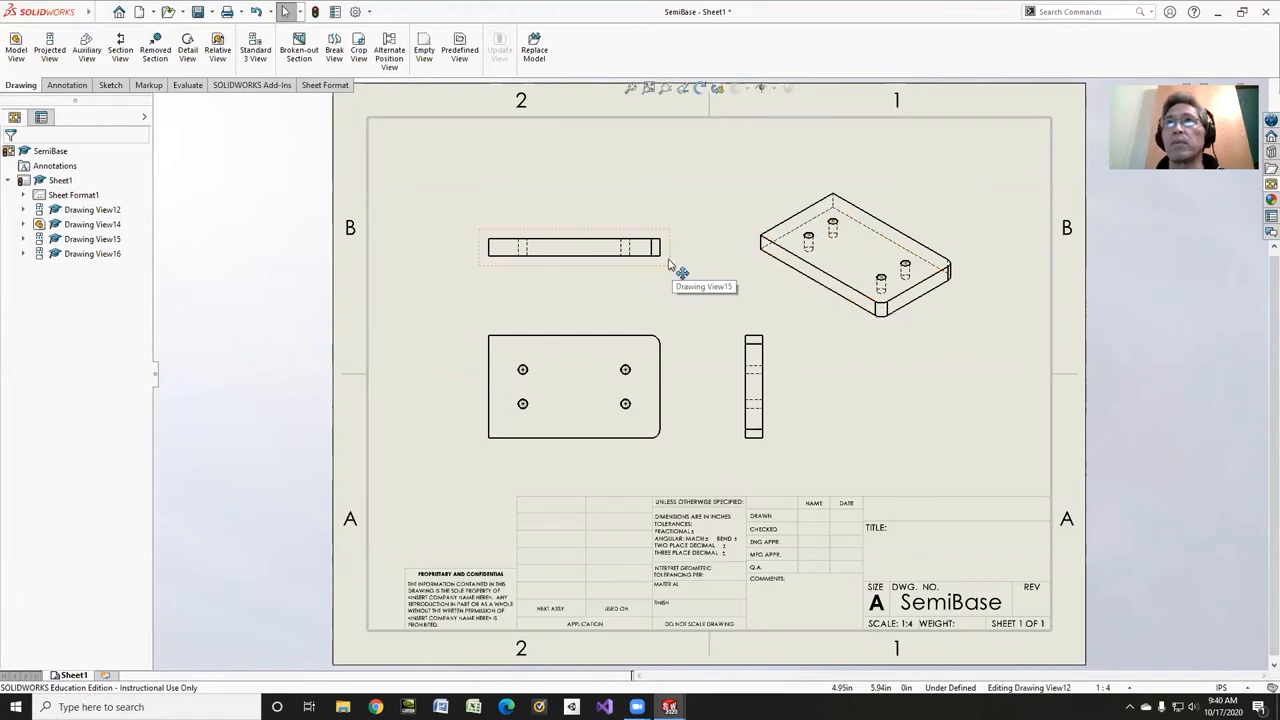
right_click(573, 246)
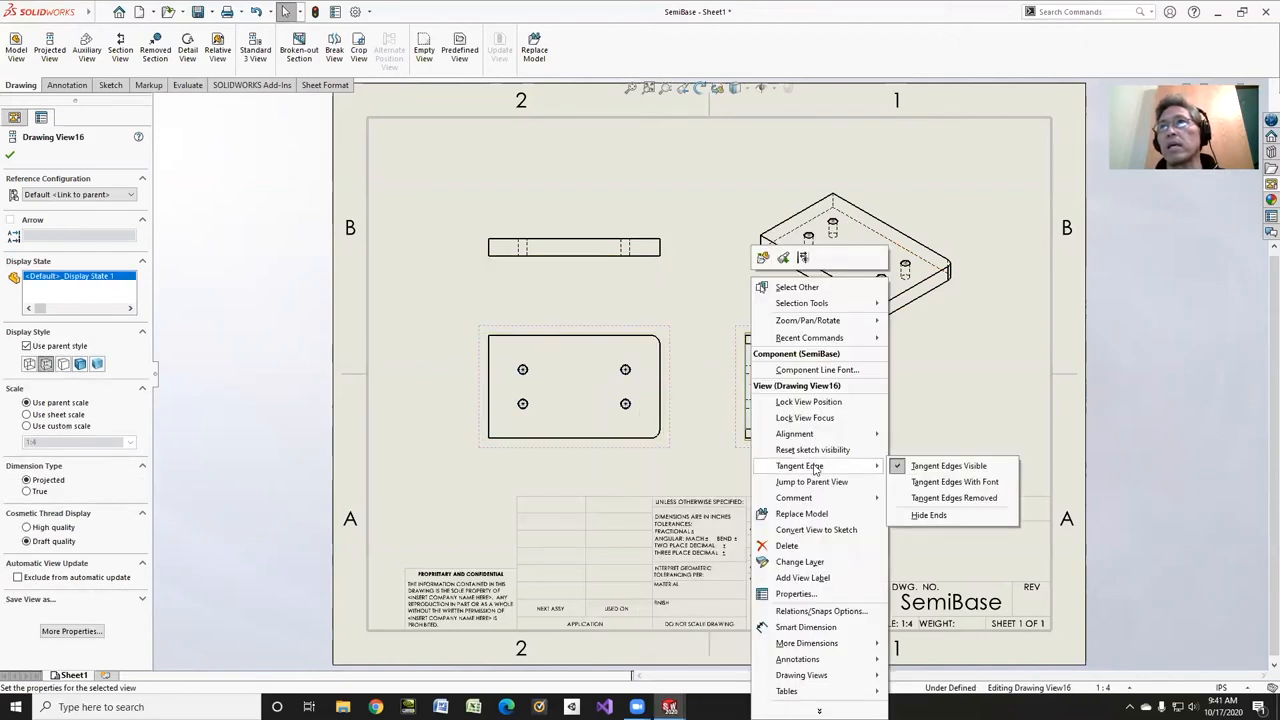
click(947, 465)
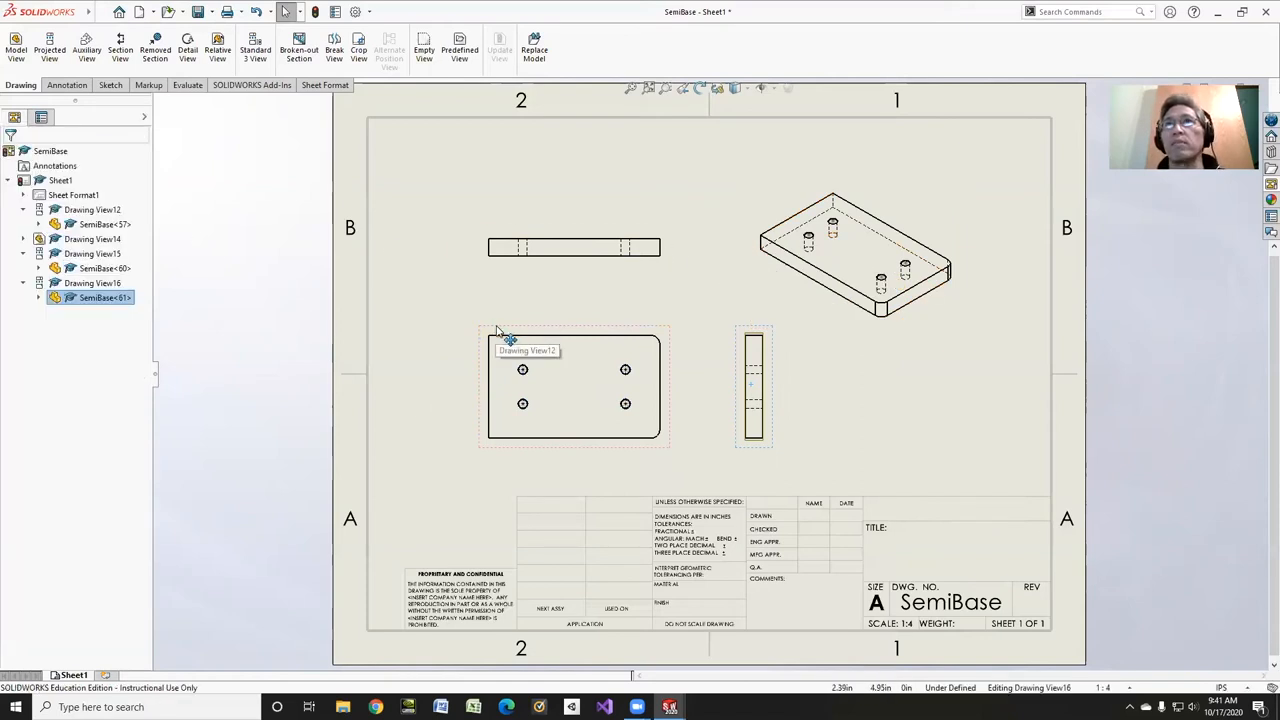
click(575, 365)
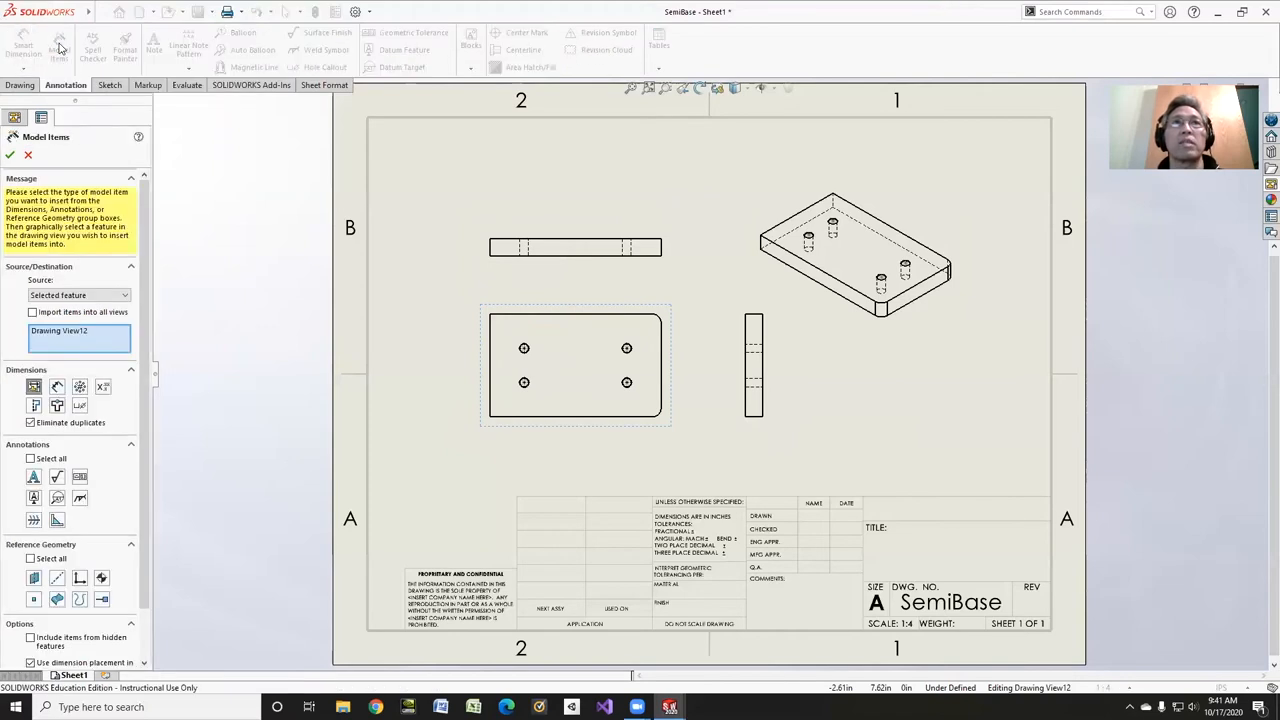
Step: Import the entire model's 10.00, 6.00, 1.00 and R.50 dimensions into all views
click(78, 295)
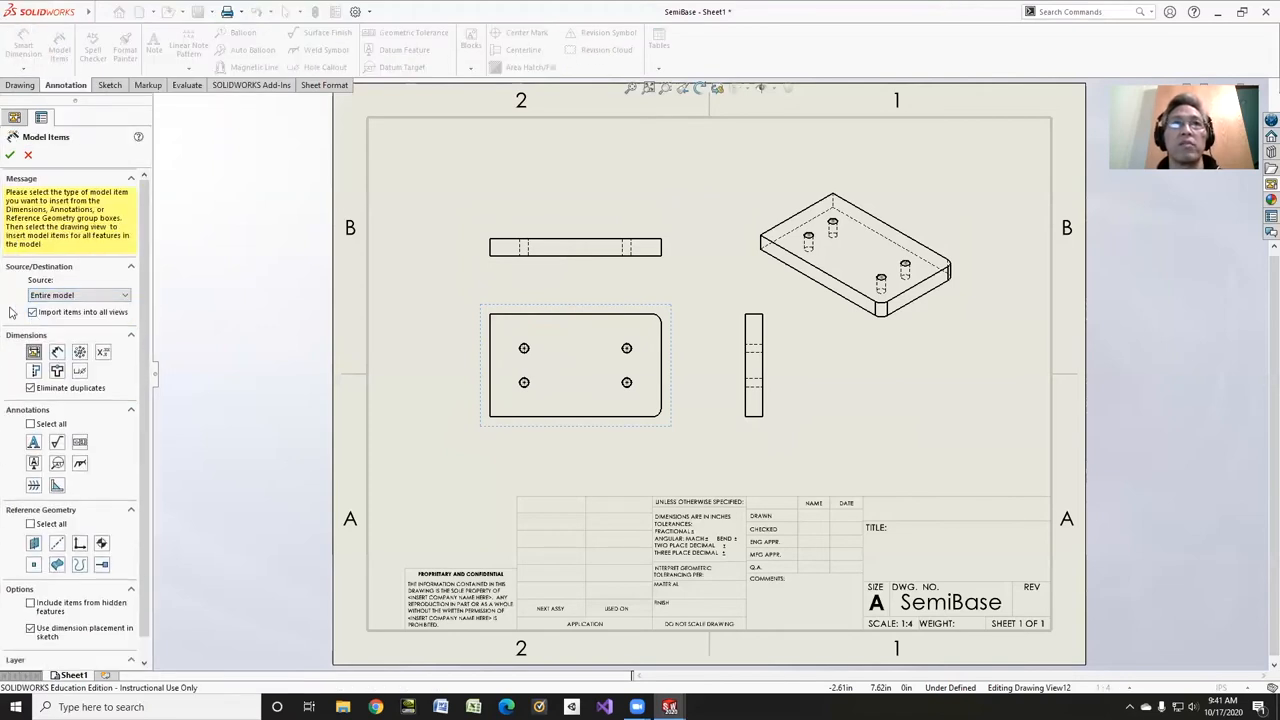
click(10, 155)
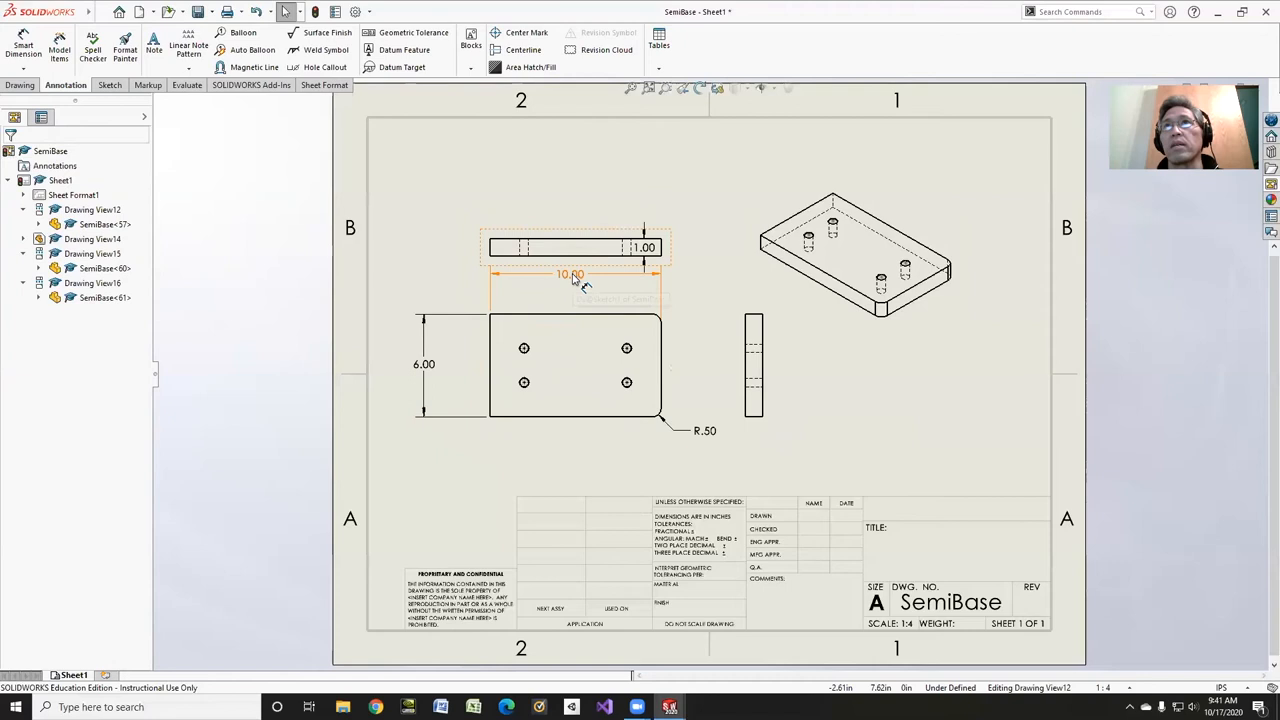
click(570, 287)
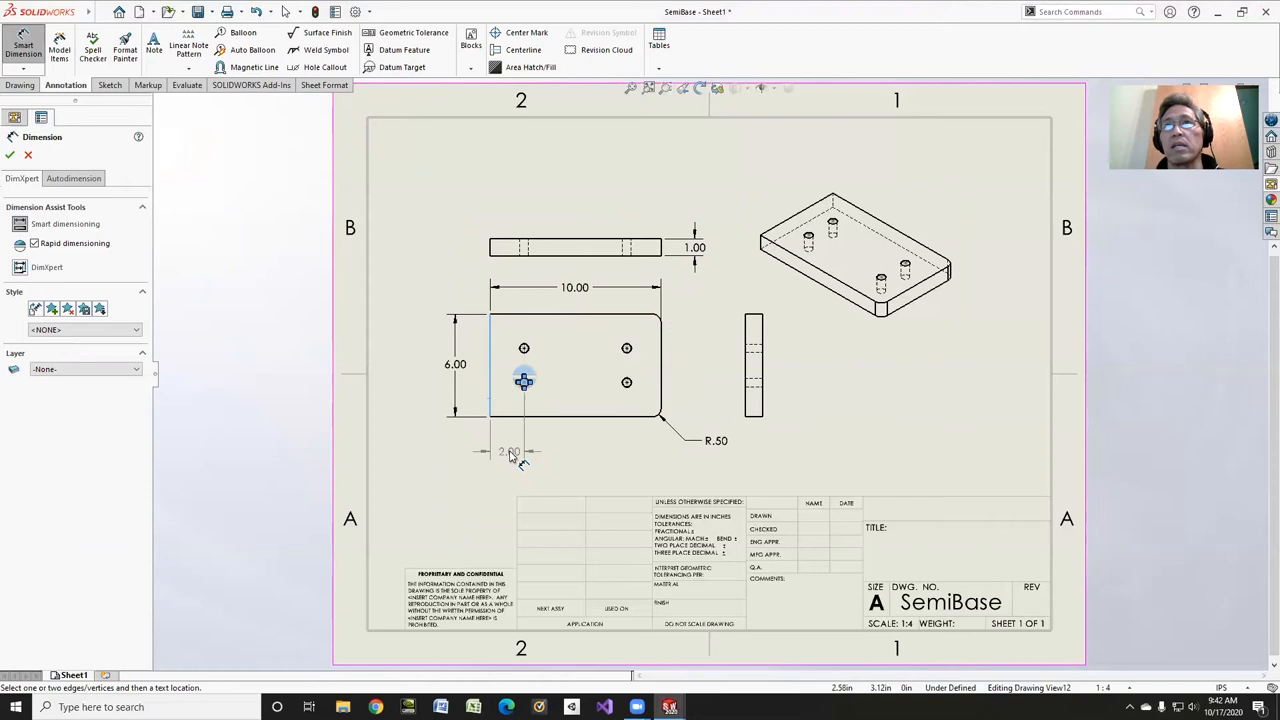
Step: Add 2.00 hole offset dimensions from the left and right plate edges
click(510, 451)
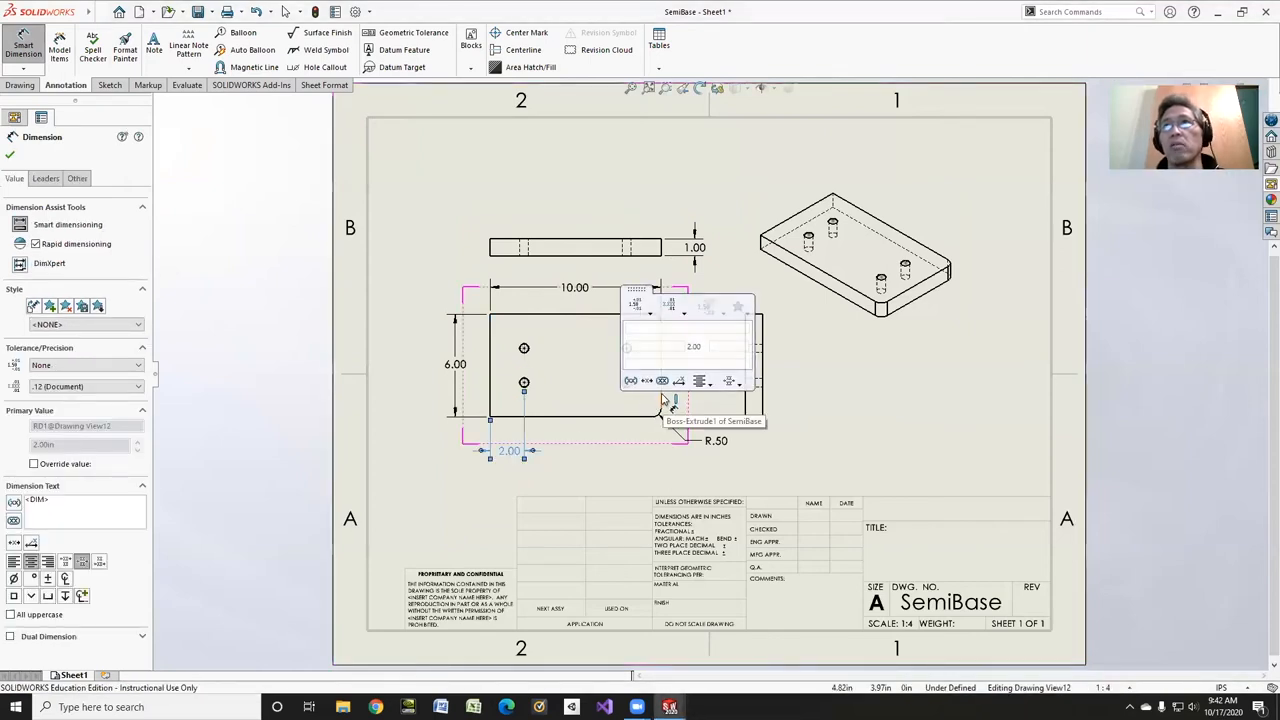
click(640, 450)
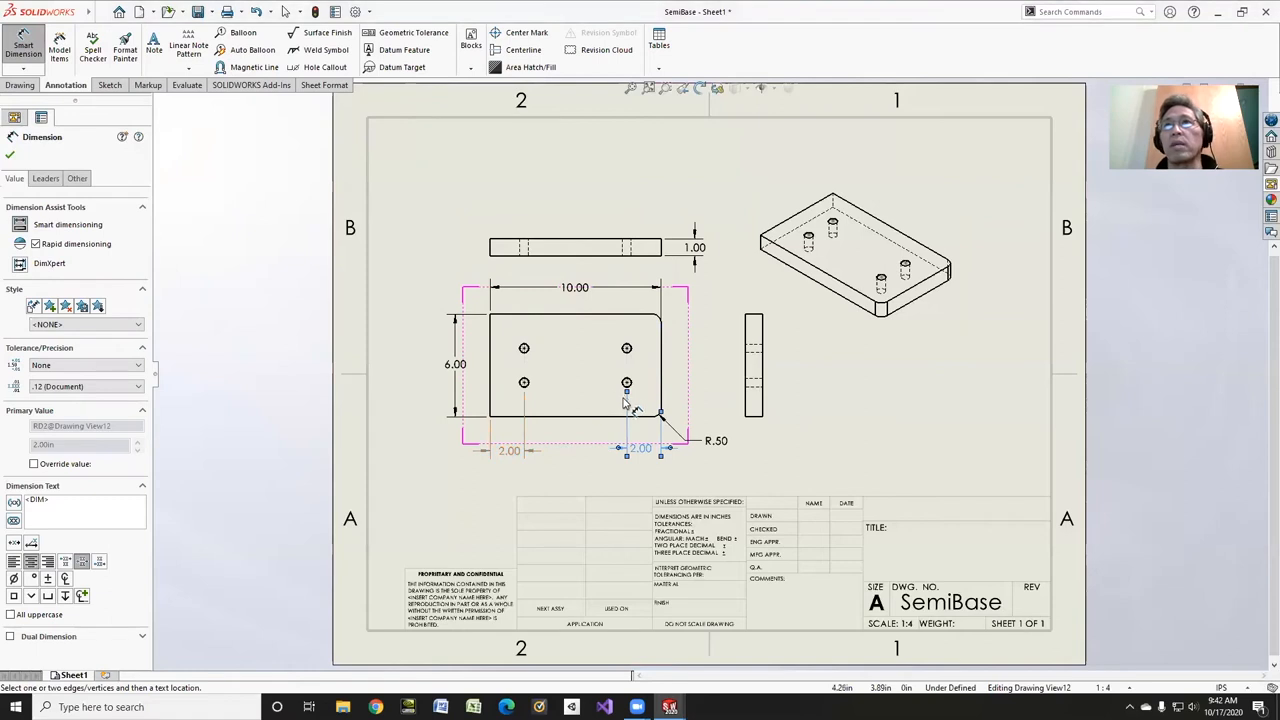
mouse_move(628, 388)
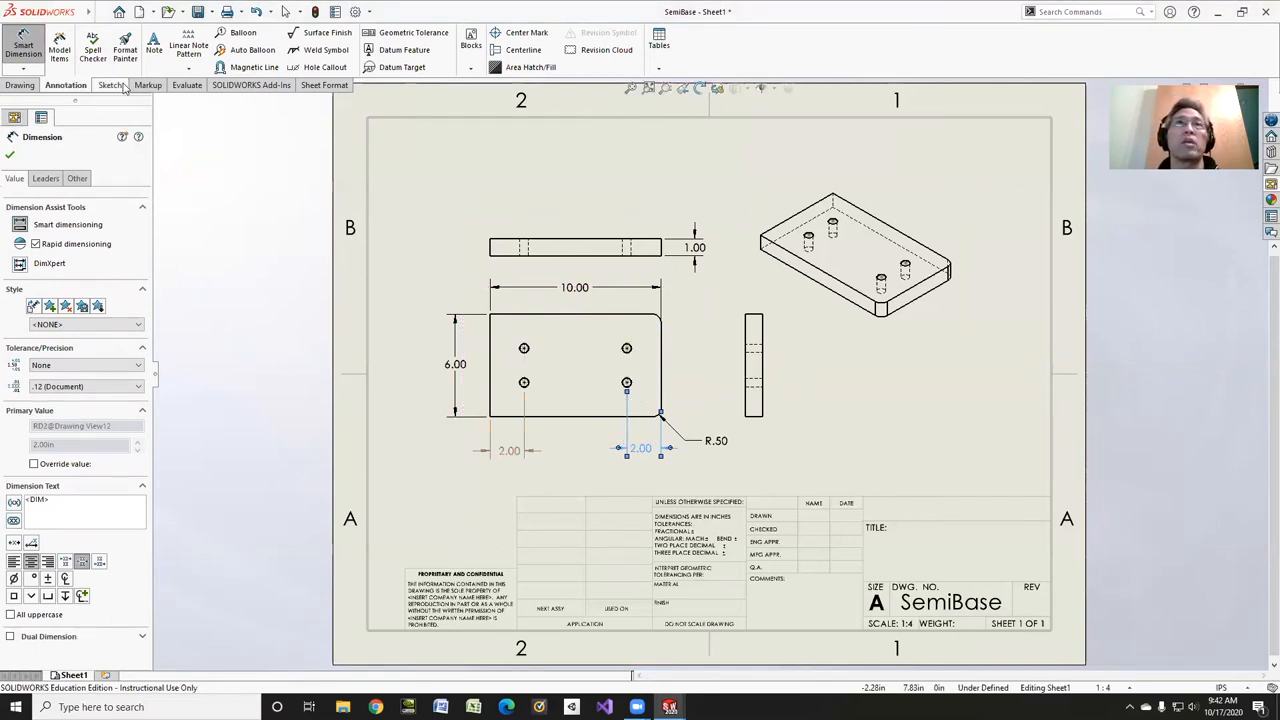
Step: Draw centerlines connecting the hole centres in the plate view
click(108, 84)
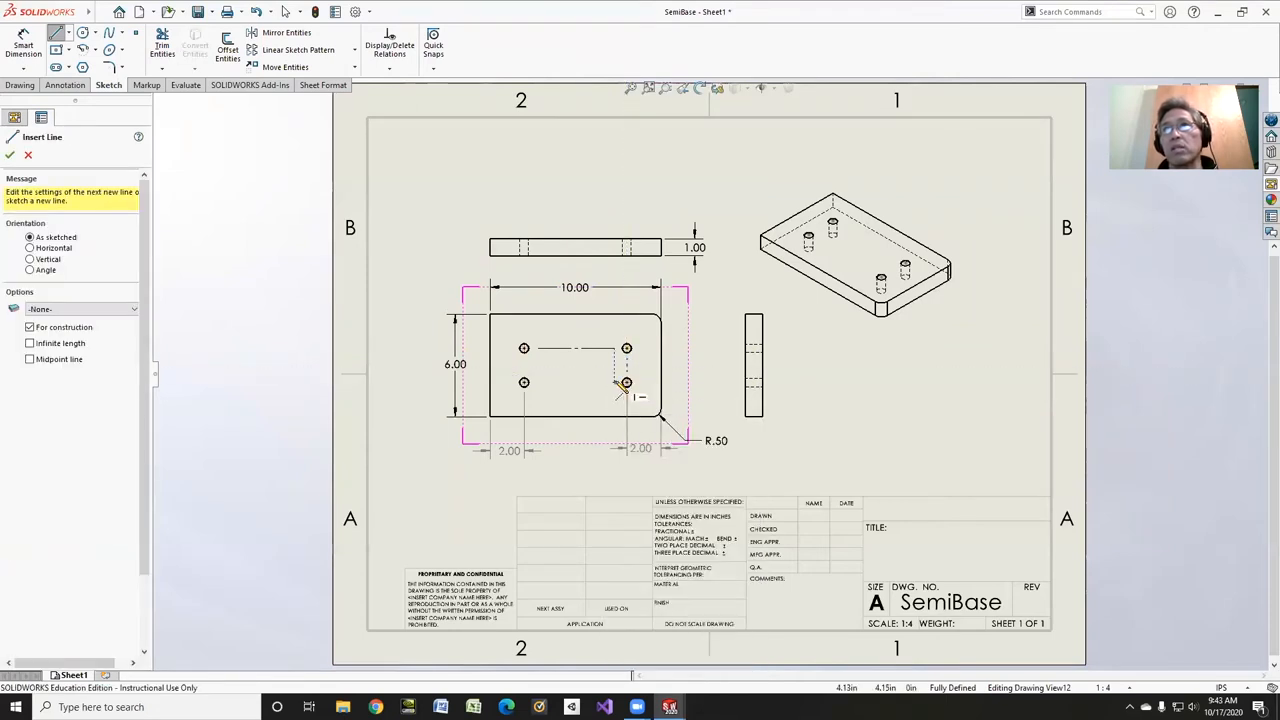
click(525, 383)
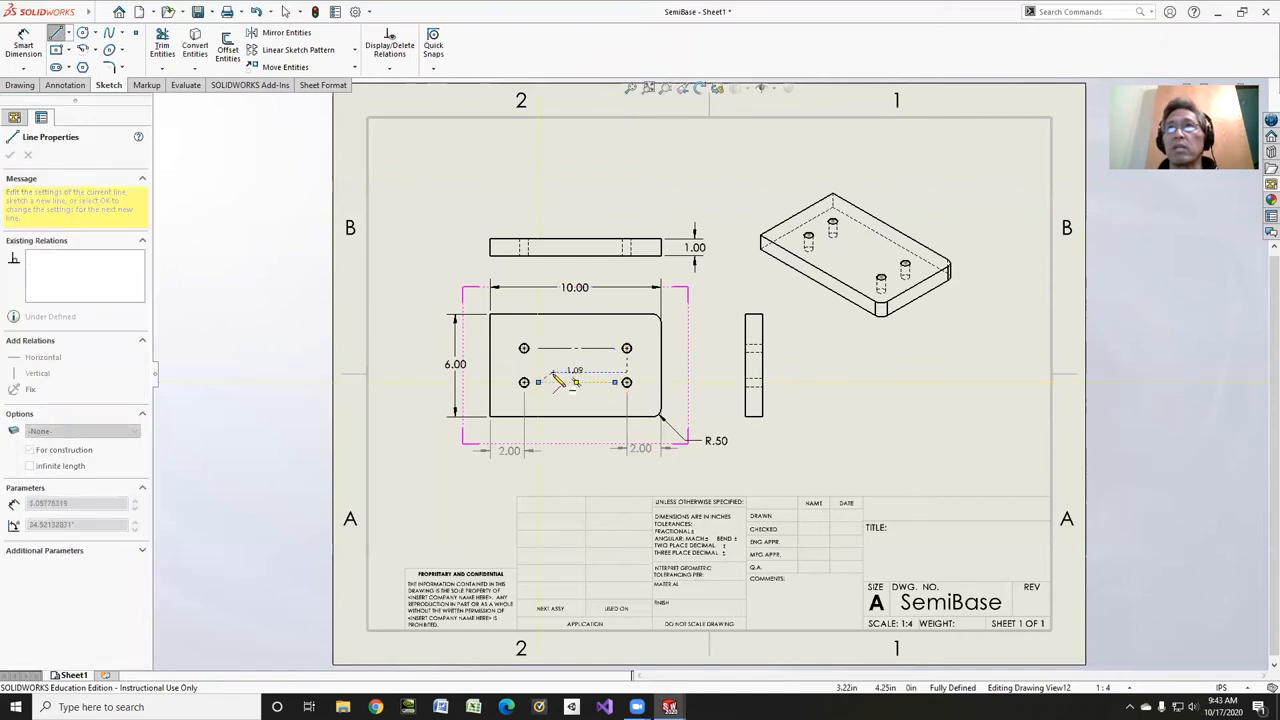
click(545, 383)
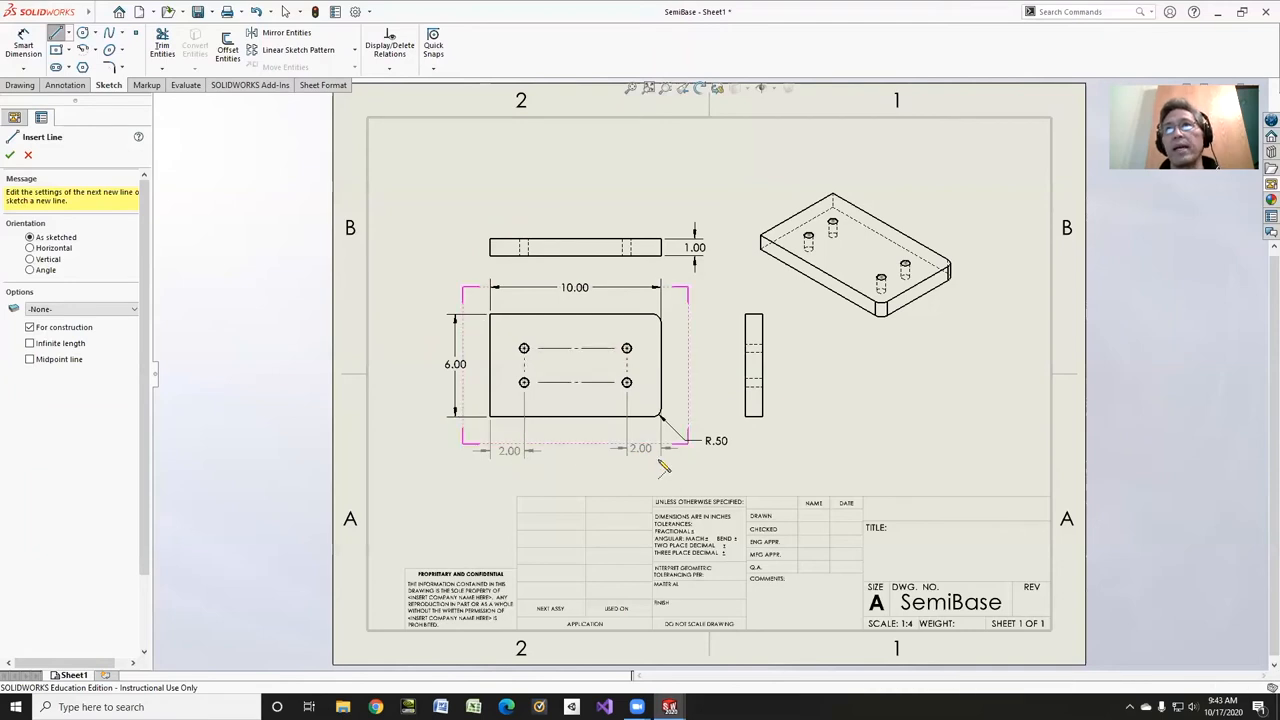
click(10, 155)
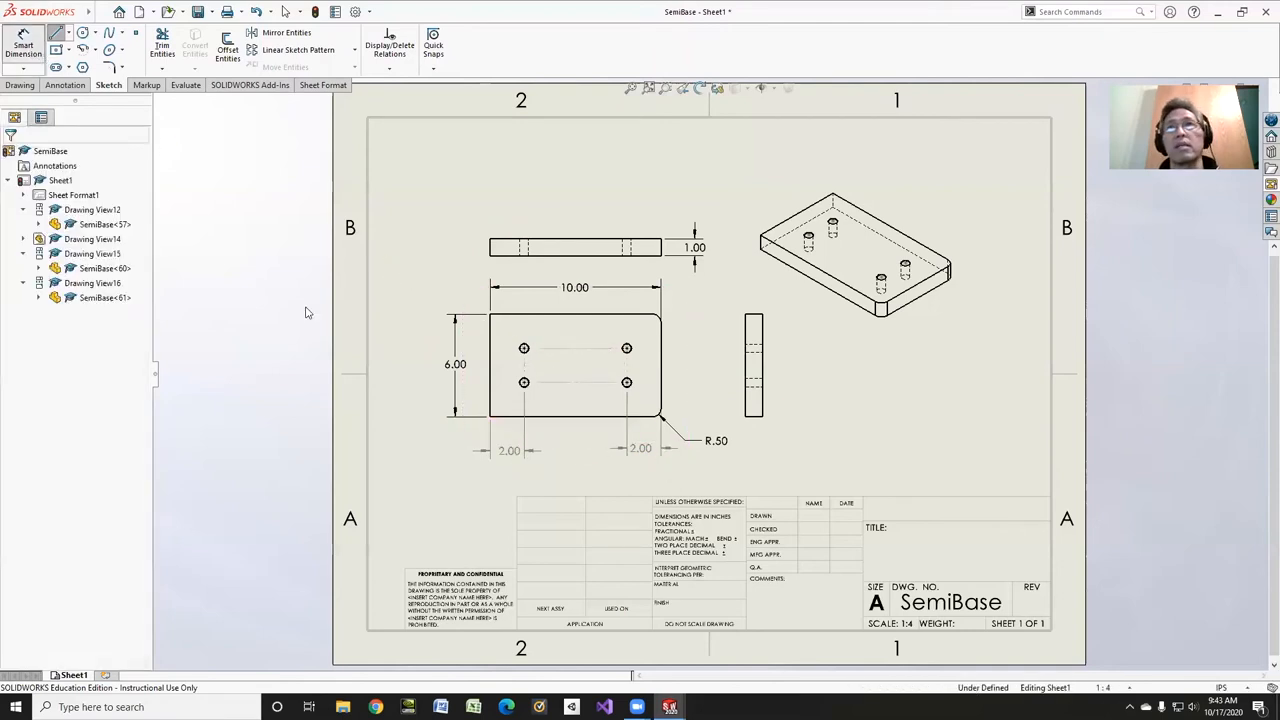
Step: Dimension the bottom edge to the lower hole centerline as a driven 2.00 dimension
click(23, 48)
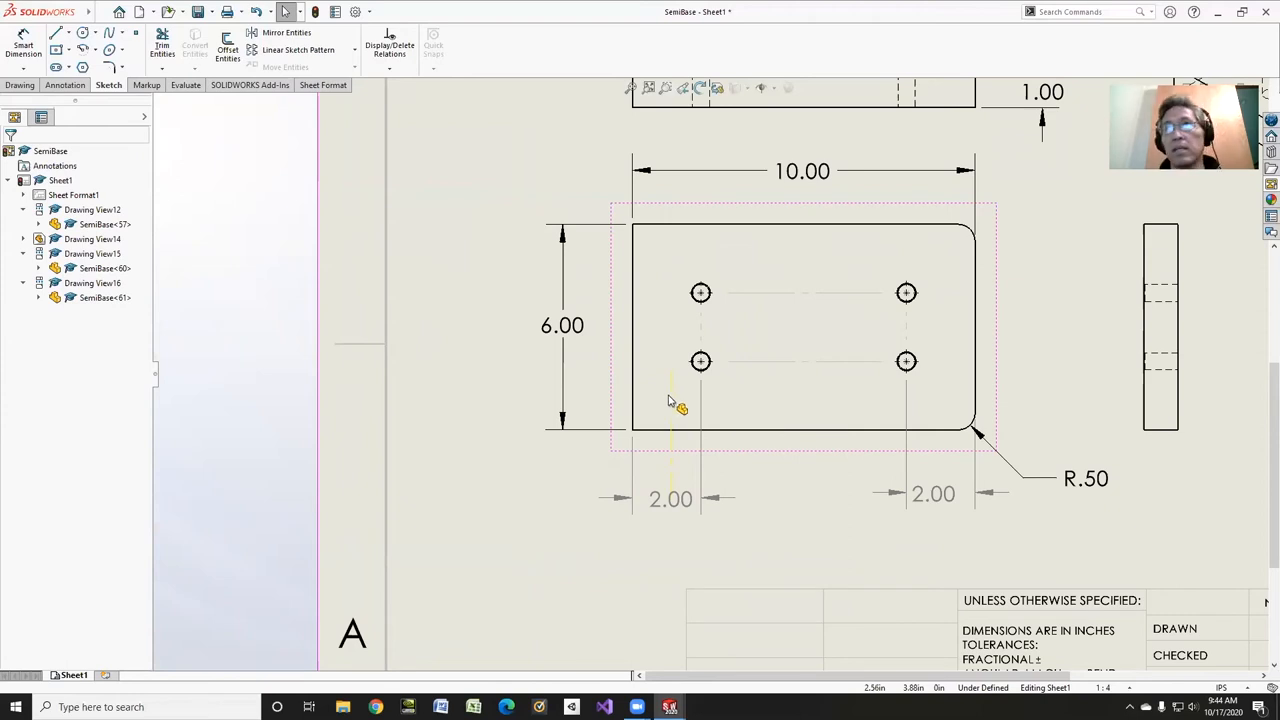
mouse_move(670, 410)
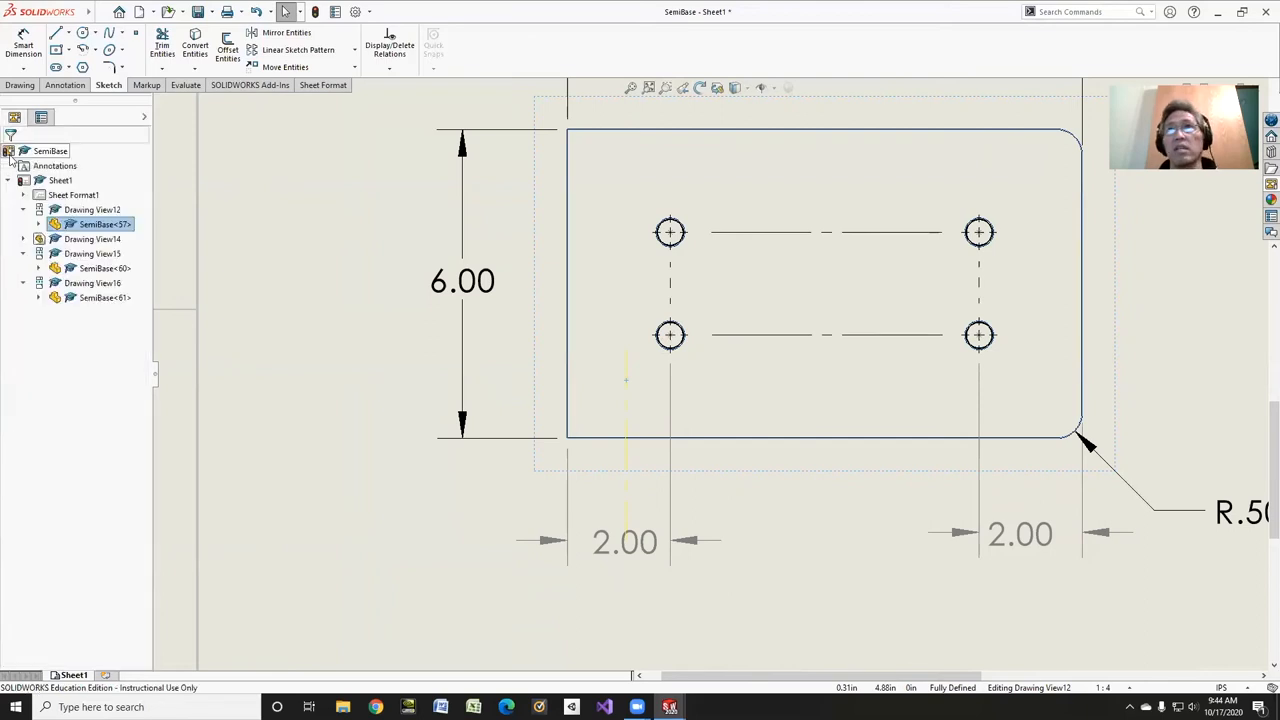
click(23, 45)
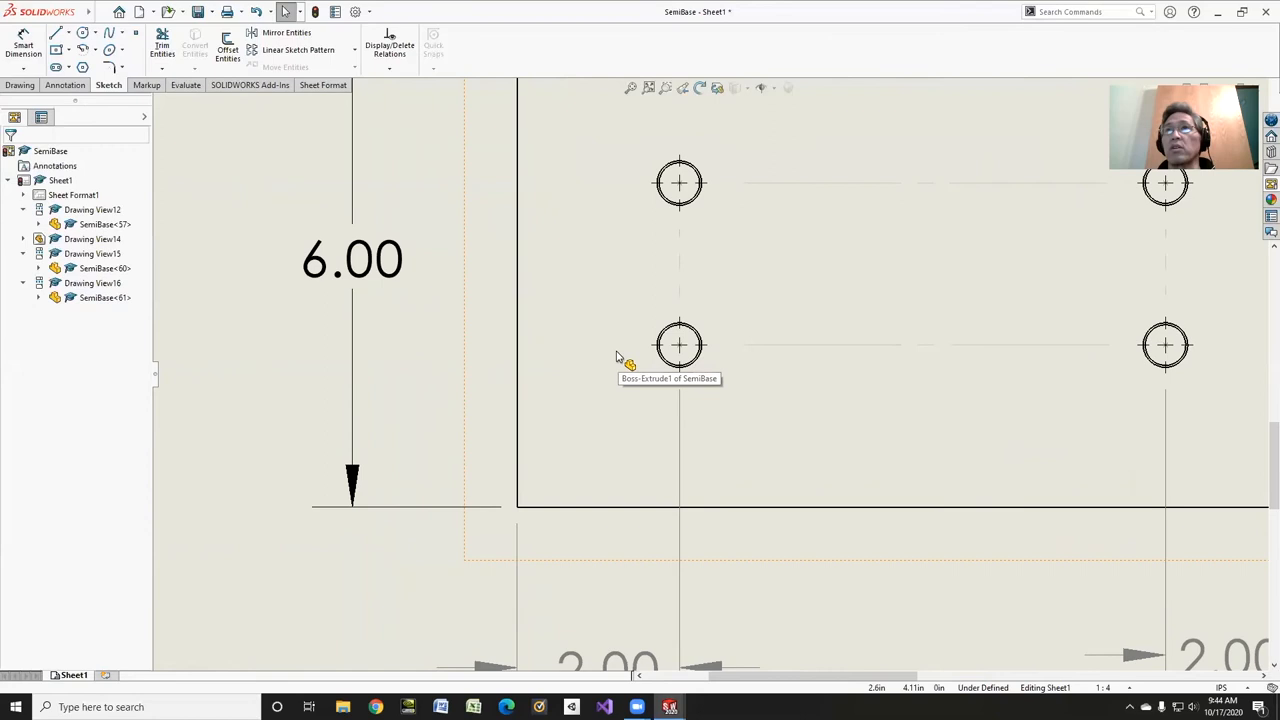
click(23, 45)
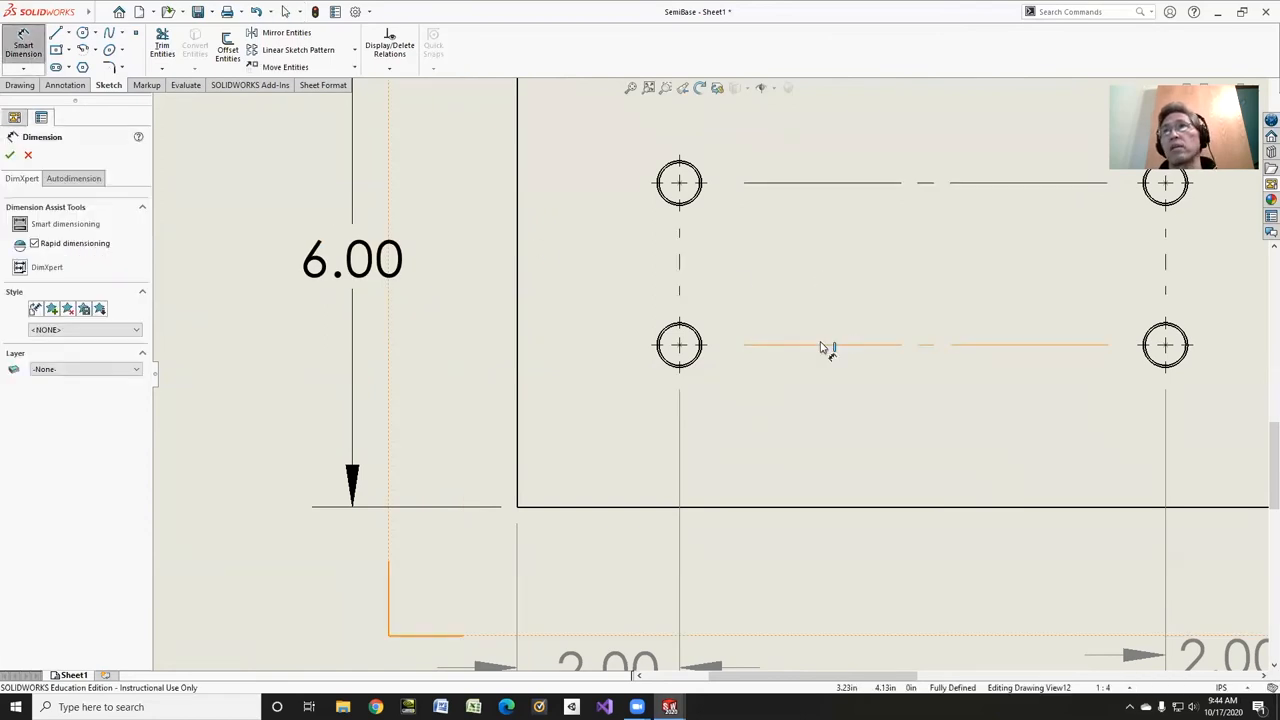
click(823, 345)
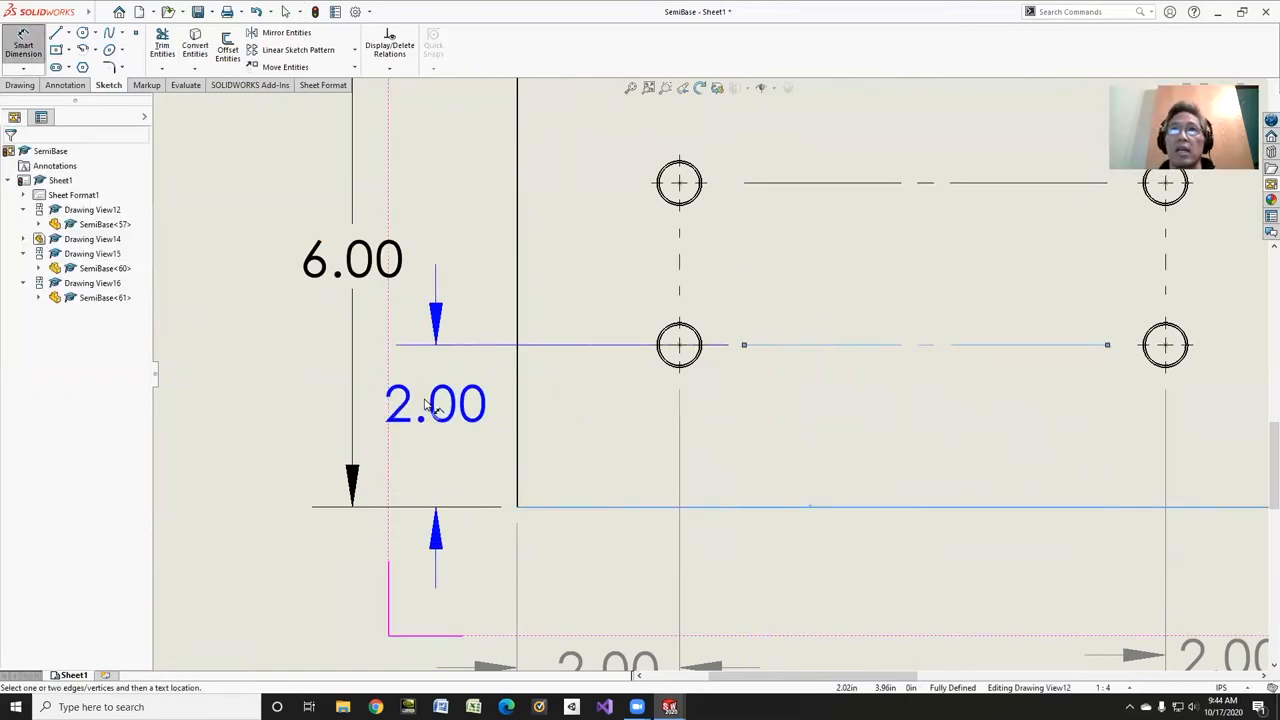
click(435, 405)
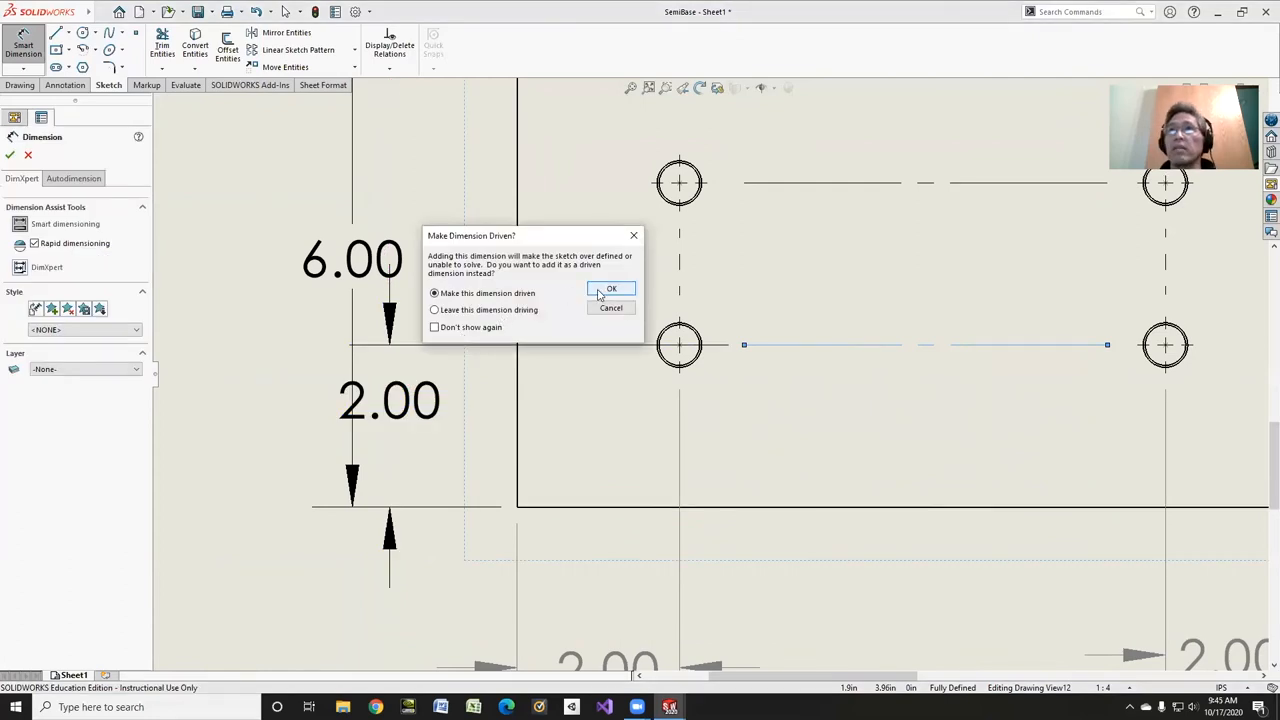
click(611, 289)
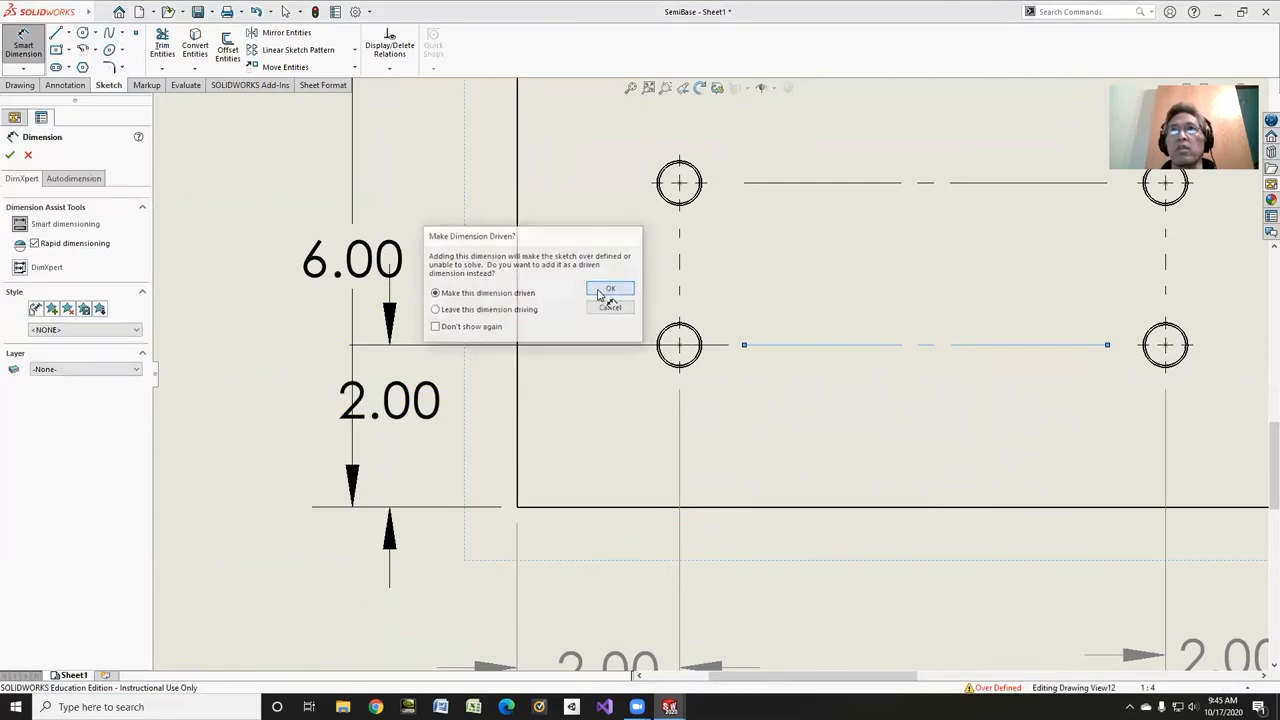
click(610, 289)
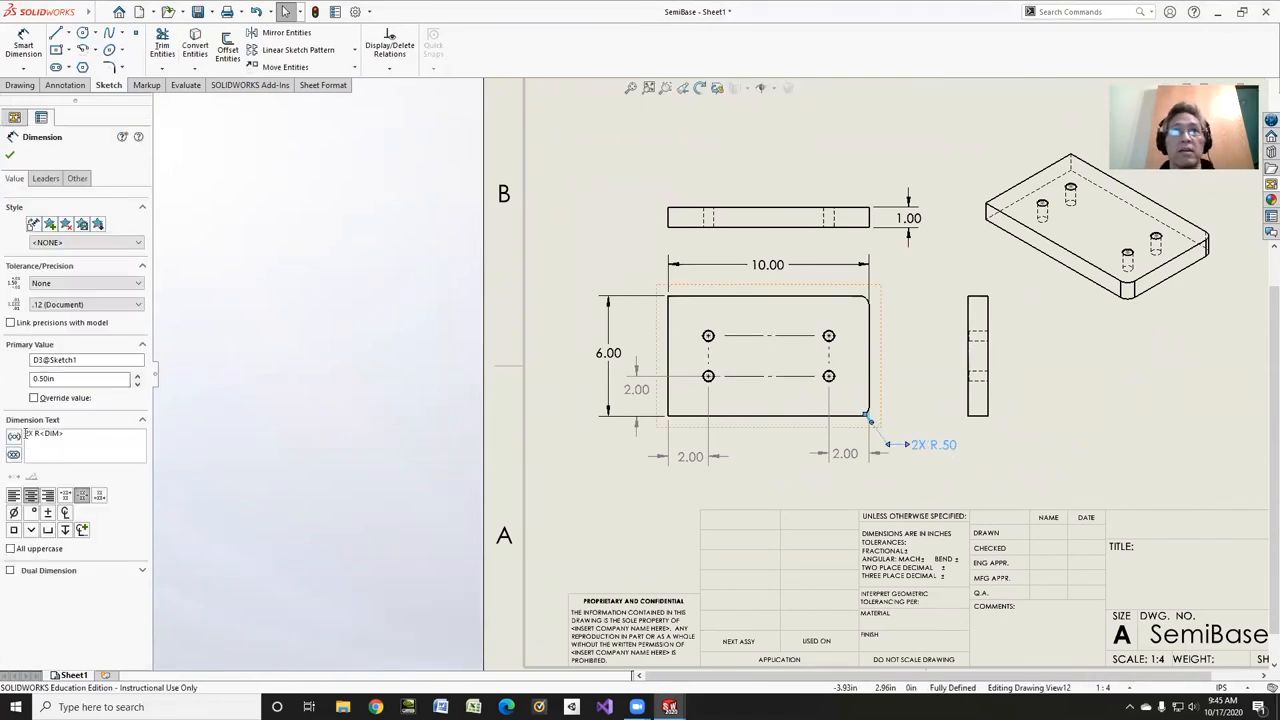
Step: Change the corner radius callout to 2X R.50 and confirm
click(10, 155)
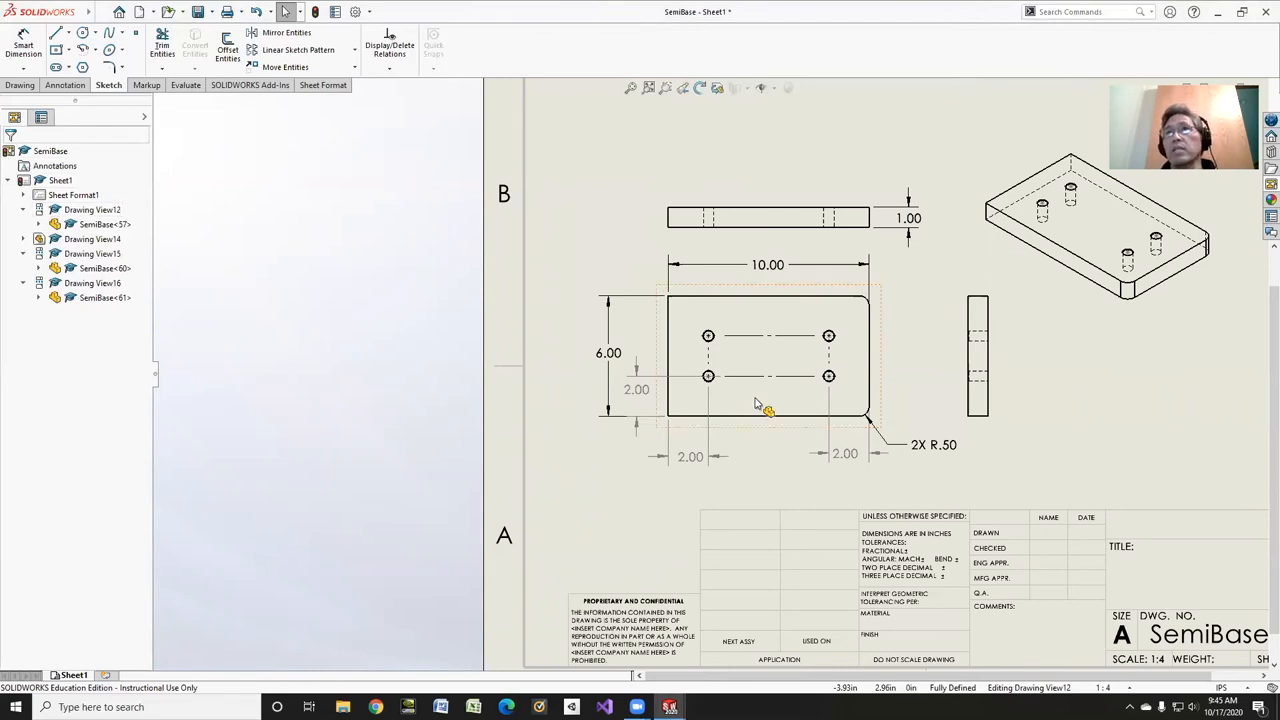
click(636, 390)
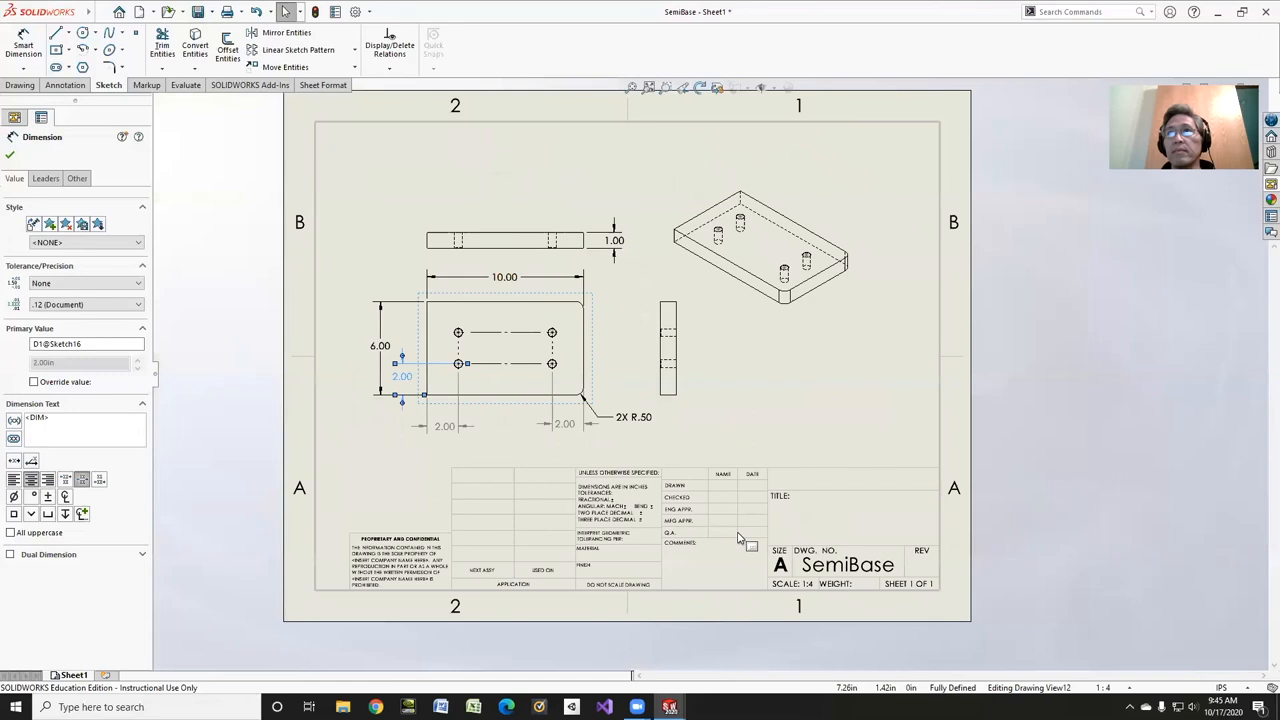
click(10, 155)
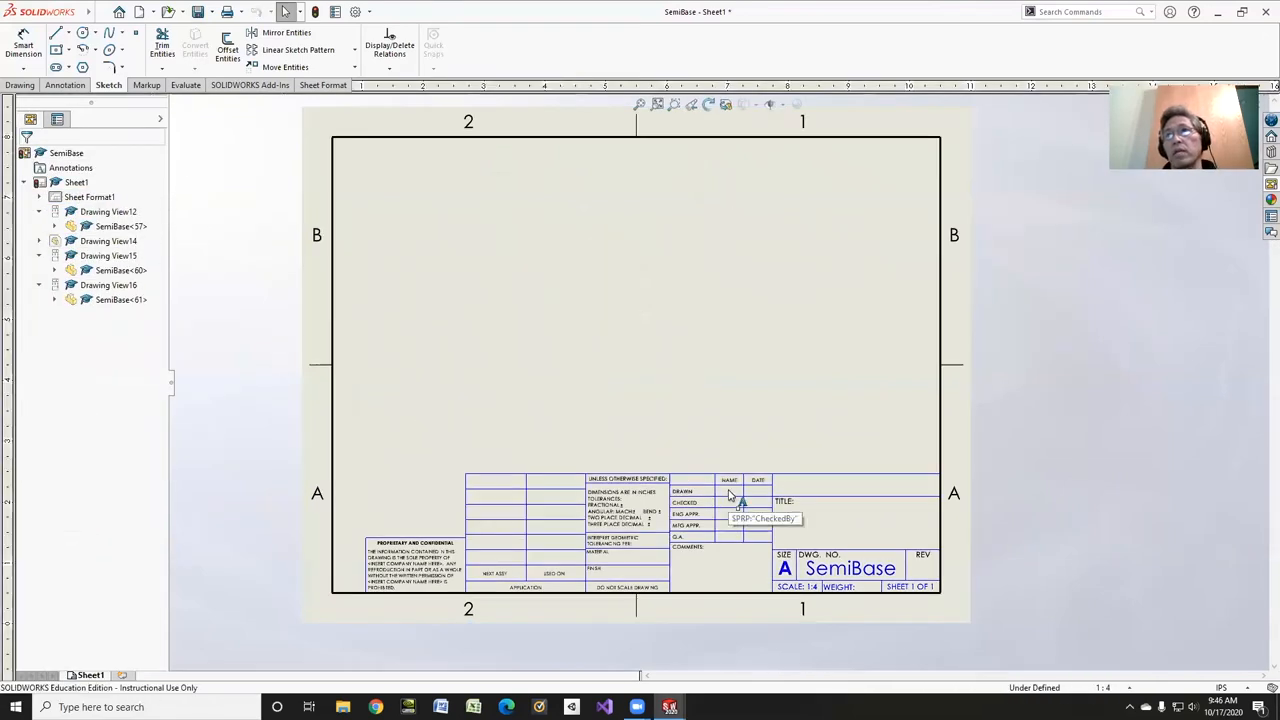
Step: Enter drafter, date, MIYOSHI DESIGN and SEMI BASE in the title block, then edit the sheet
double_click(728, 491)
text(MIYOSHI DE)
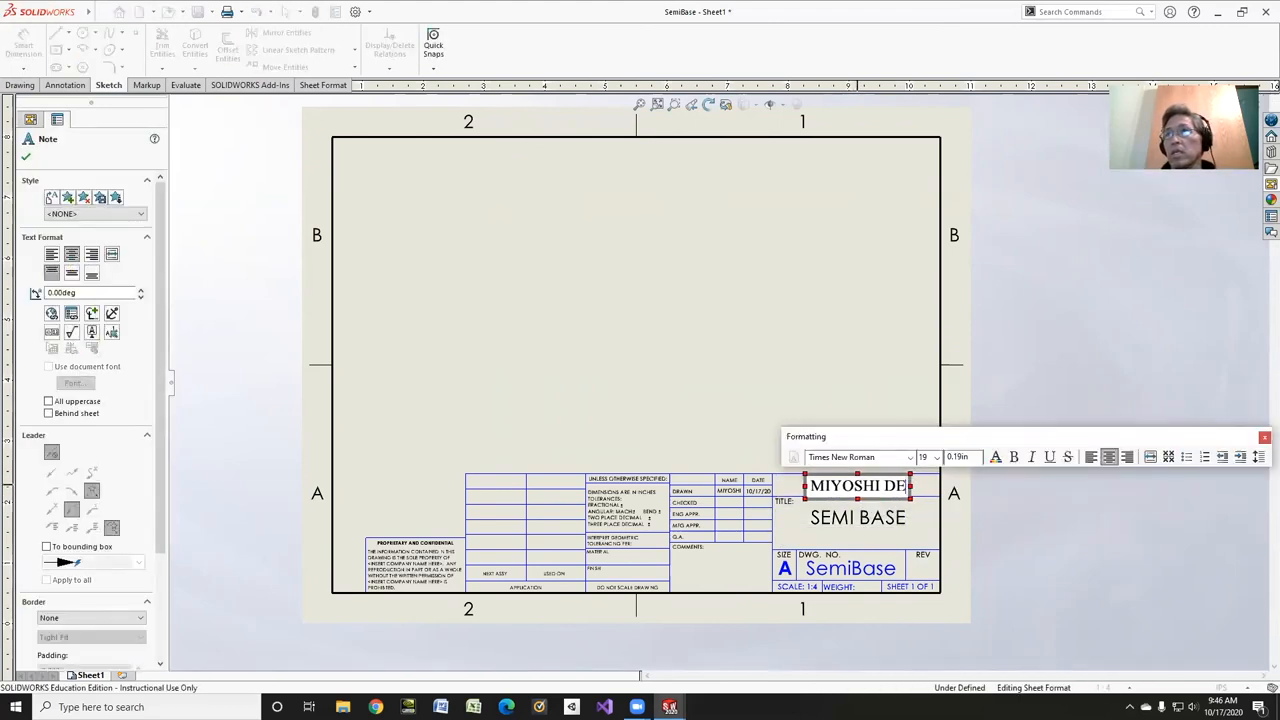
text(SIGN)
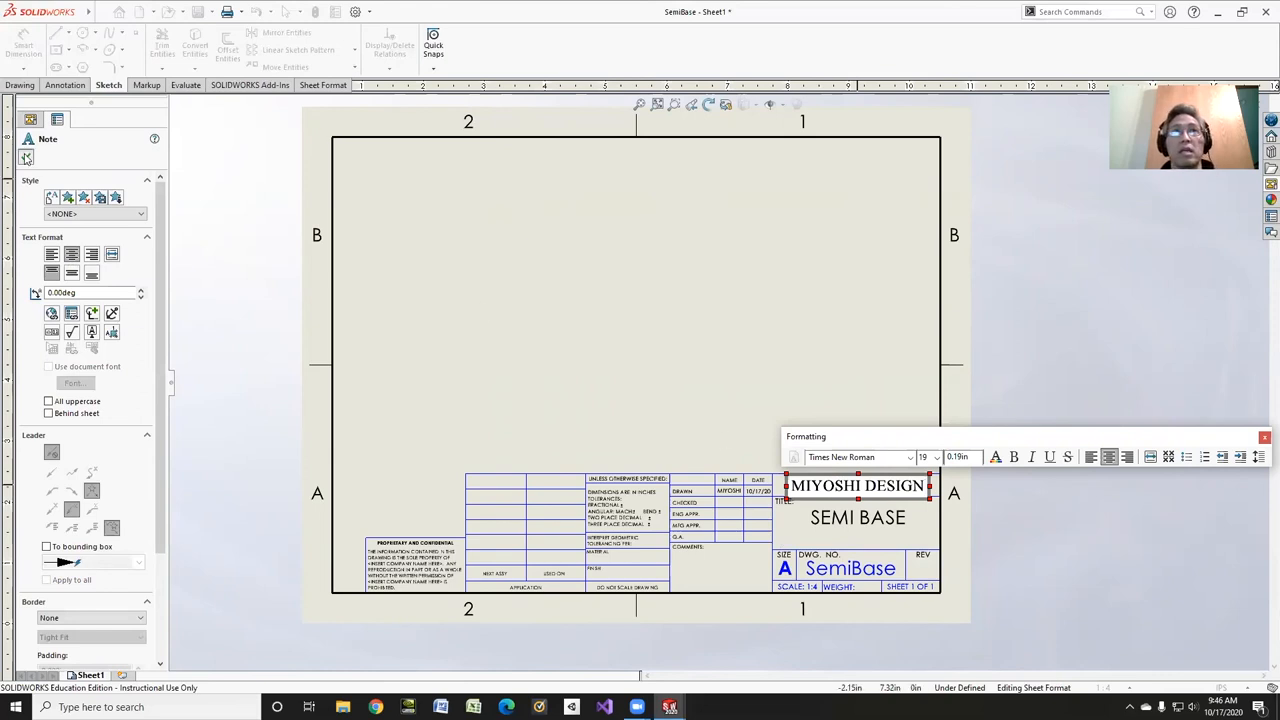
right_click(75, 196)
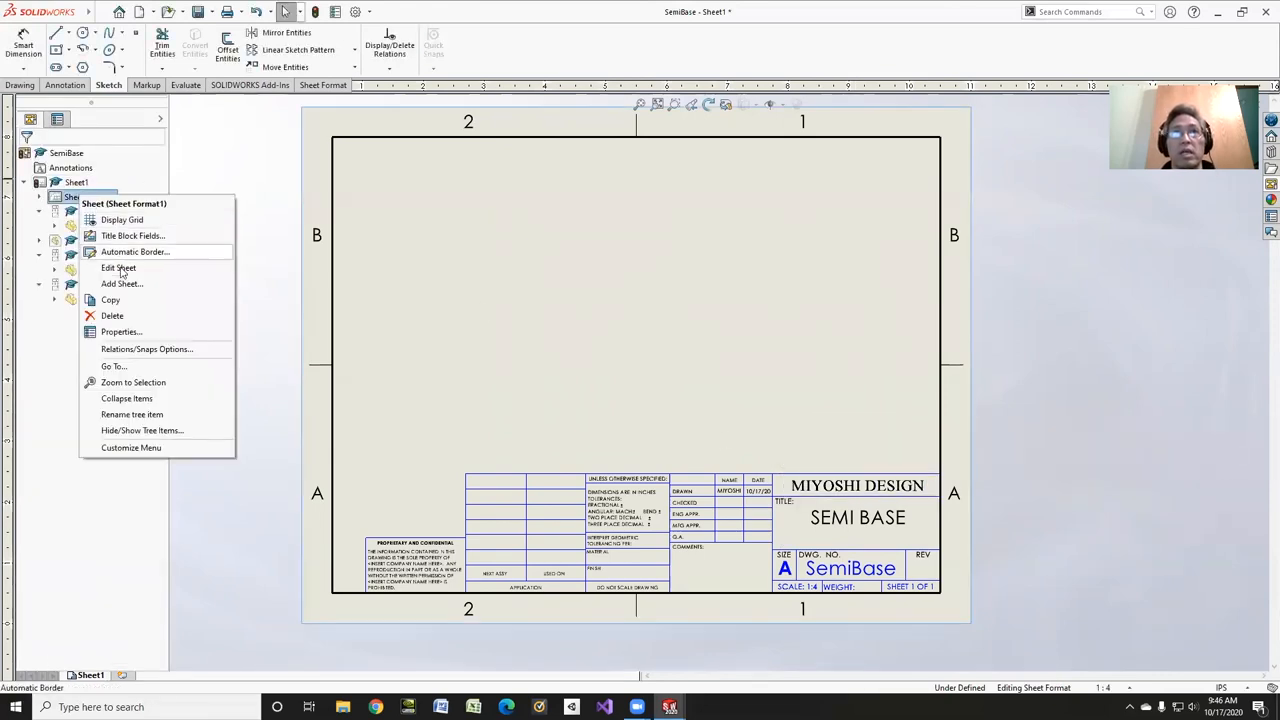
click(118, 267)
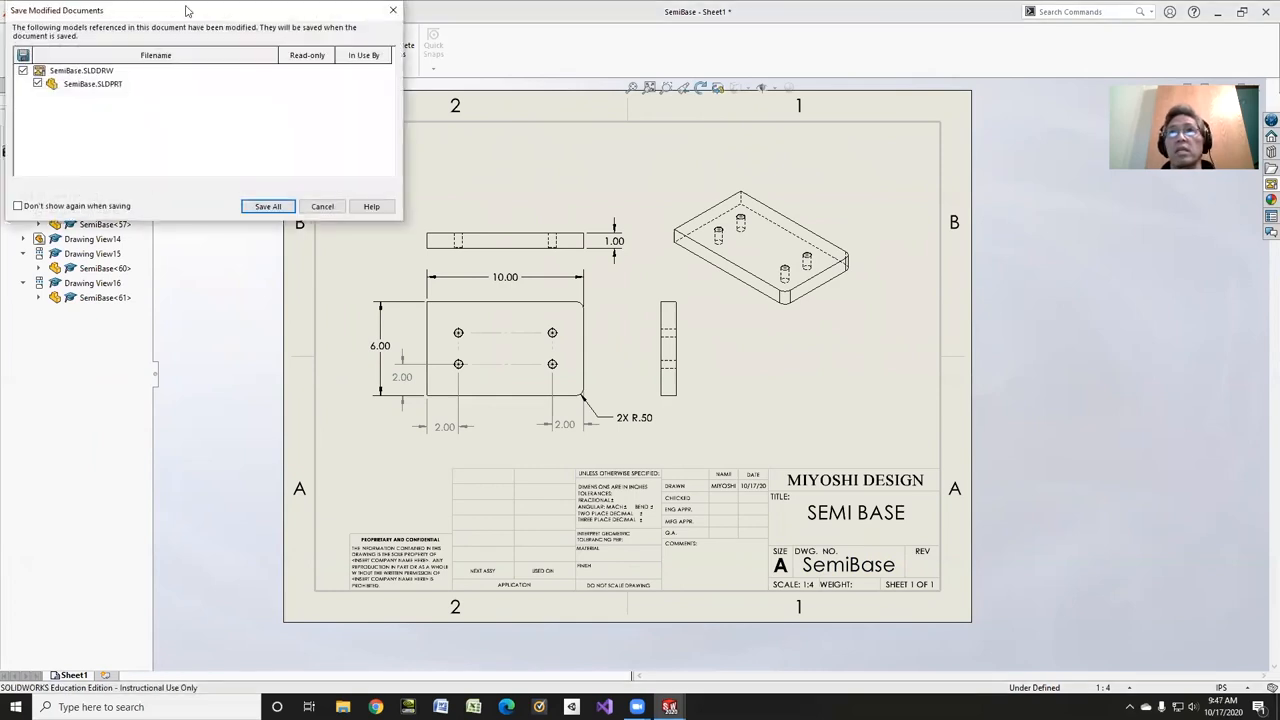
Step: Save the drawing and part as SemiBase.SLDDRW and a copy as SemiBase.pdf
click(267, 206)
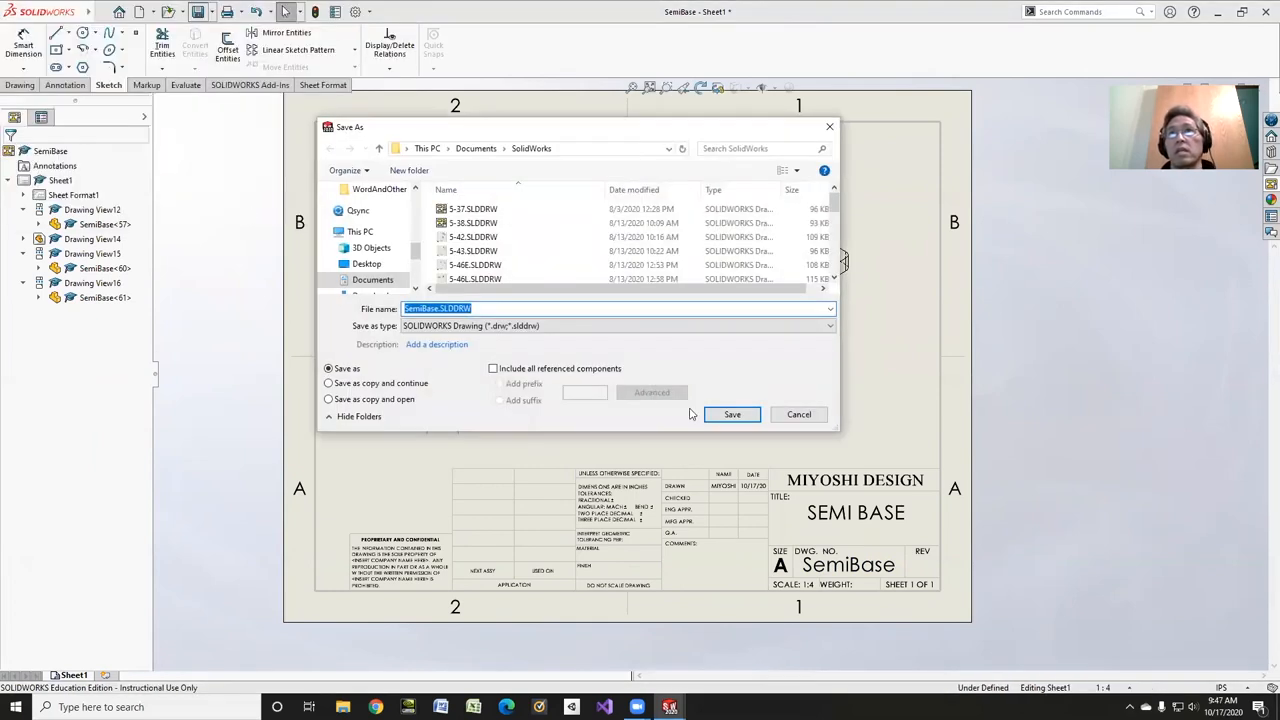
click(731, 414)
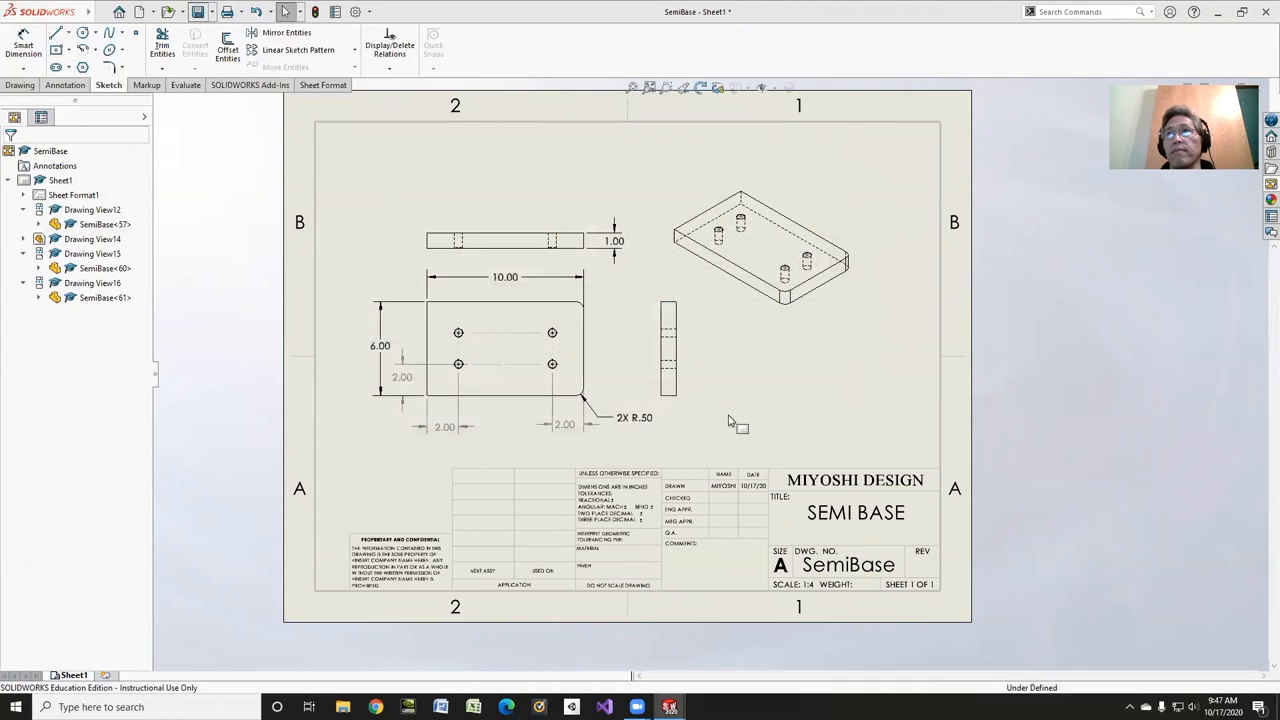
click(199, 11)
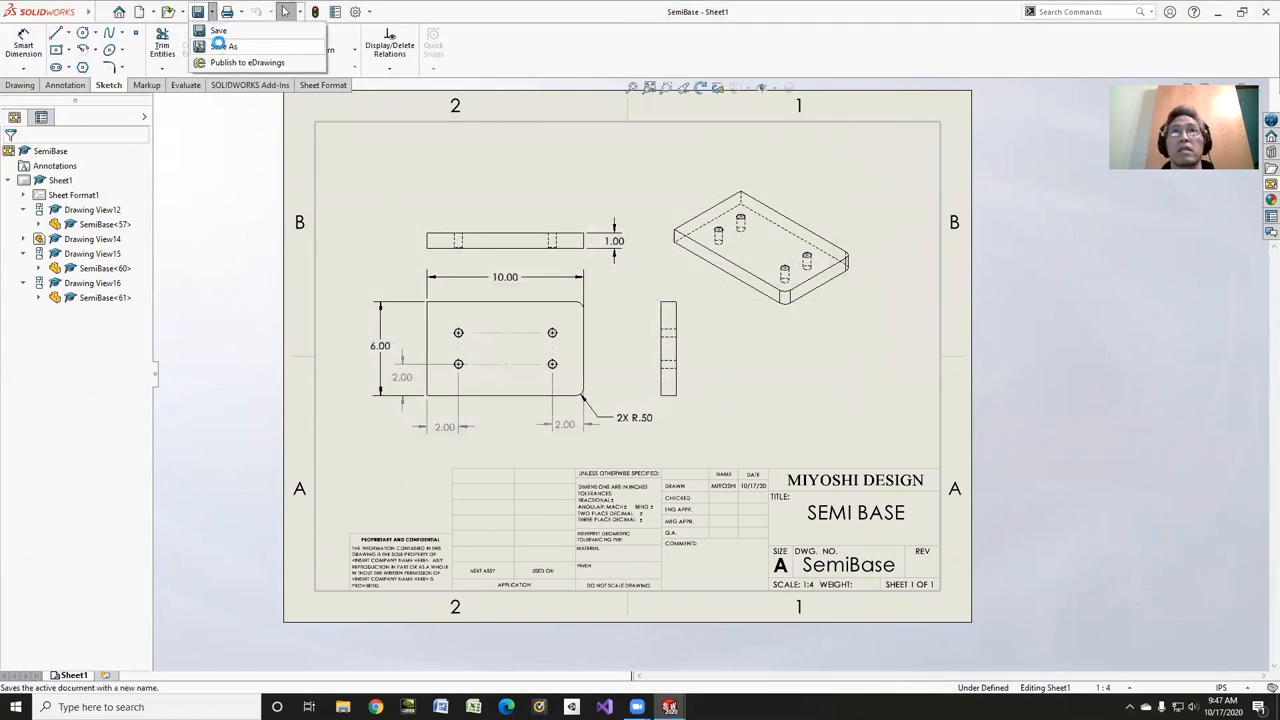
click(232, 46)
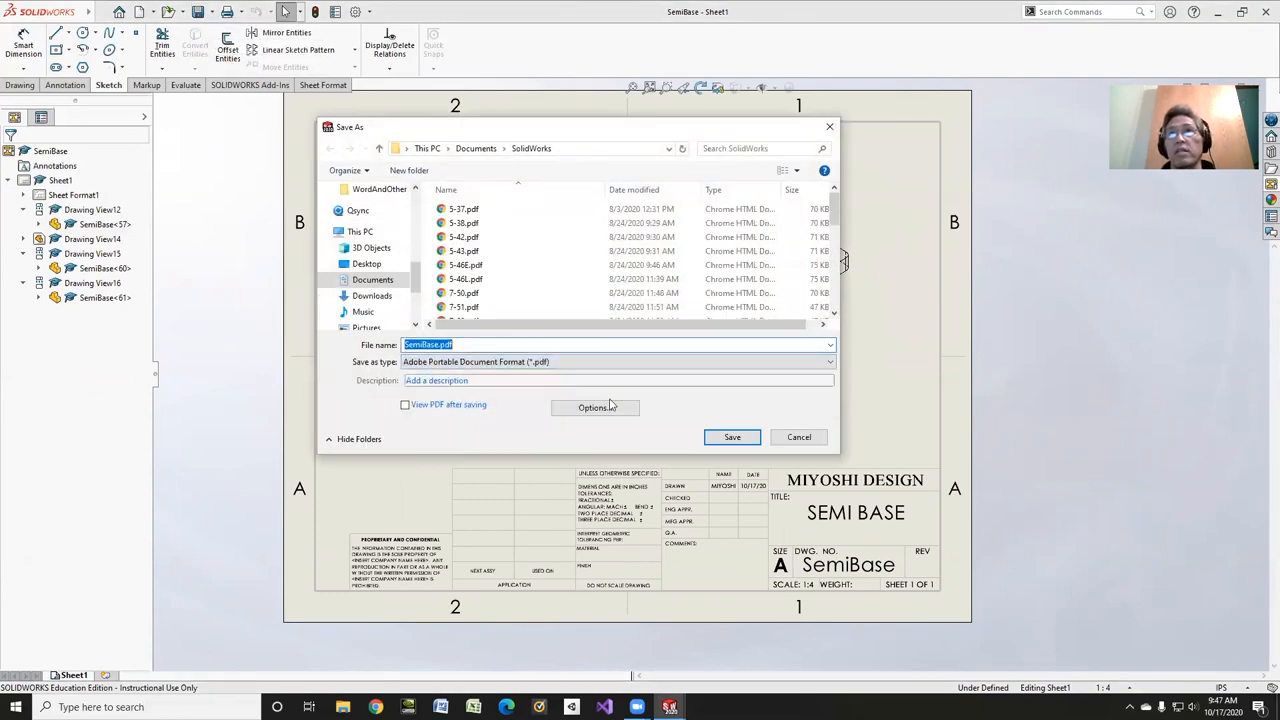
click(732, 437)
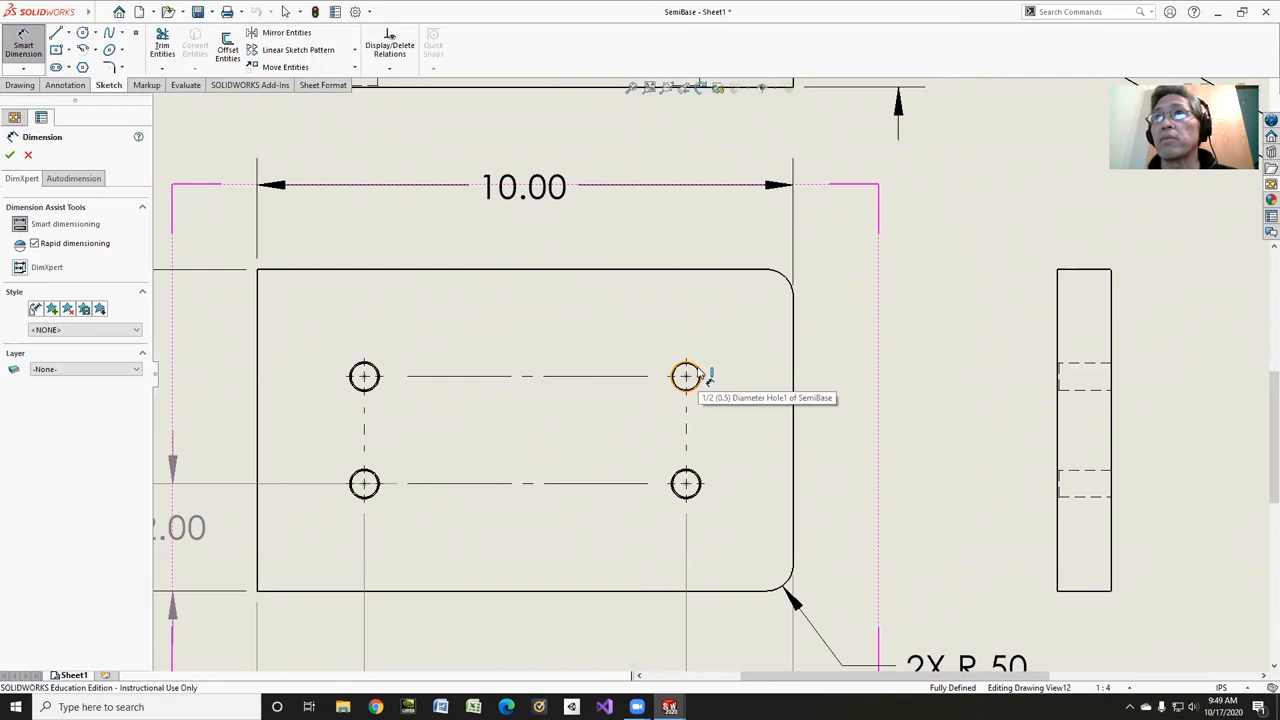
Step: Add a 4X Ø.50 hole diameter callout and re-save the drawing as PDF
click(686, 377)
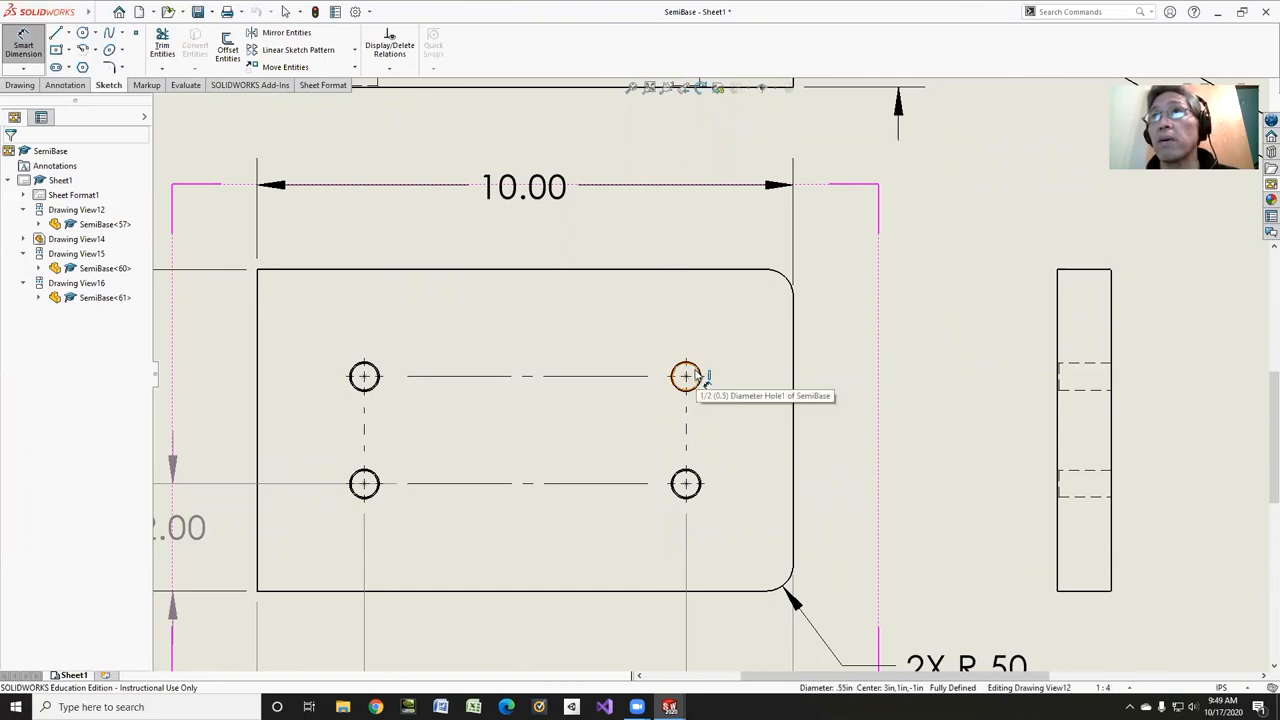
click(686, 376)
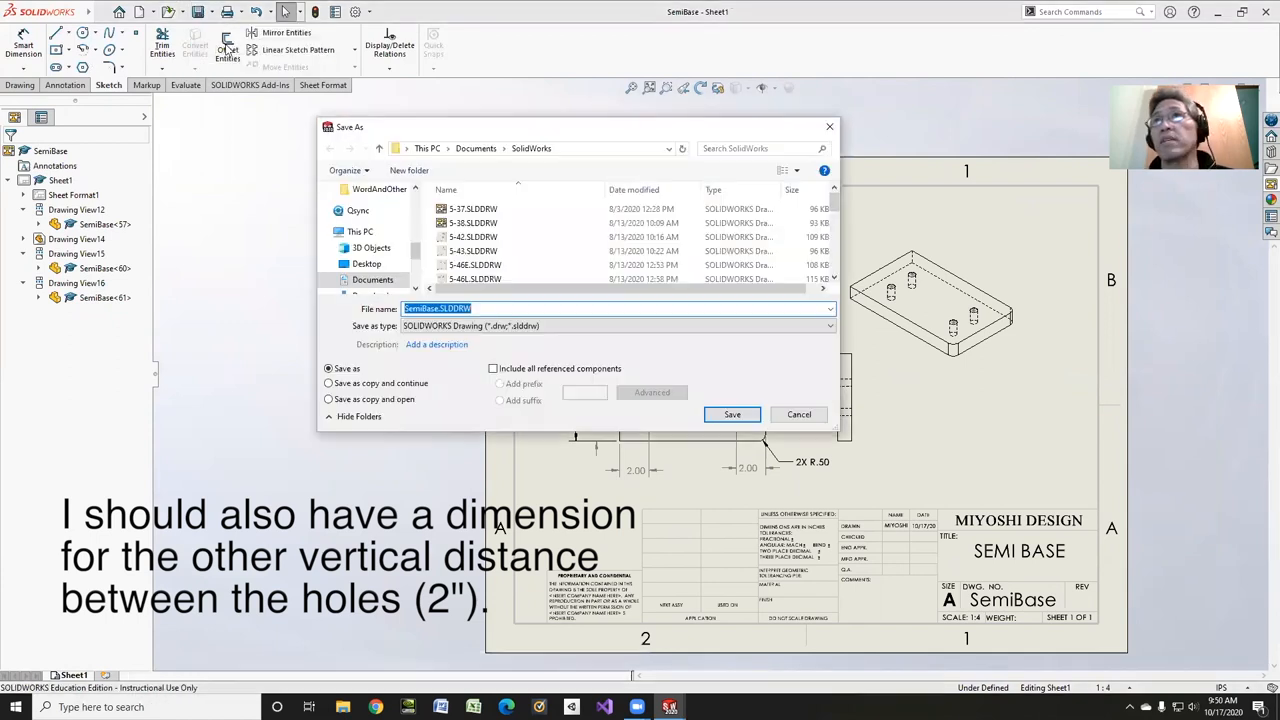
click(615, 325)
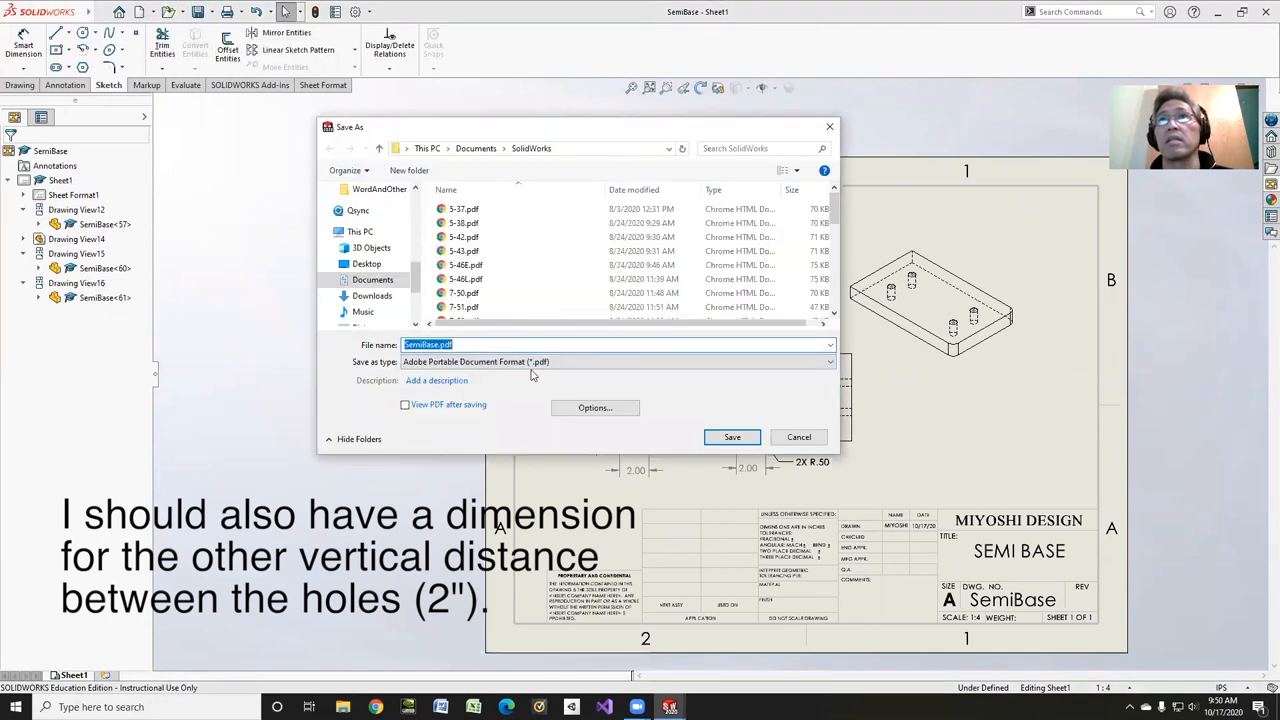
click(732, 437)
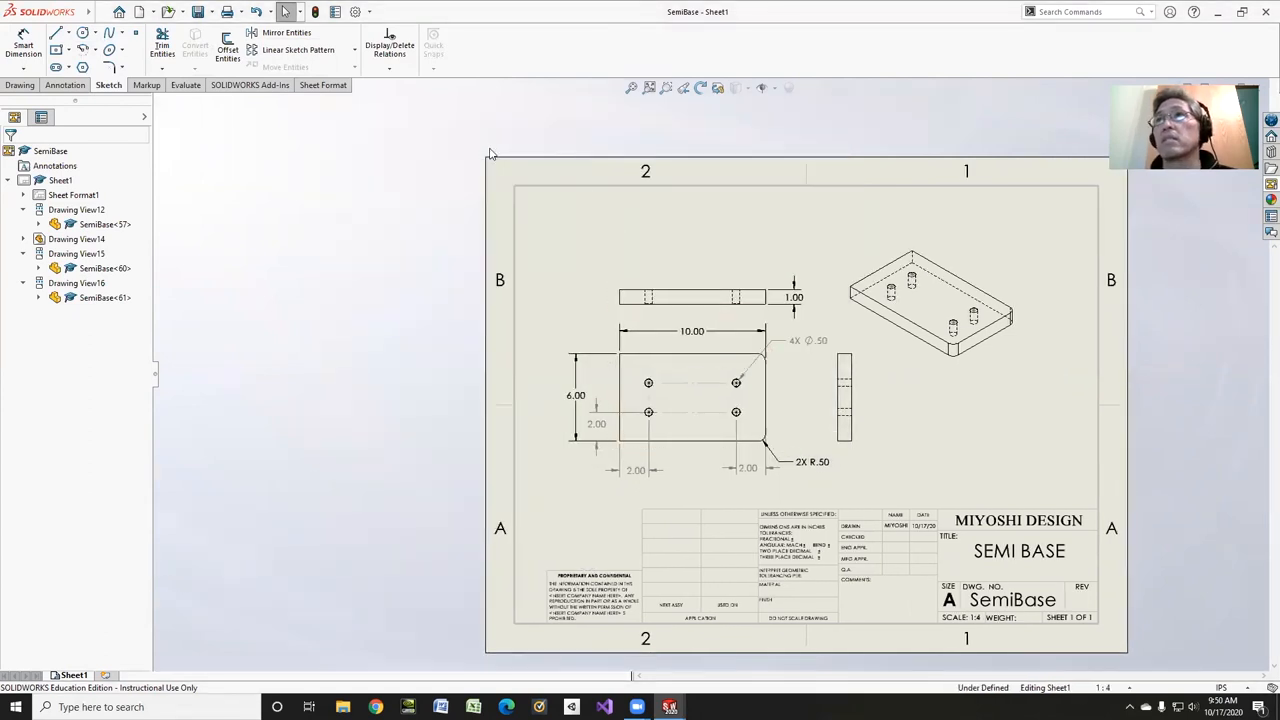
mouse_move(140, 11)
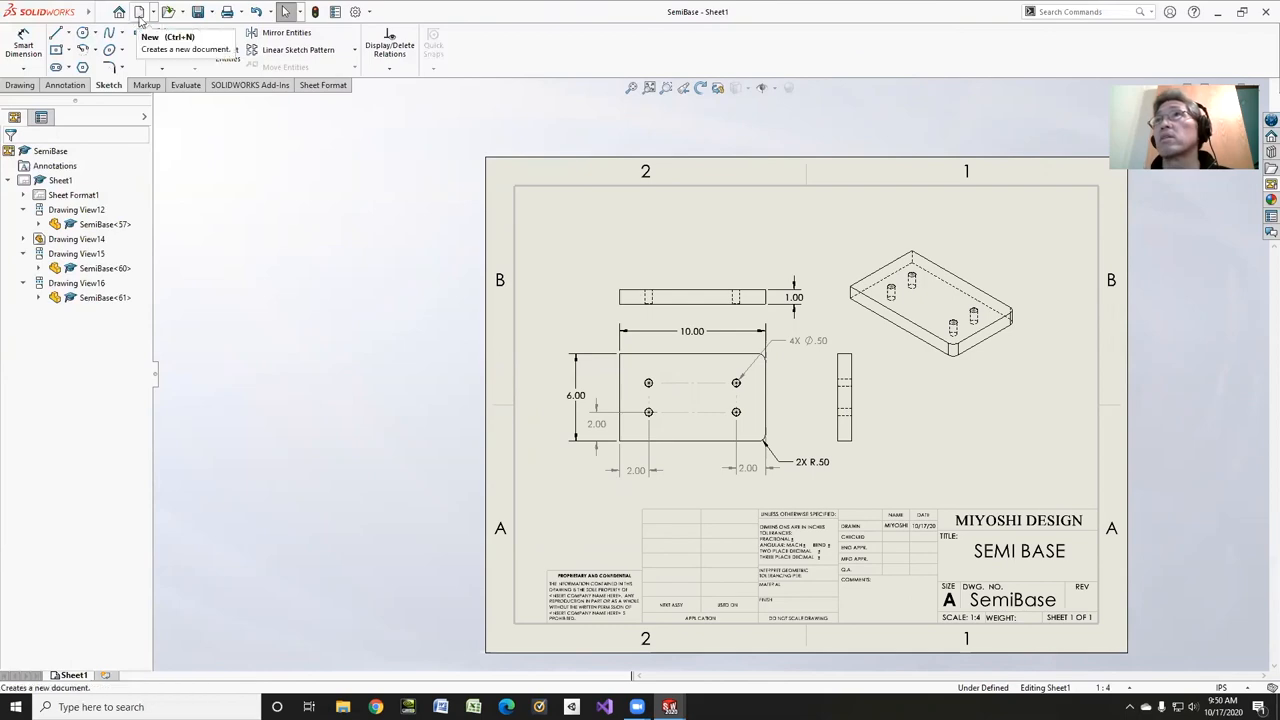